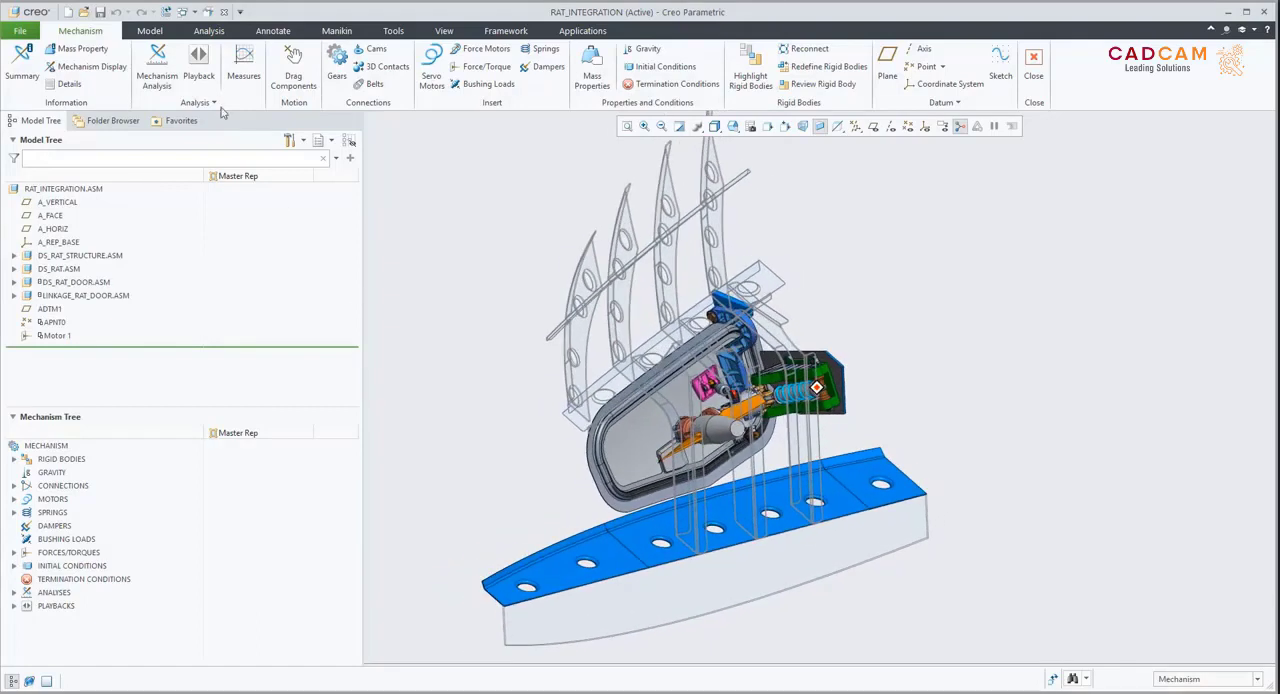
# Play the RAT assembly's mechanism analysis at higher speed, then close the Animate and Playbacks dialogs.
pyautogui.click(198, 58)
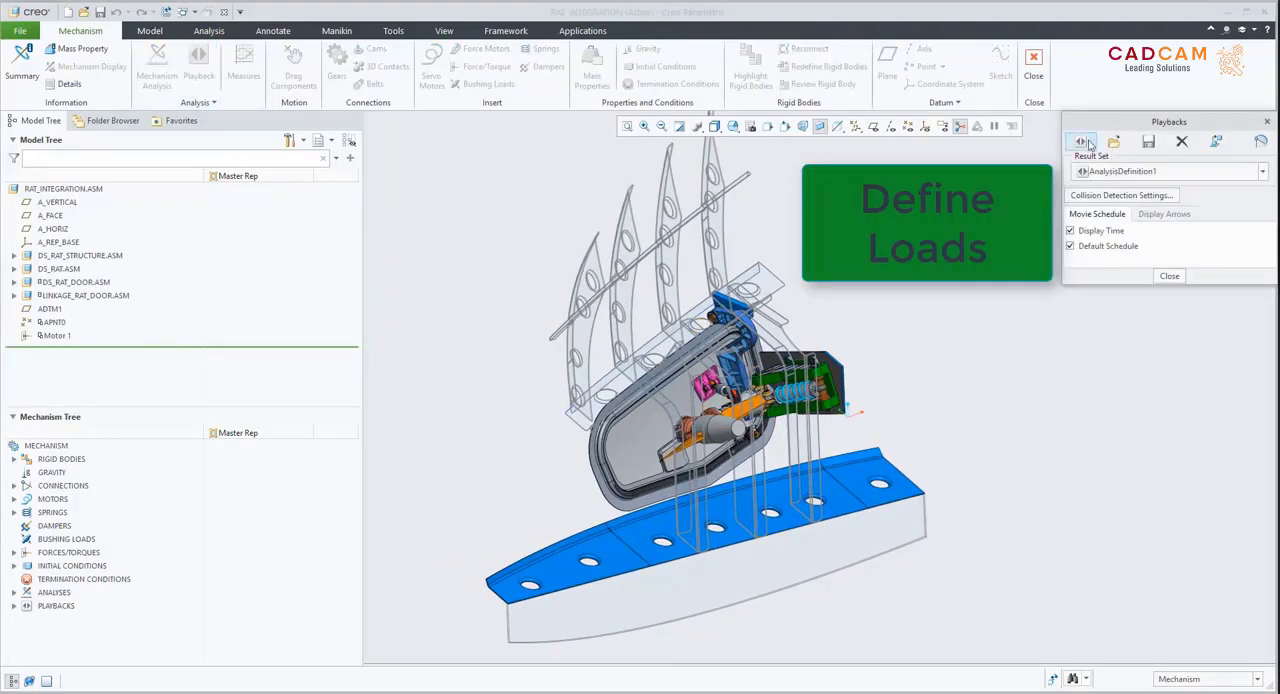
pyautogui.click(1080, 141)
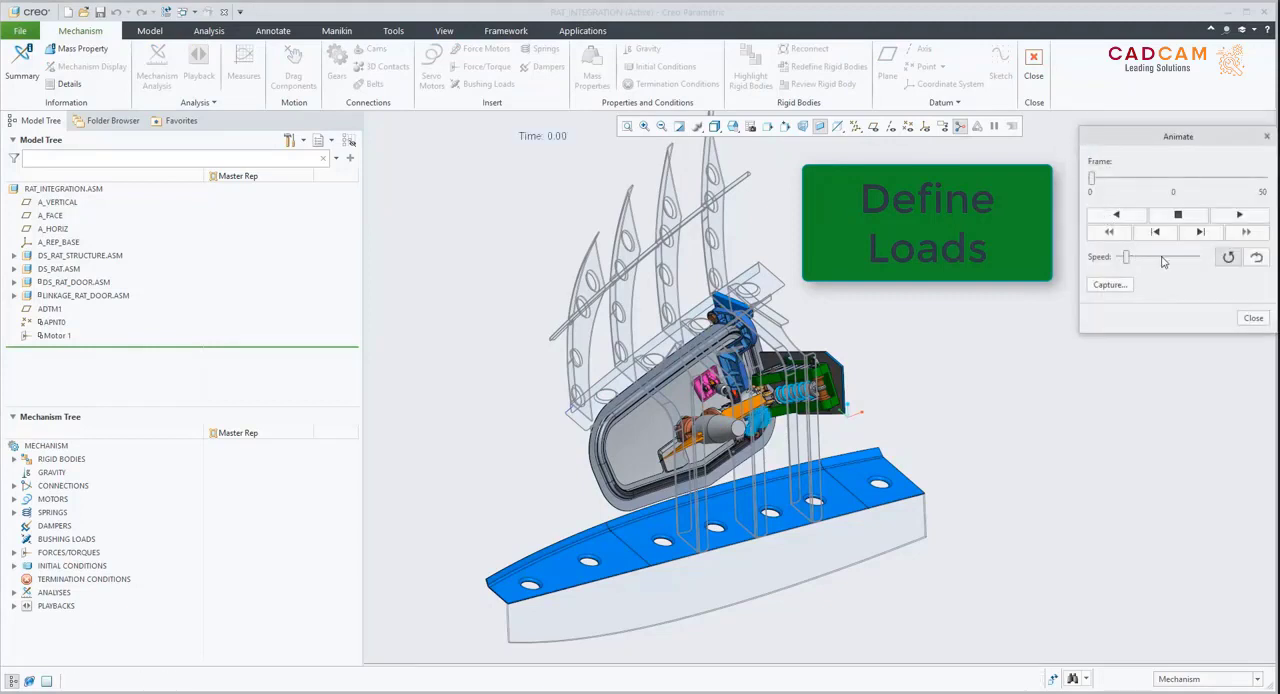
pyautogui.click(1238, 215)
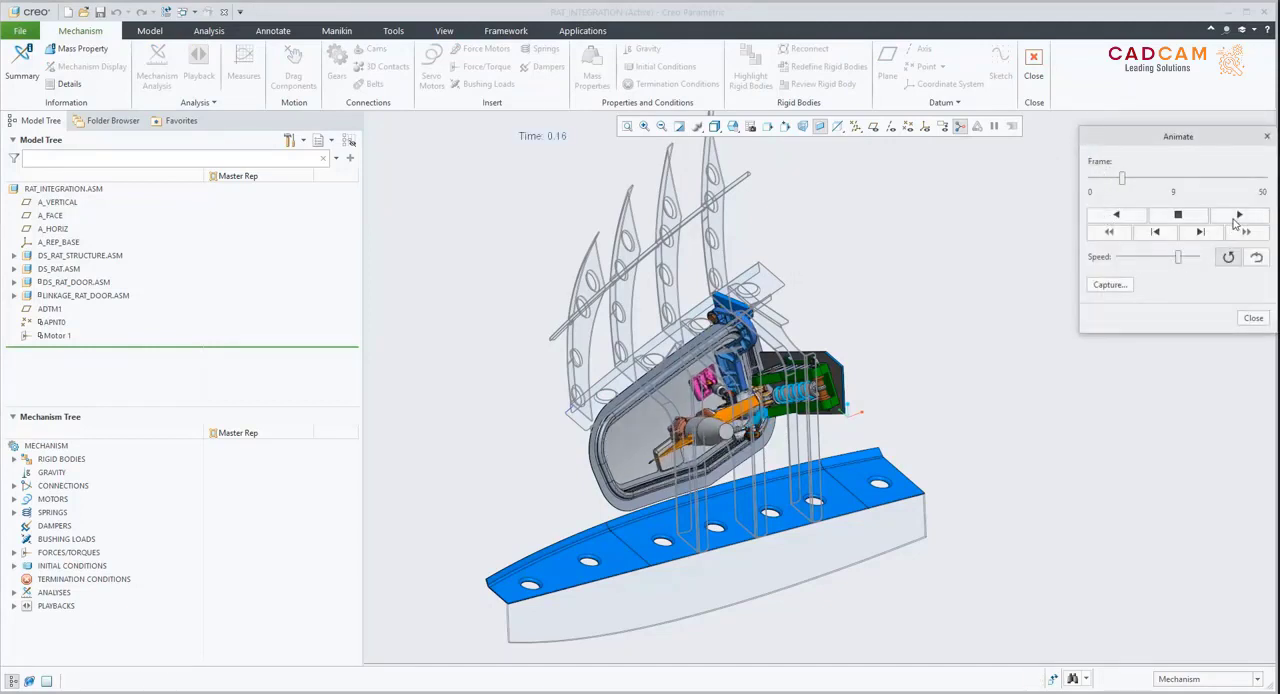
pyautogui.click(1238, 214)
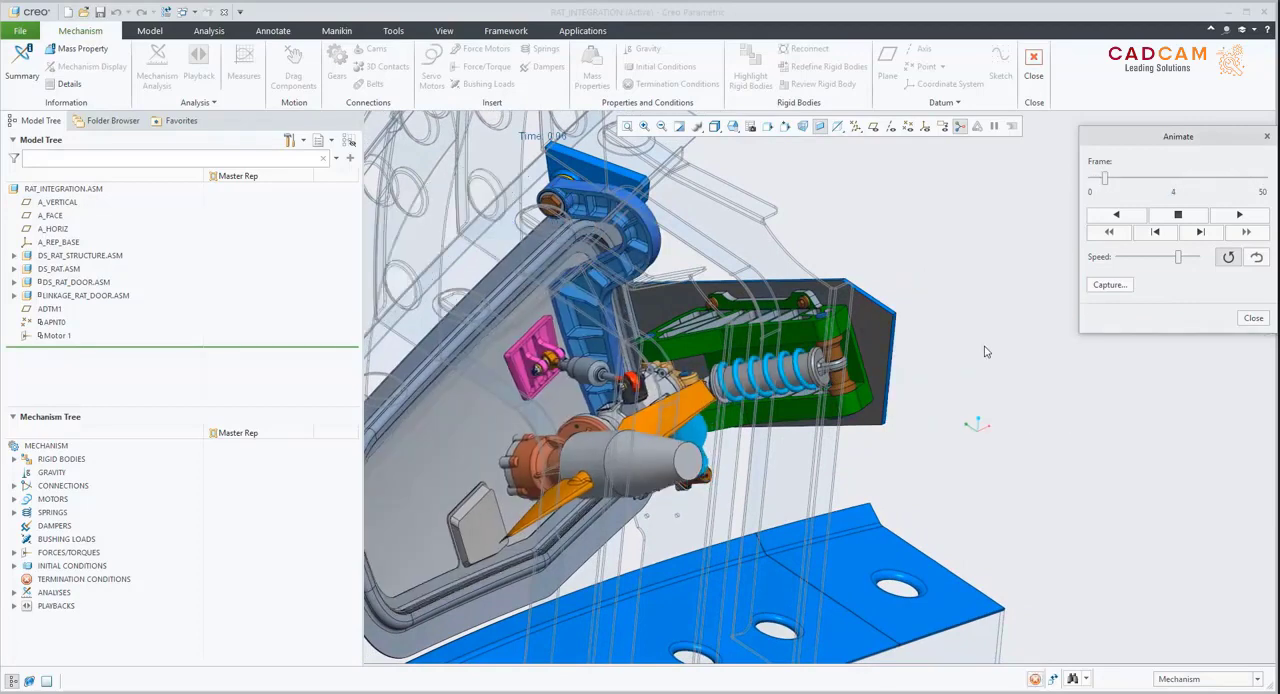
pyautogui.click(1238, 214)
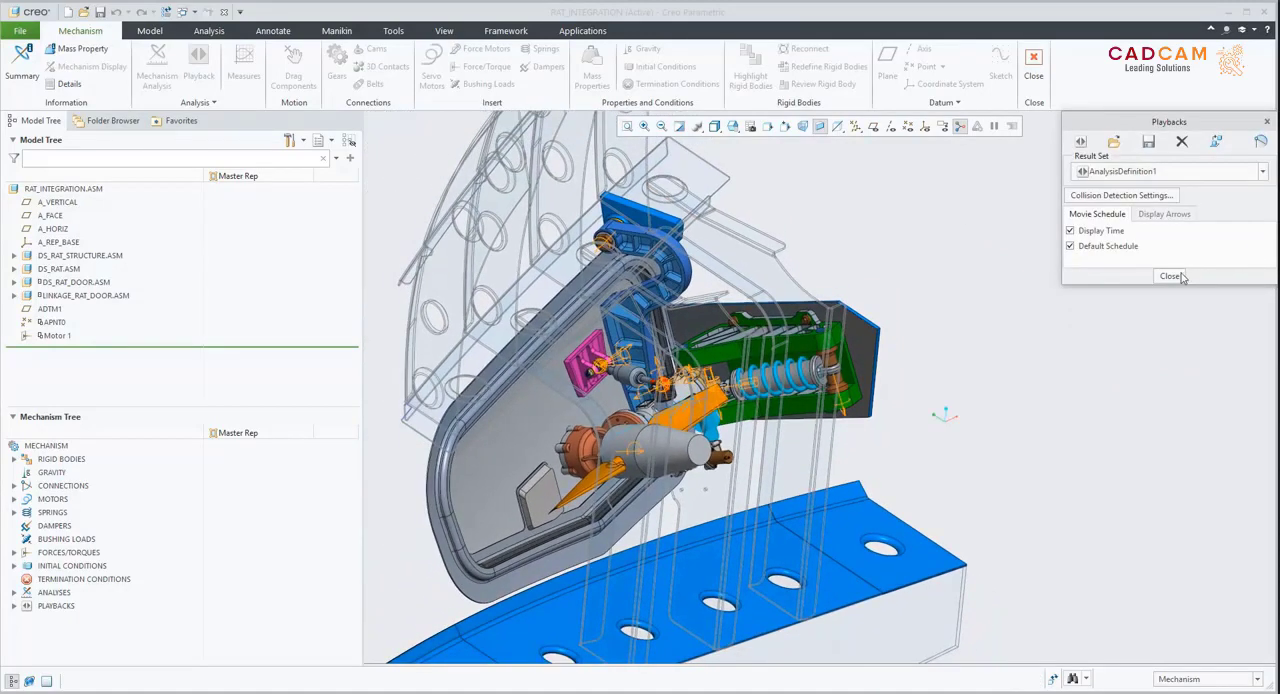
pyautogui.click(213, 102)
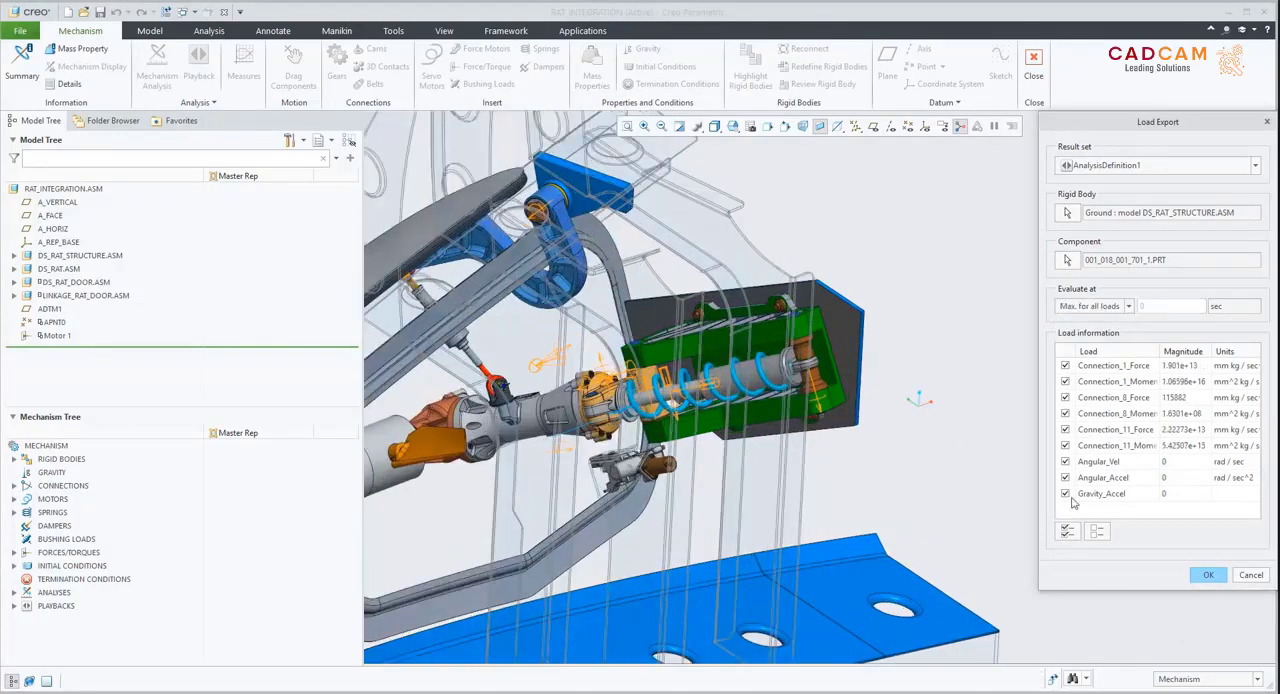
# Exclude Angular_Vel, Angular_Accel and Gravity_Accel from Load Export, preview a load, and open part 001_018_001_701_1.
pyautogui.click(1117, 445)
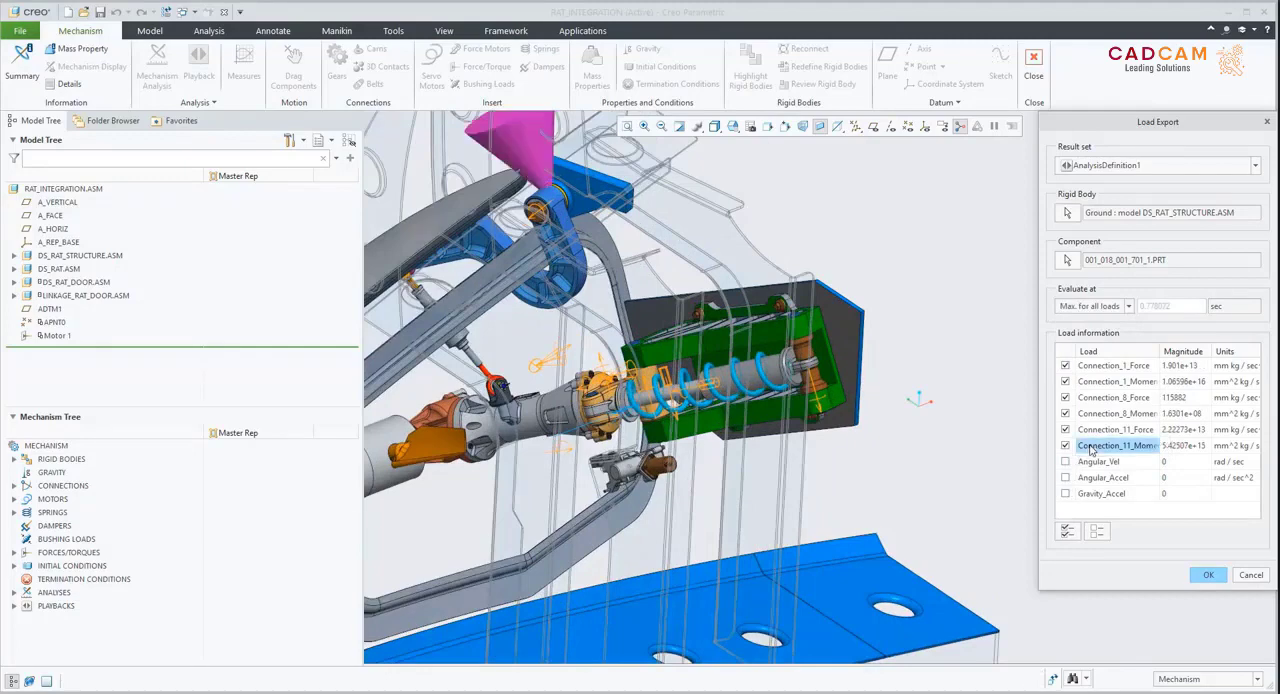
pyautogui.click(1113, 397)
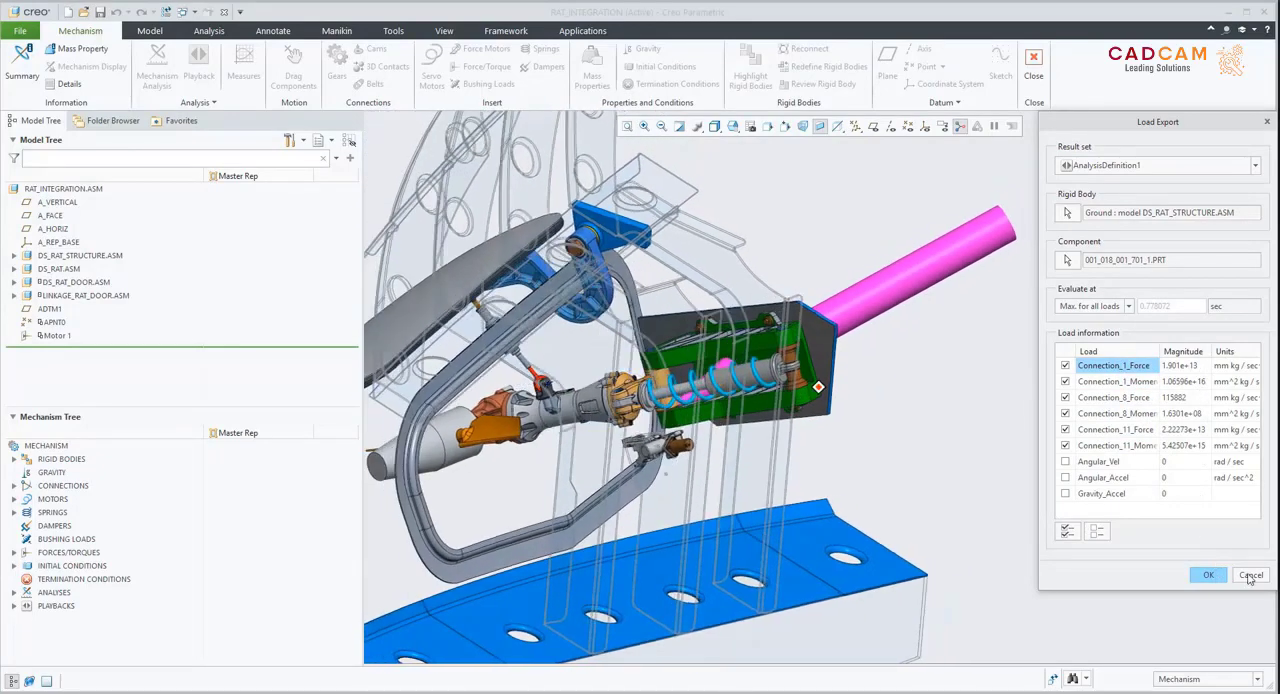
pyautogui.click(1250, 575)
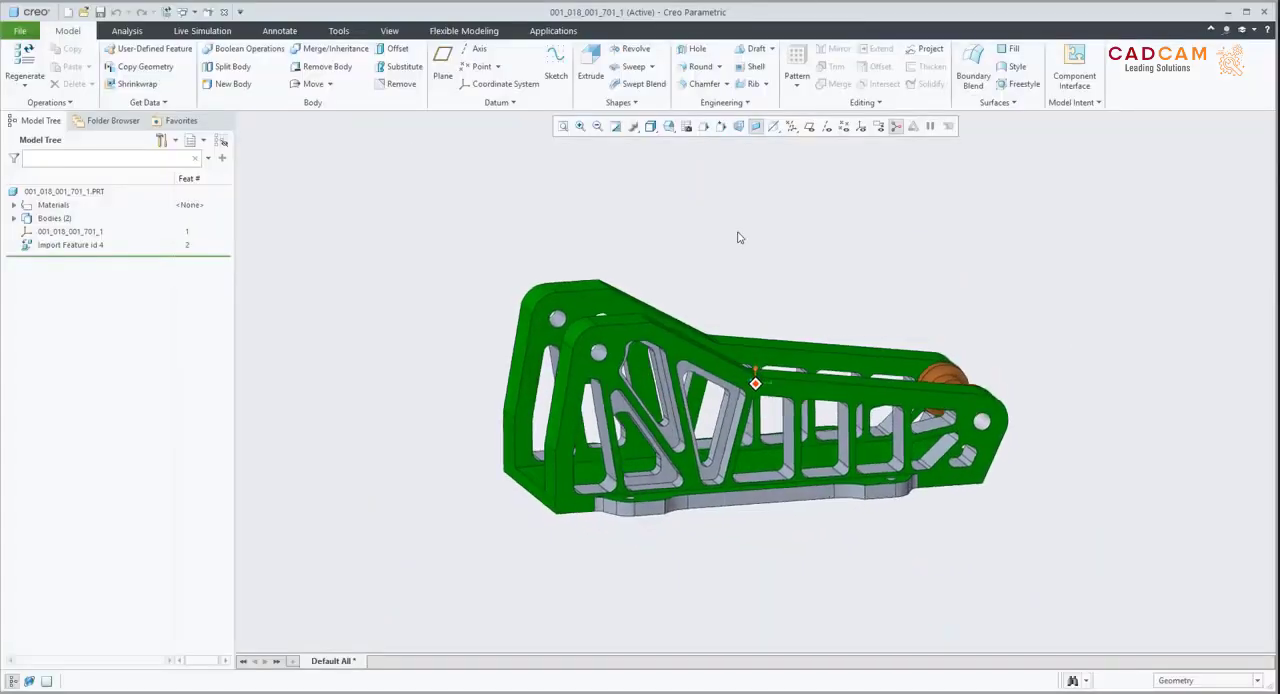
# Enter Simulate mode from Applications and open the Analysis1 results for the bracket.
pyautogui.click(553, 30)
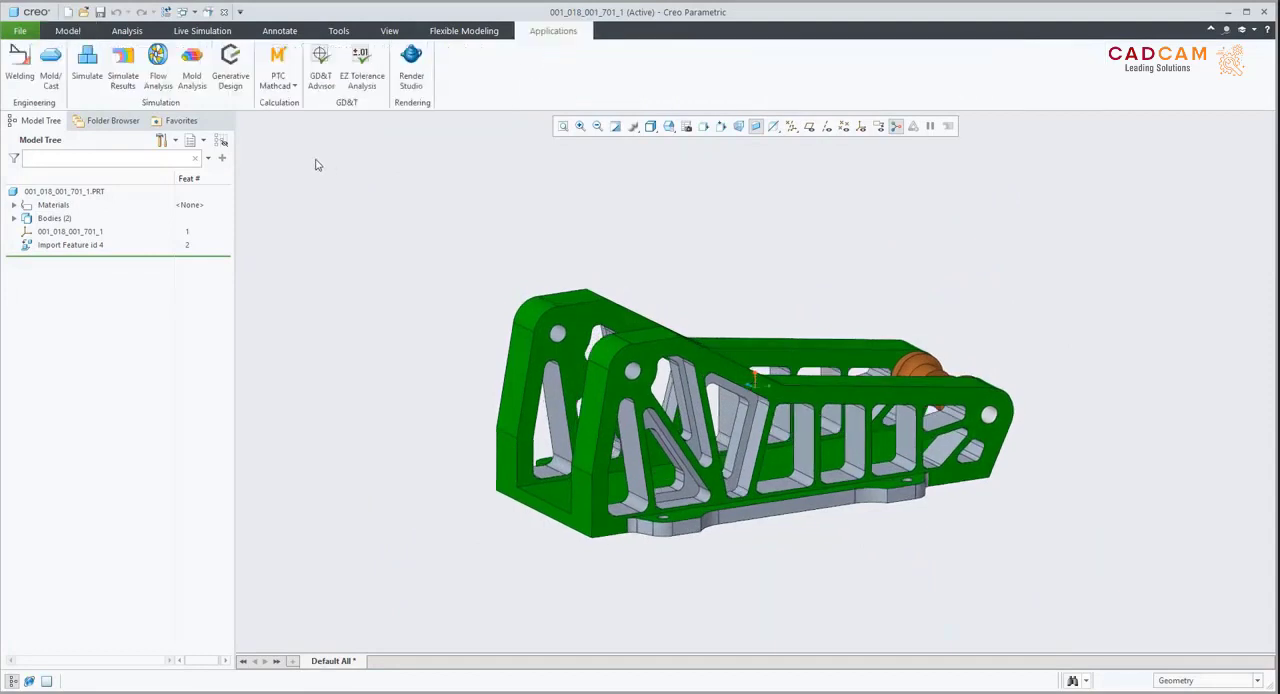
pyautogui.click(87, 60)
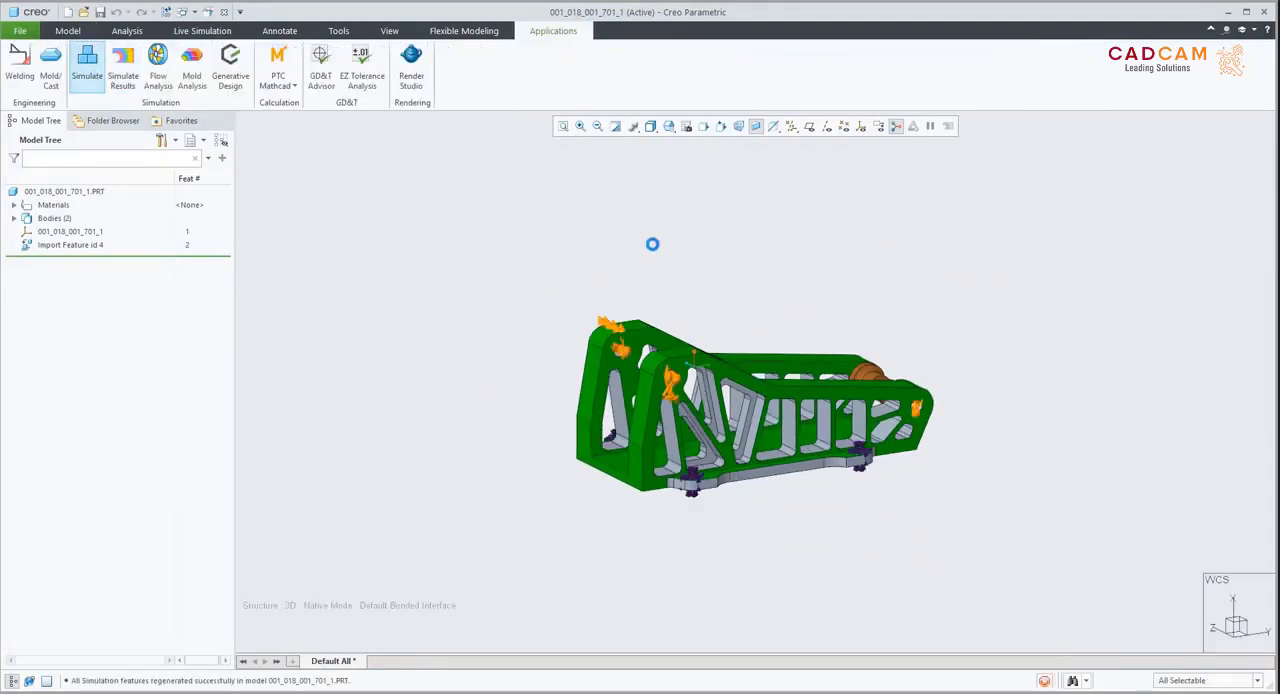
pyautogui.click(87, 65)
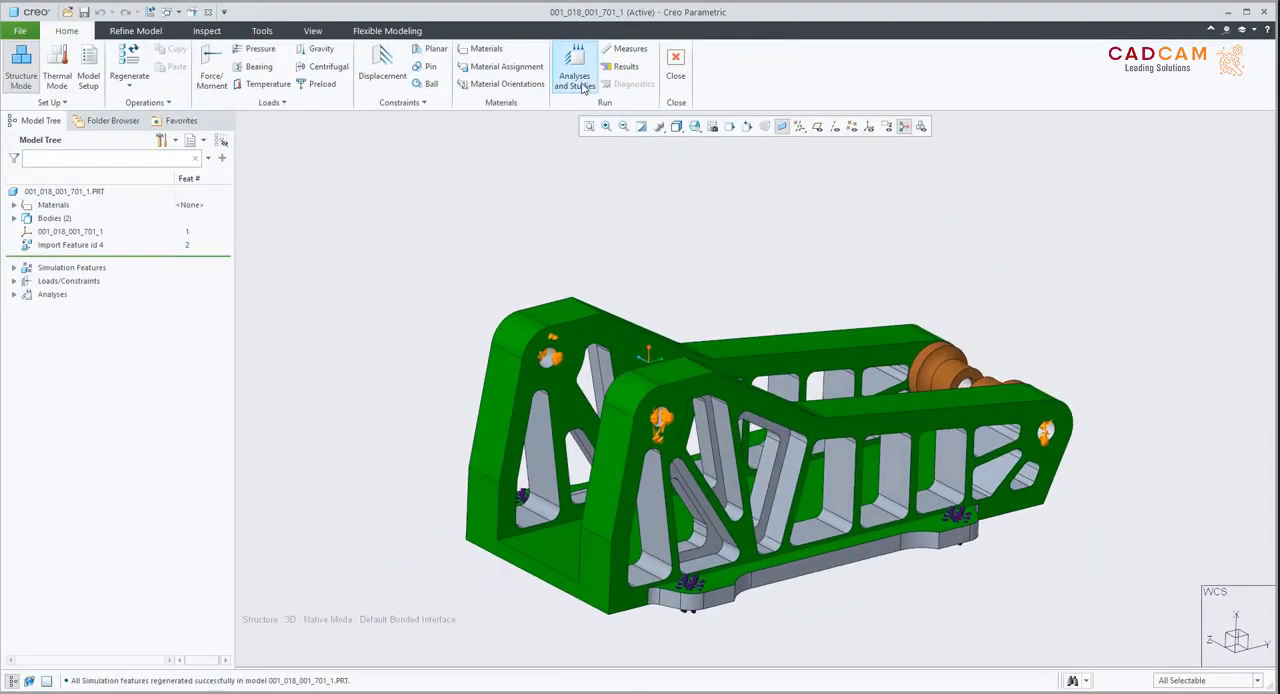
pyautogui.click(574, 80)
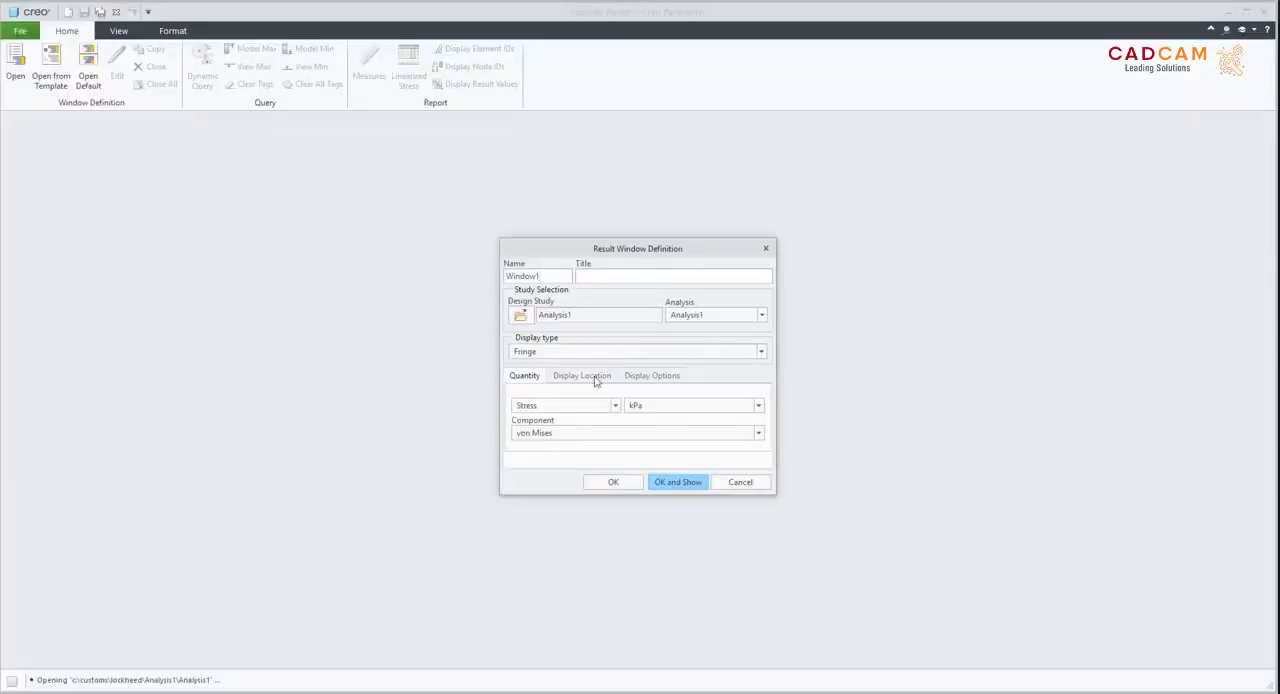
# Show Analysis1's deformed von Mises fringe plot, peaking near 30.6 MPa, and locate max and min.
pyautogui.click(758, 405)
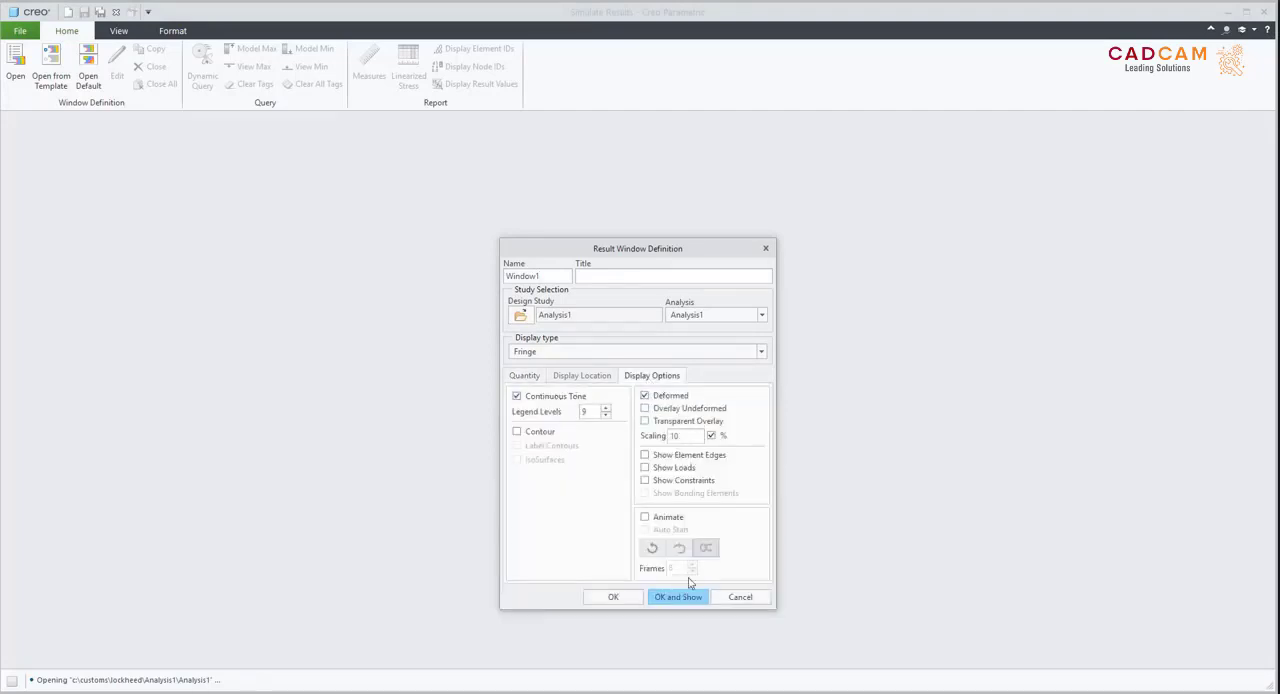
pyautogui.click(677, 597)
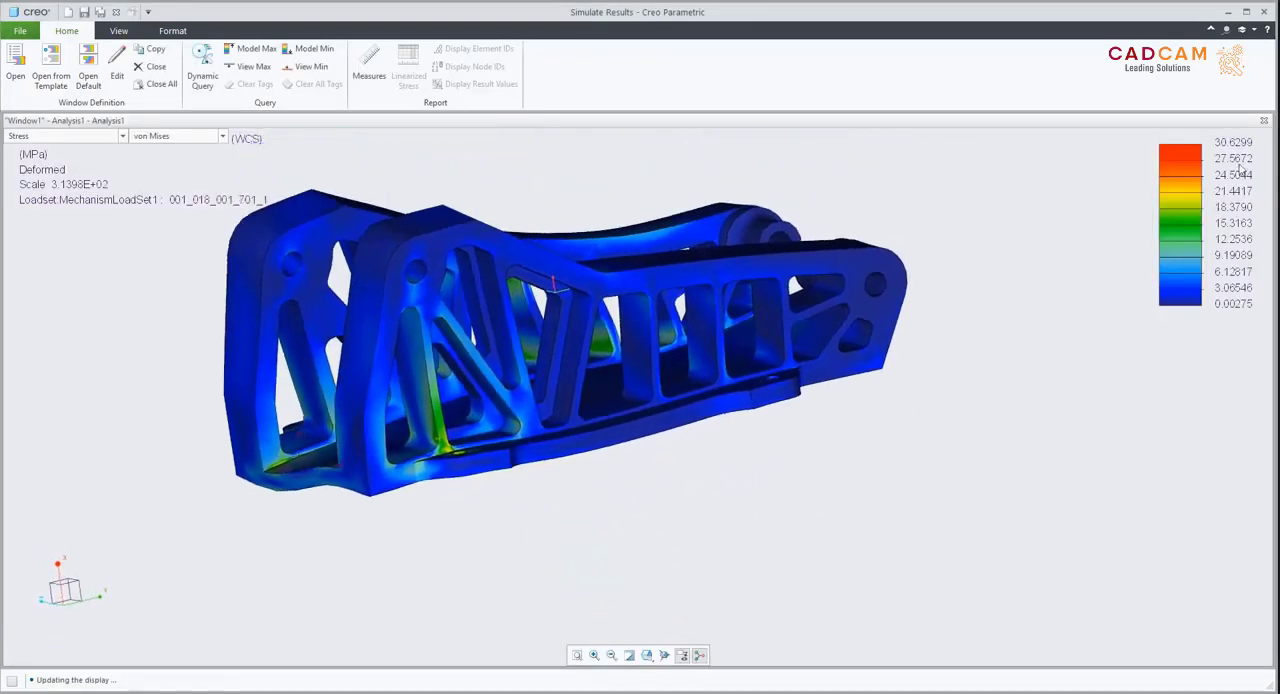
pyautogui.click(310, 66)
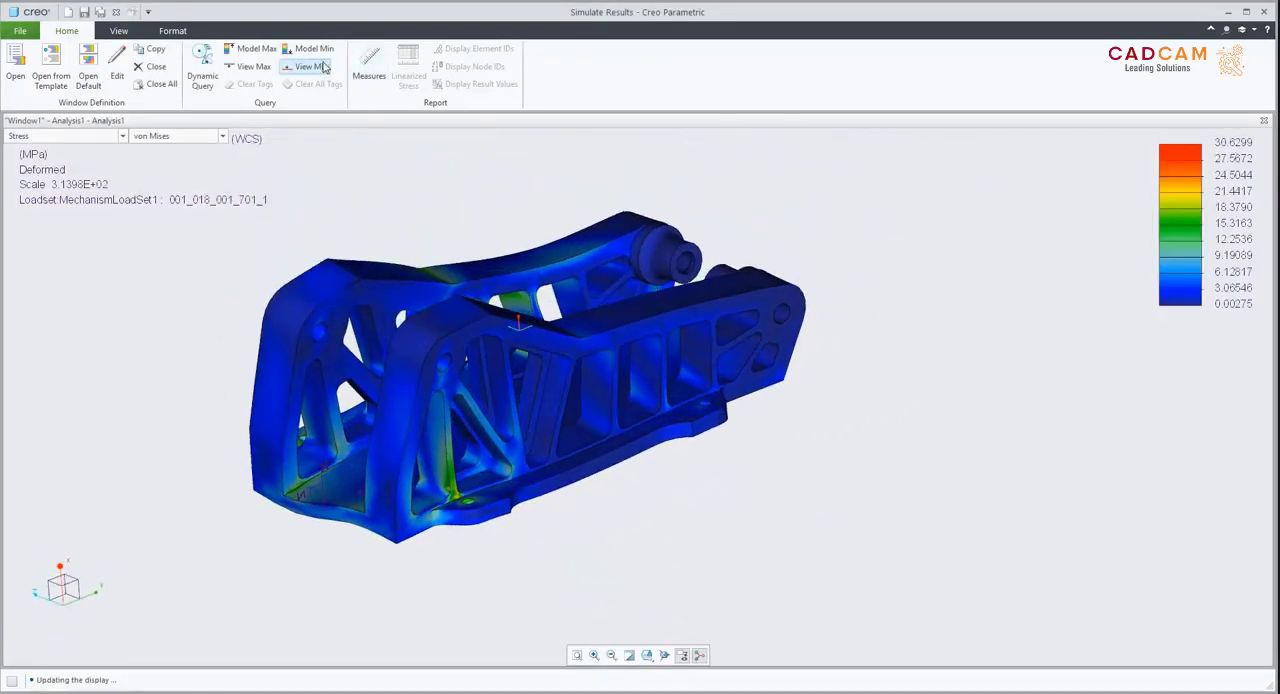
pyautogui.click(256, 48)
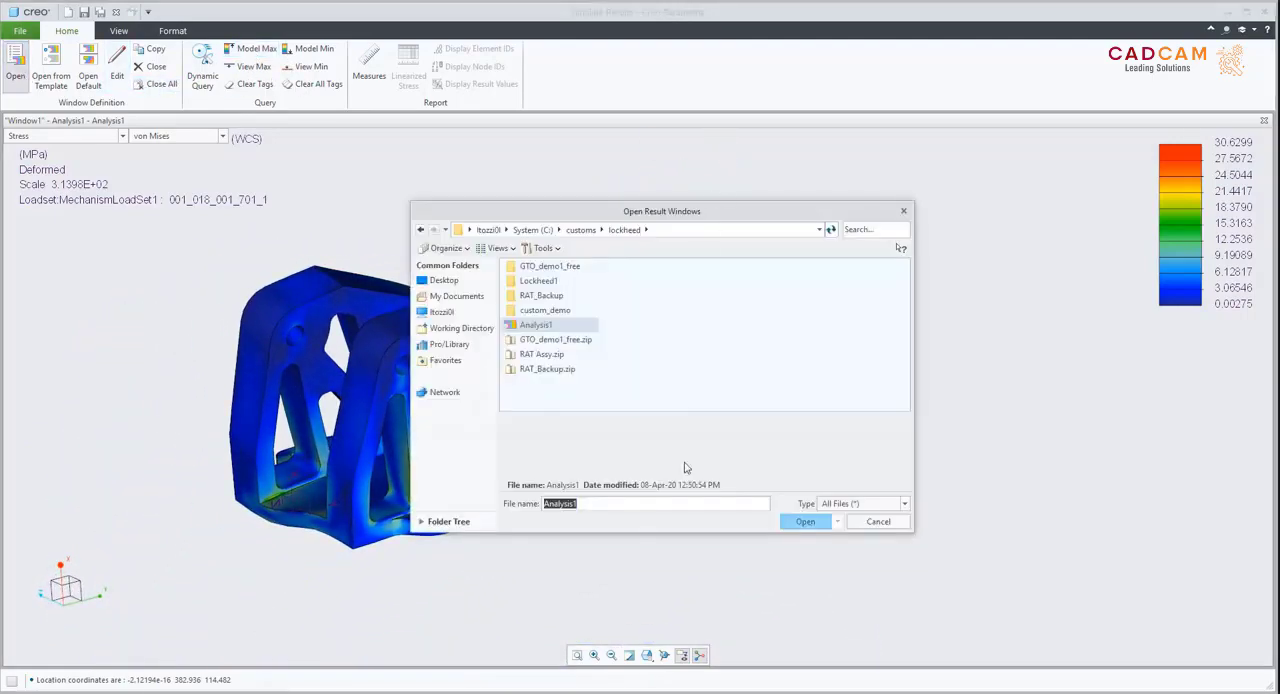
# Add a displacement magnitude plot (max ~0.166 mm) in a second window, then close results and exit Simulate.
pyautogui.click(804, 521)
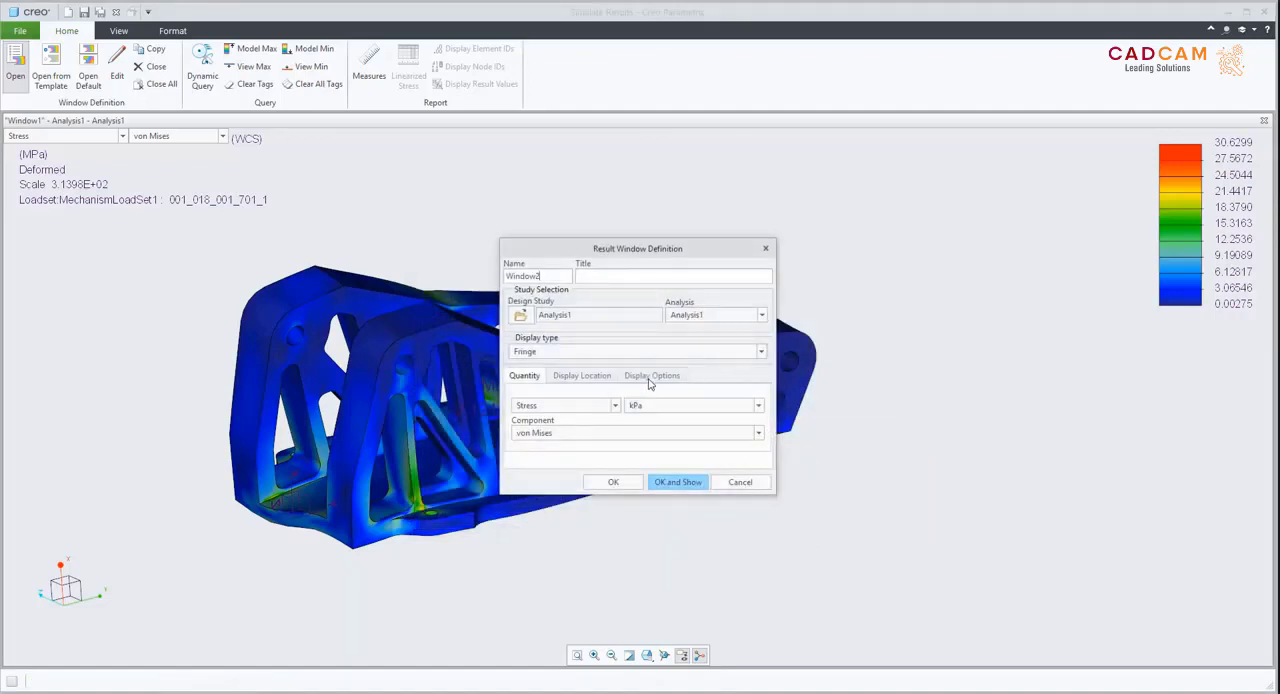
pyautogui.click(563, 405)
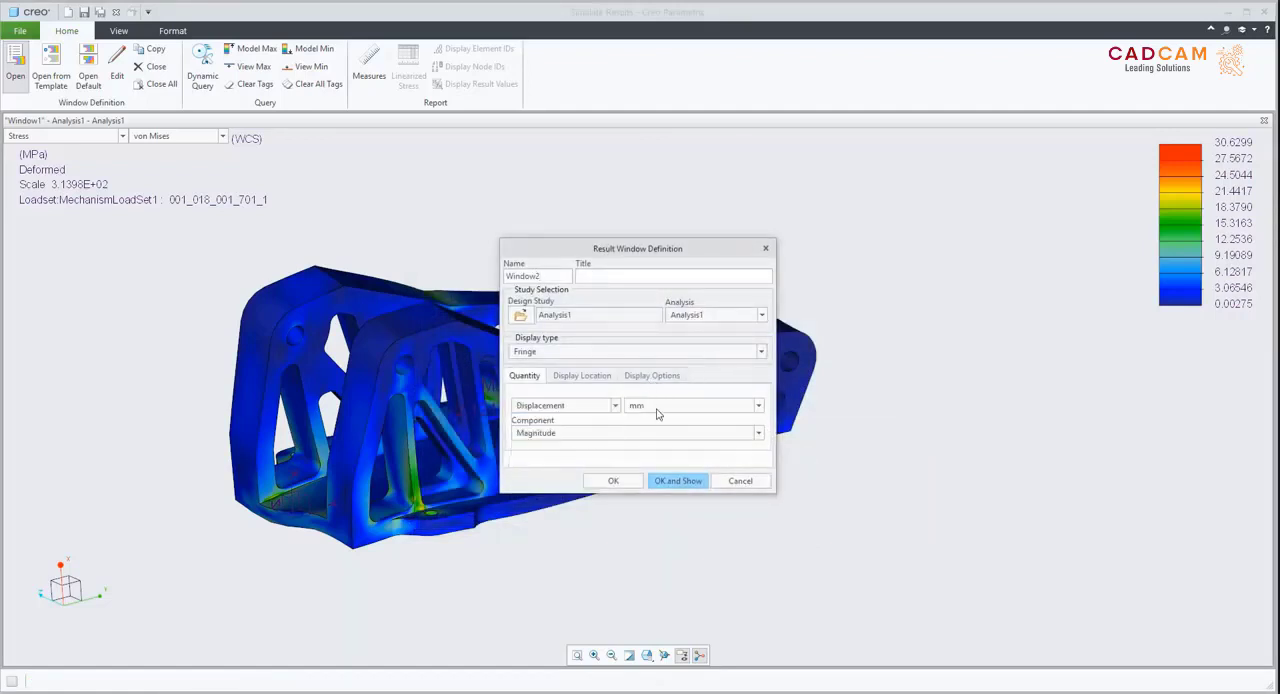
pyautogui.click(677, 481)
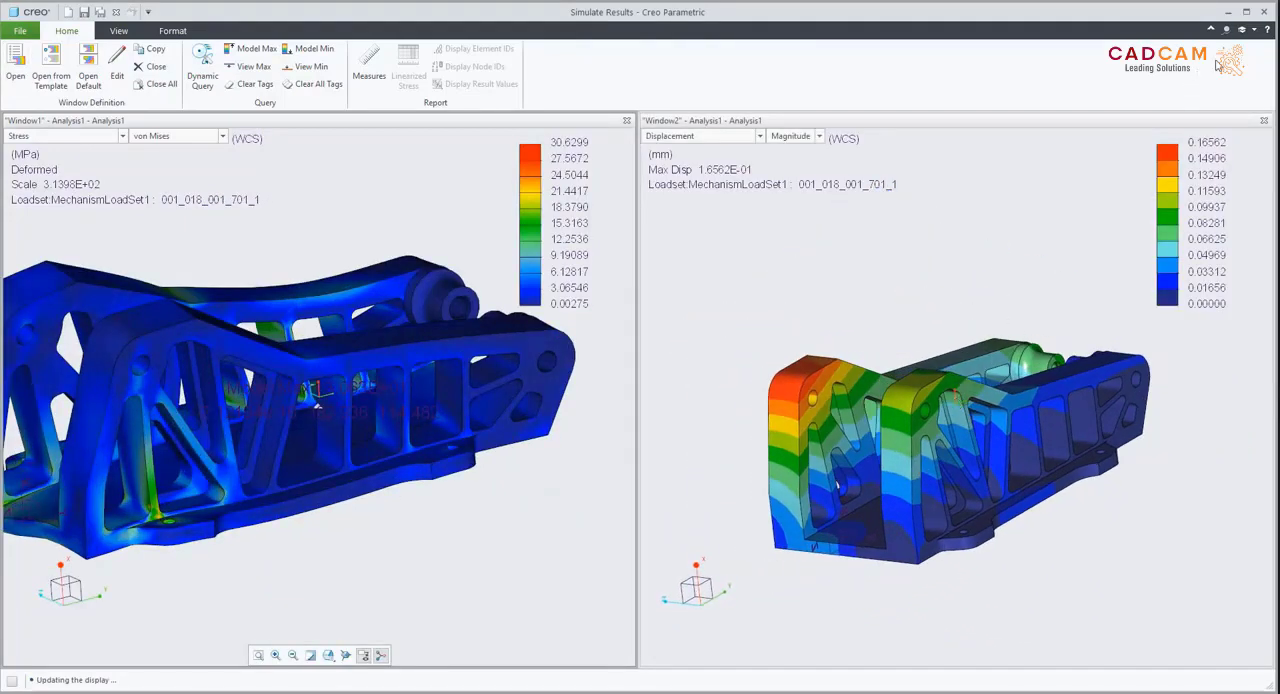
pyautogui.click(676, 60)
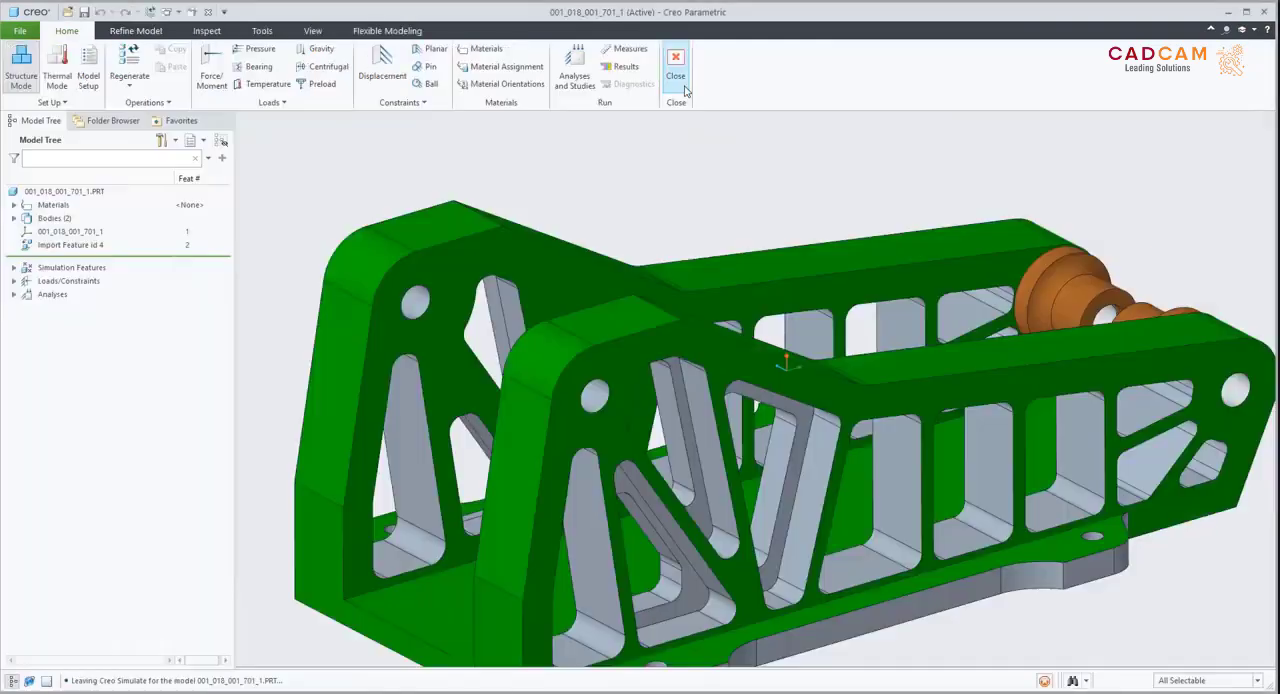
pyautogui.click(676, 60)
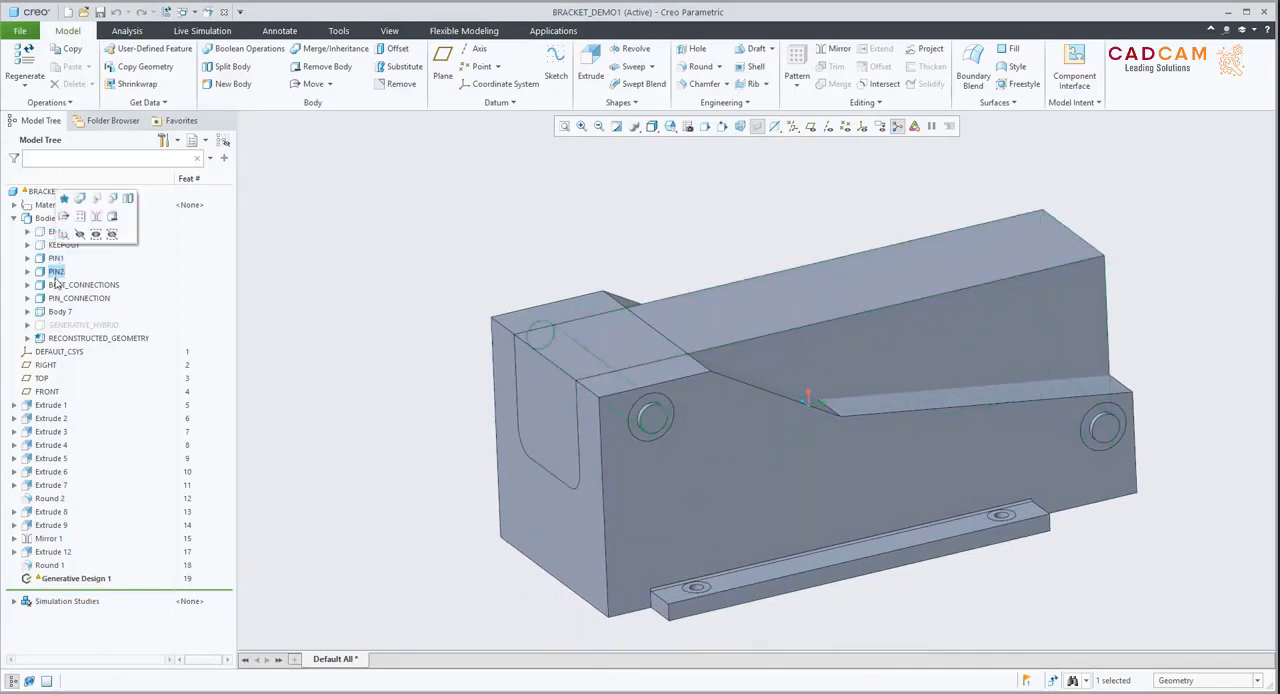
# Select the PIN2 and PIN_CONNECTION bodies and launch Generative Design from Applications.
pyautogui.click(79, 298)
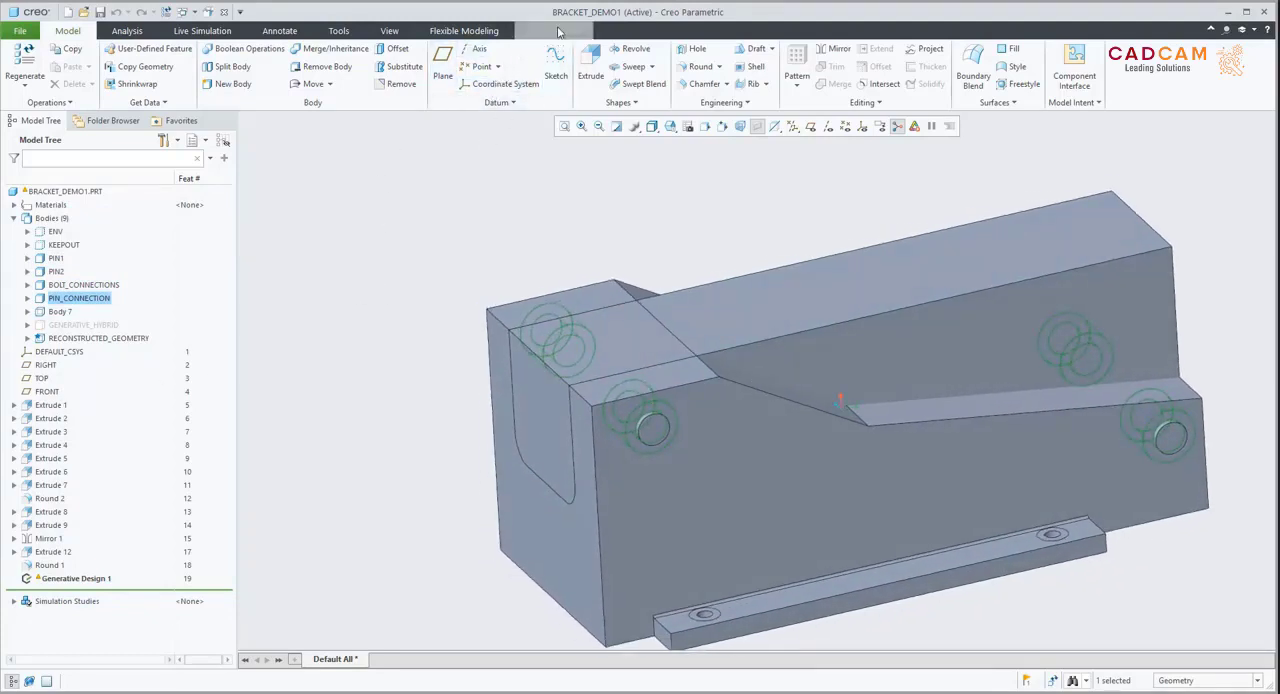
pyautogui.click(553, 30)
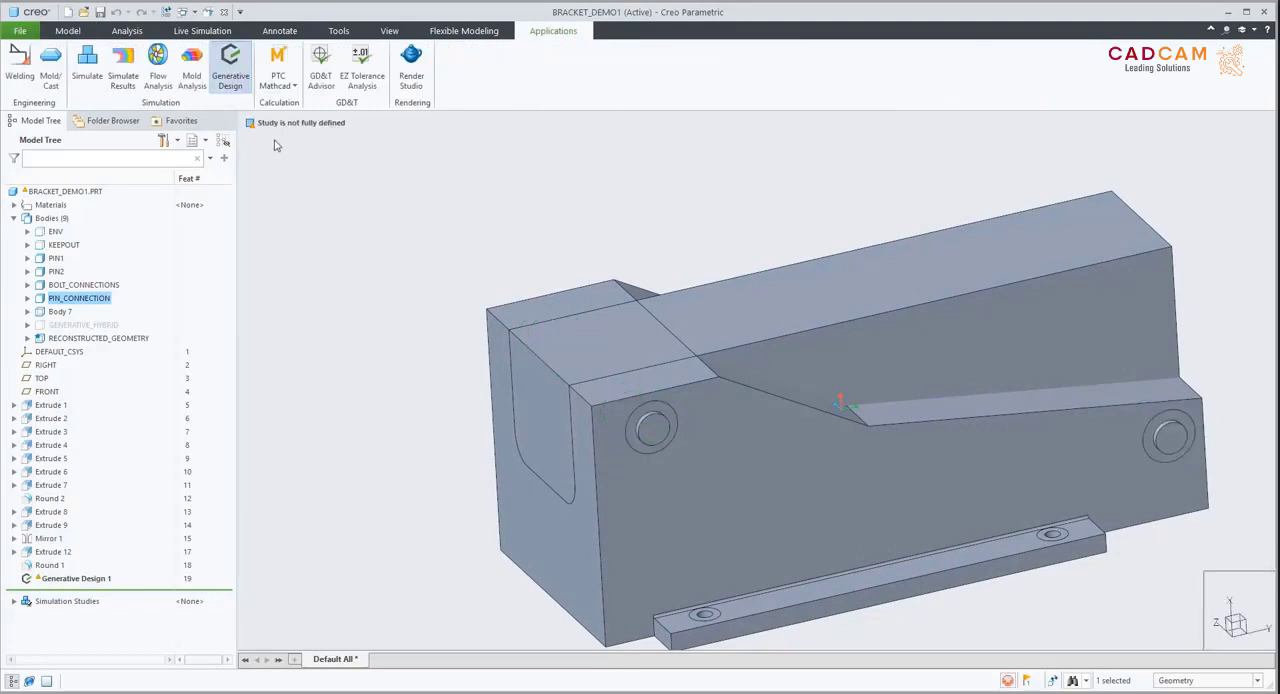
# Set ENV as starting geometry, preserve BOLT_CONNECTIONS and PIN_CONNECTION, and exclude KEEPOUT.
pyautogui.click(230, 65)
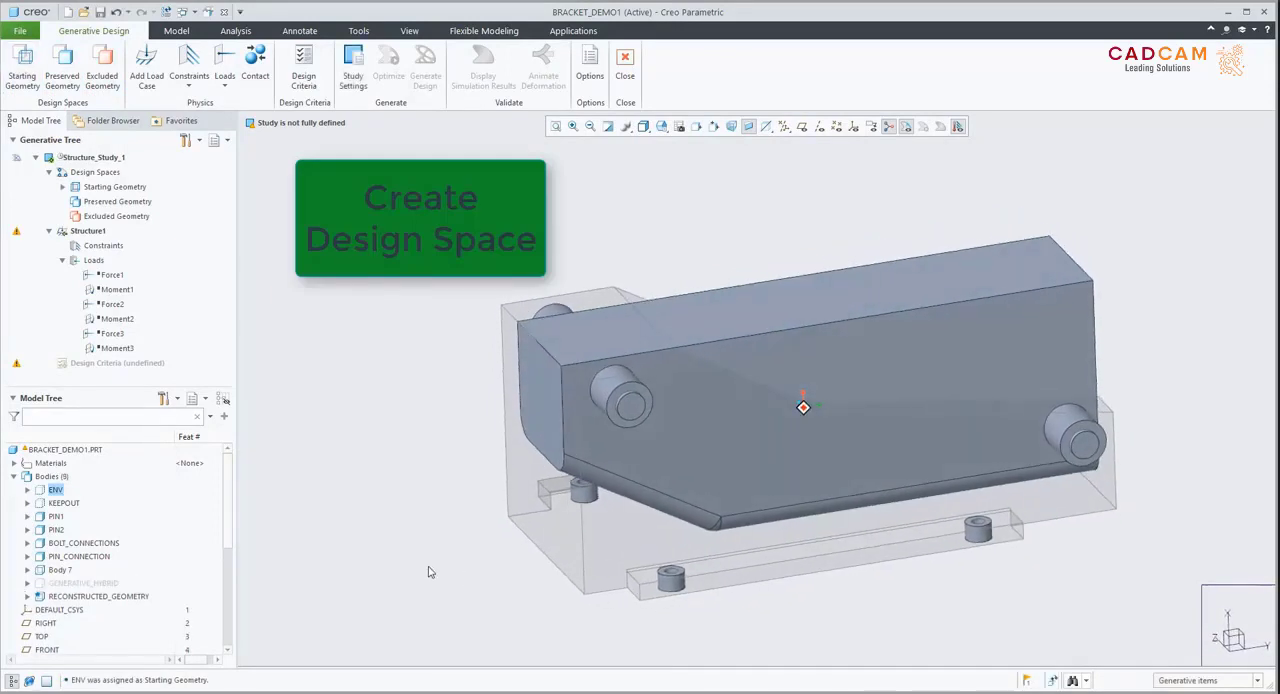
pyautogui.click(62, 70)
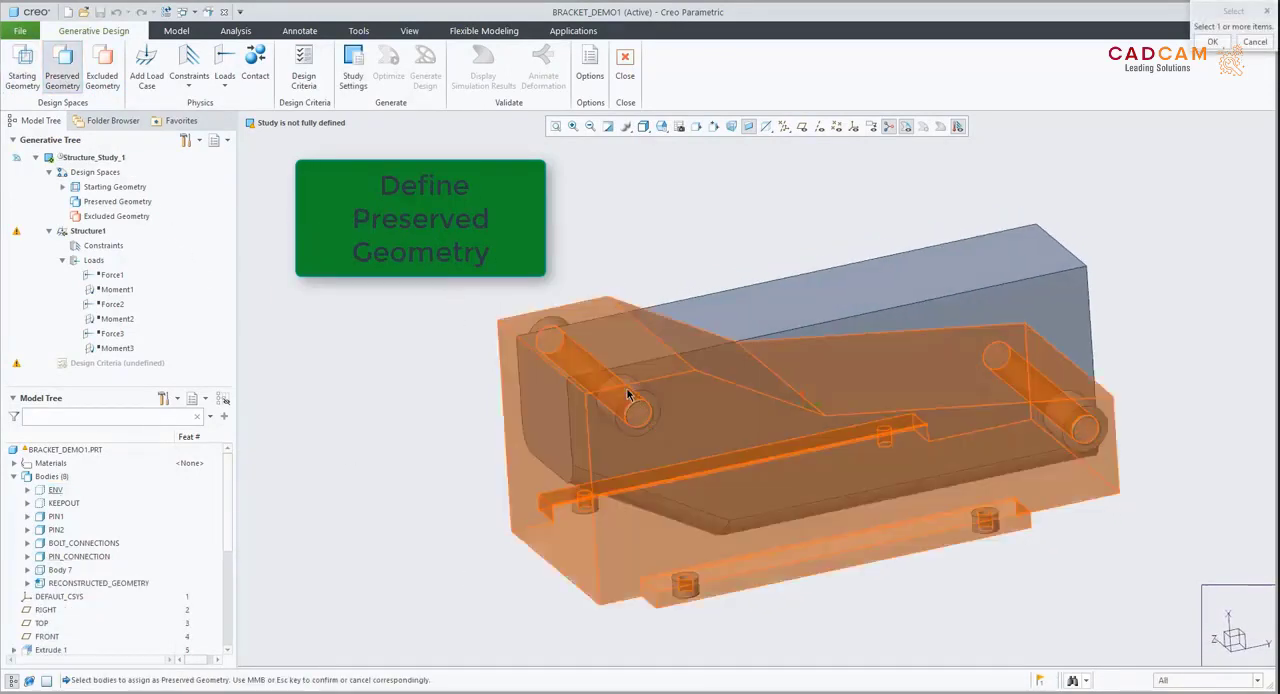
pyautogui.click(78, 556)
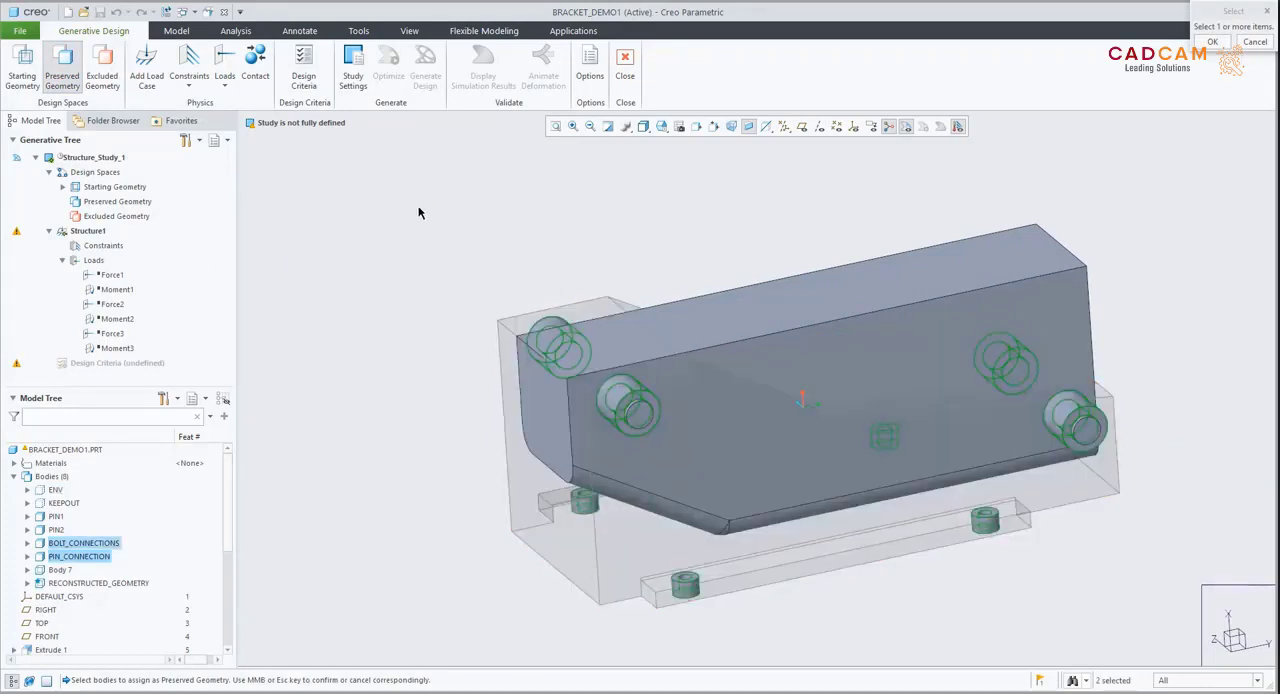
pyautogui.click(1212, 41)
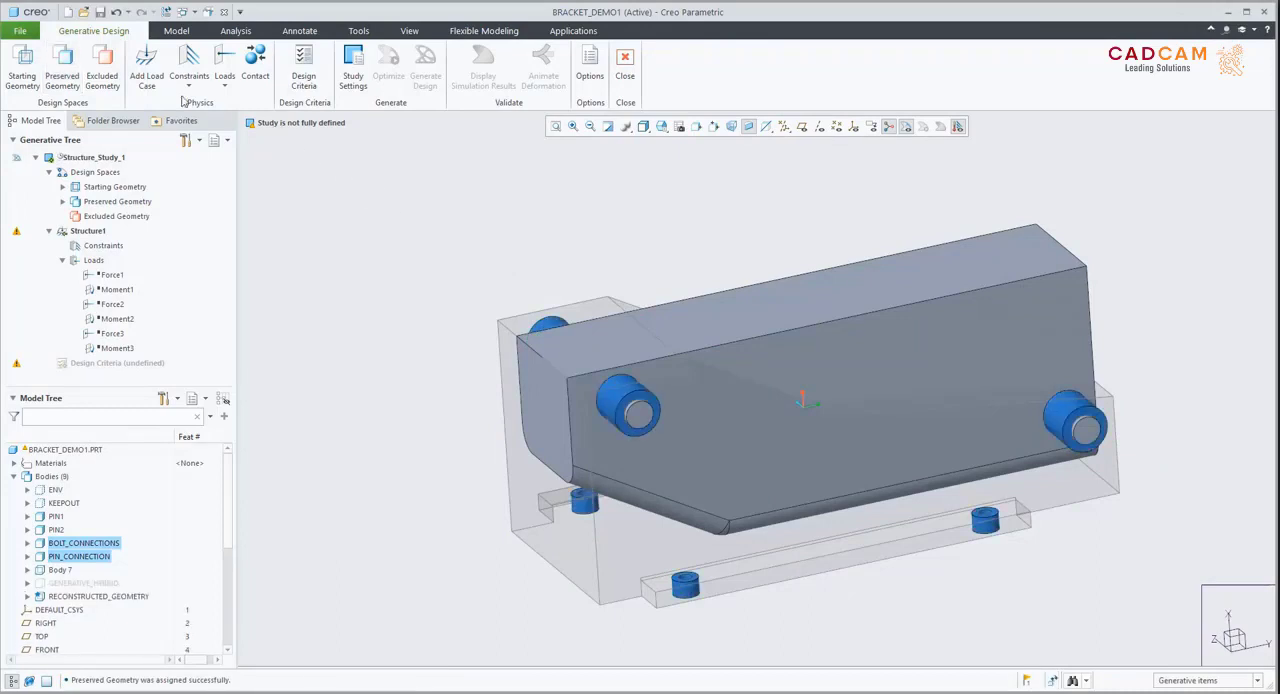
pyautogui.click(102, 65)
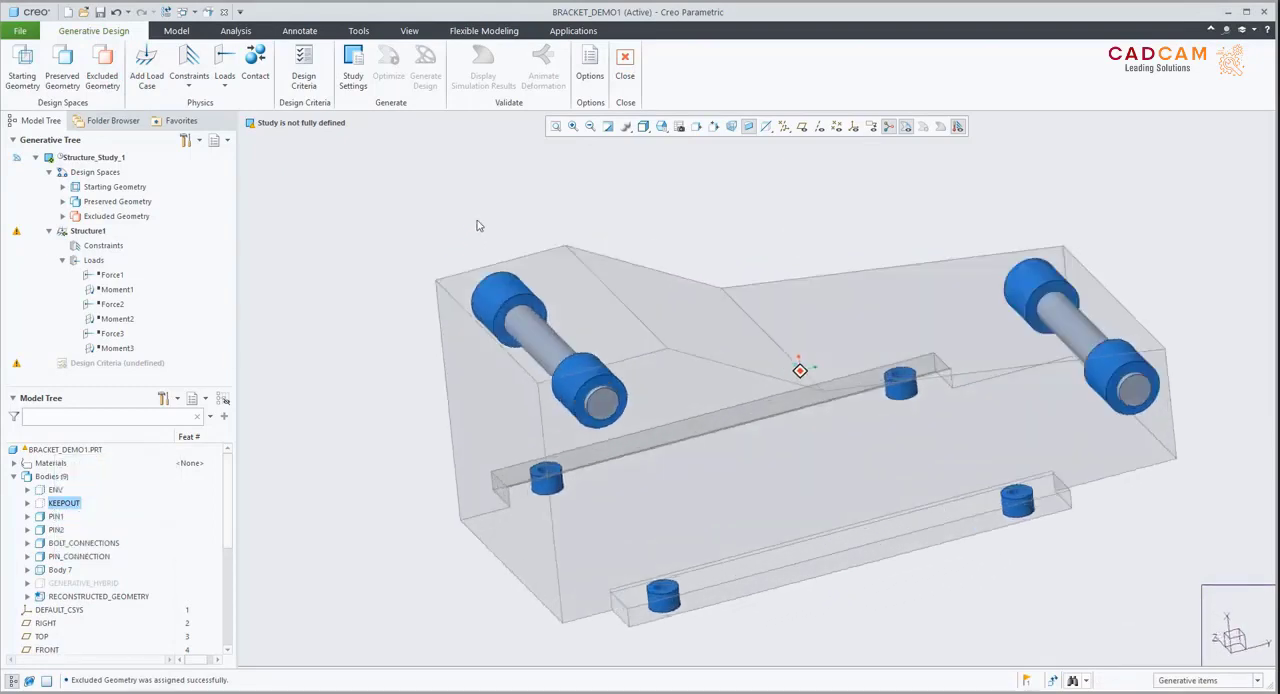
# Add a Fixed constraint on the four bolt bosses and ENV–PIN contacts, then display the six loads.
pyautogui.click(189, 68)
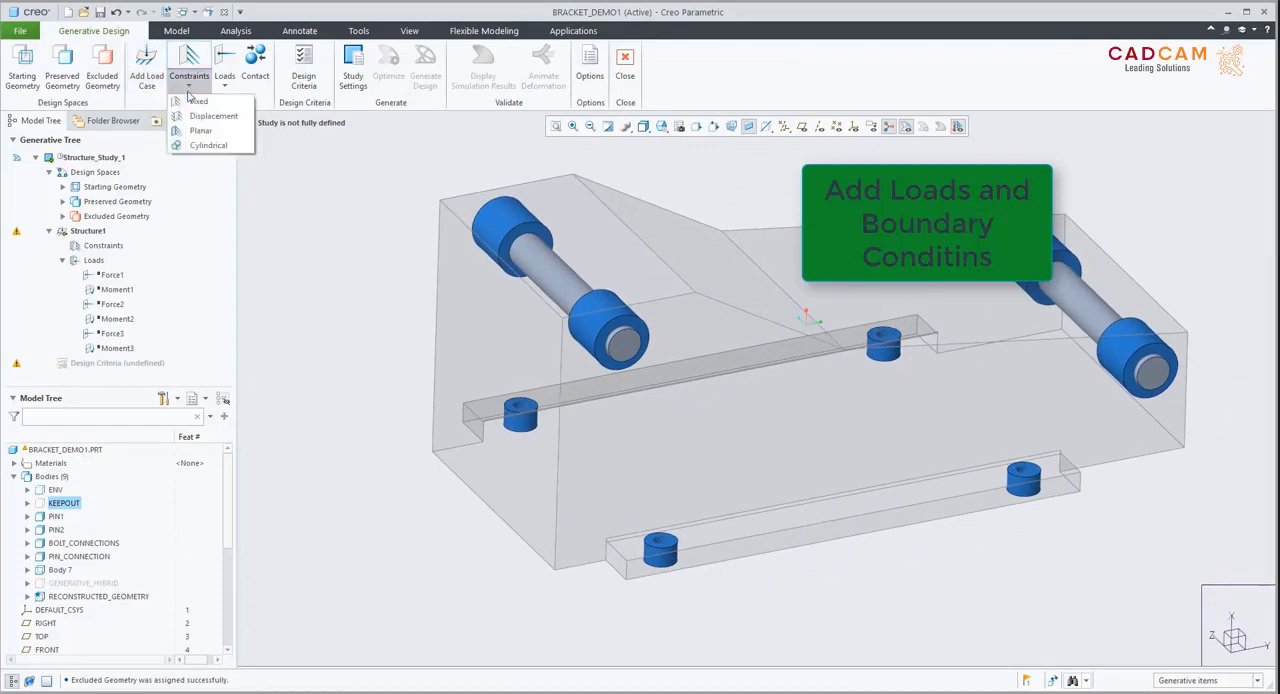
pyautogui.click(198, 101)
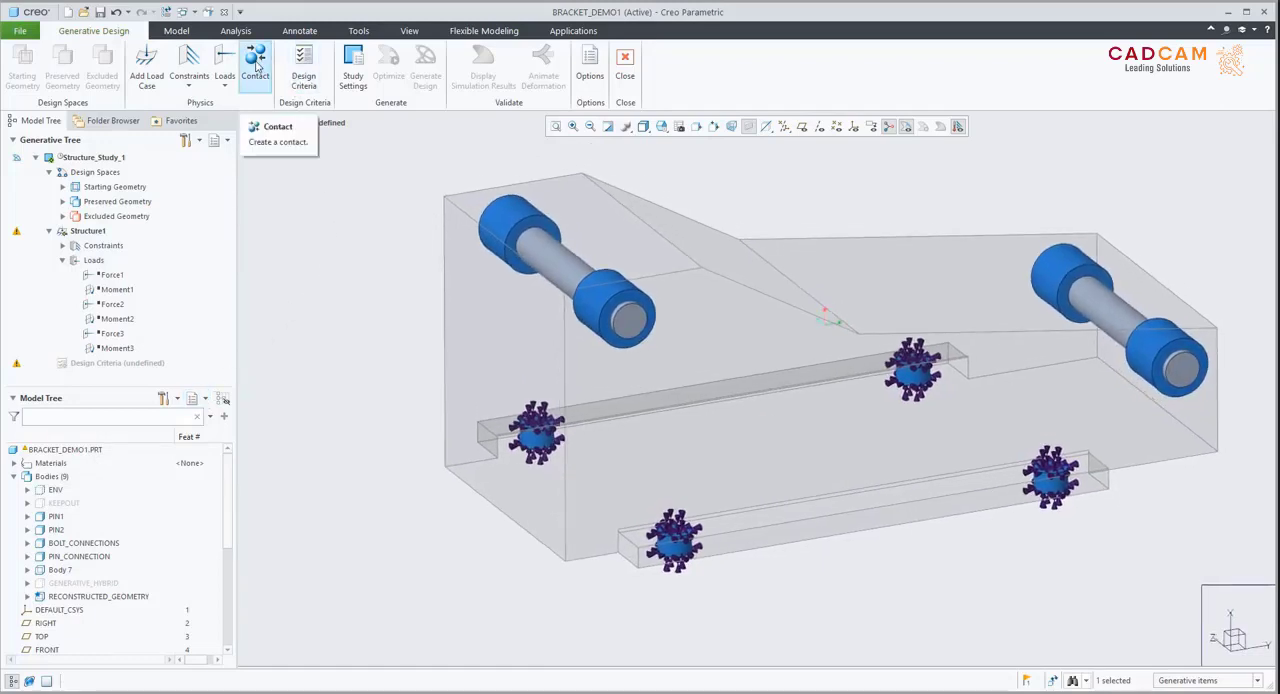
pyautogui.click(255, 65)
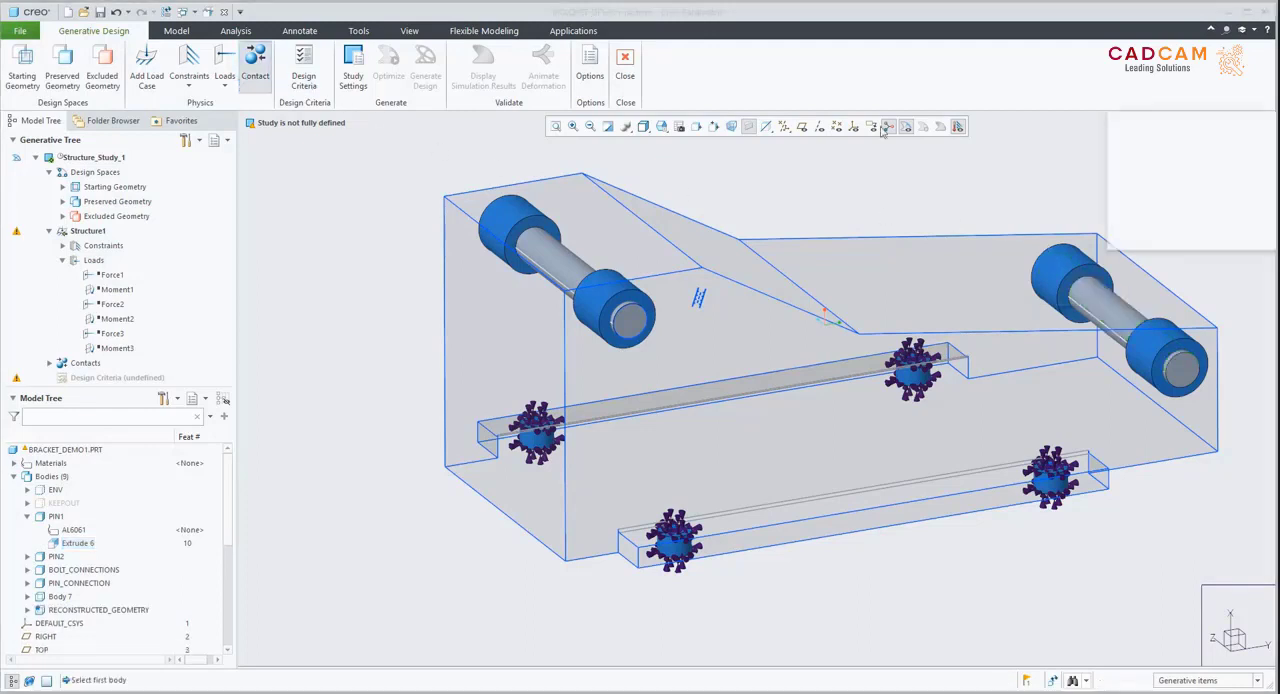
pyautogui.click(255, 65)
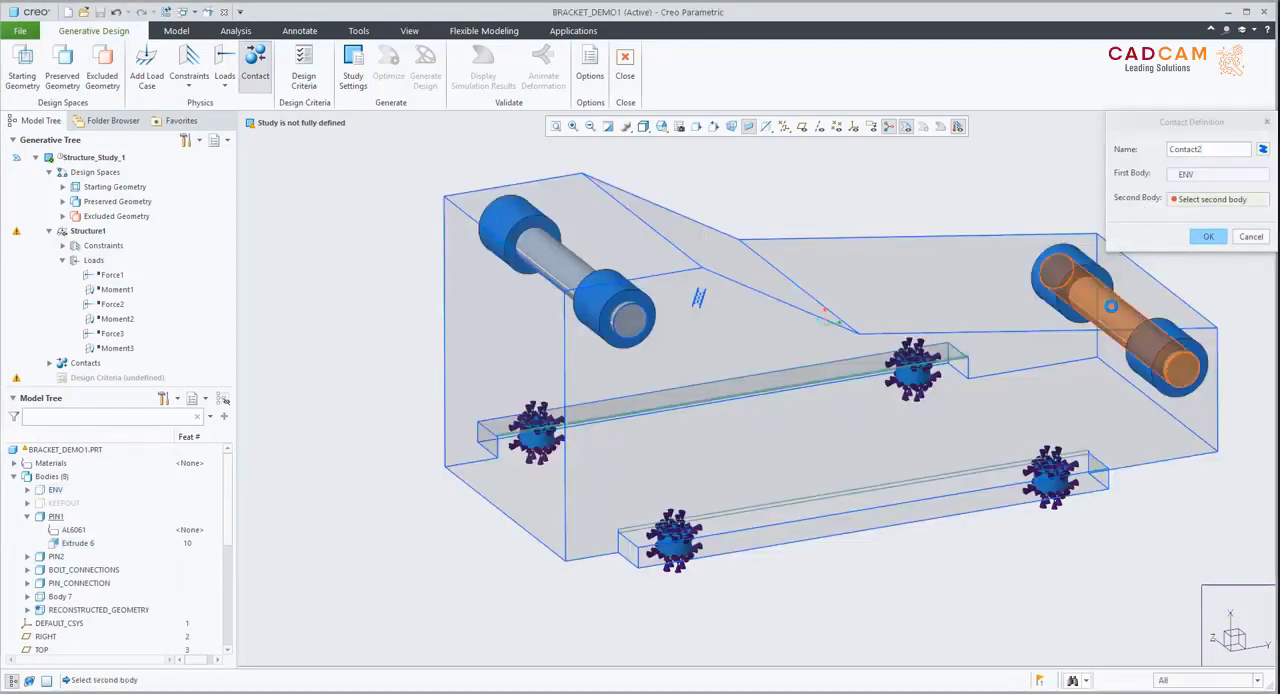
pyautogui.click(1110, 305)
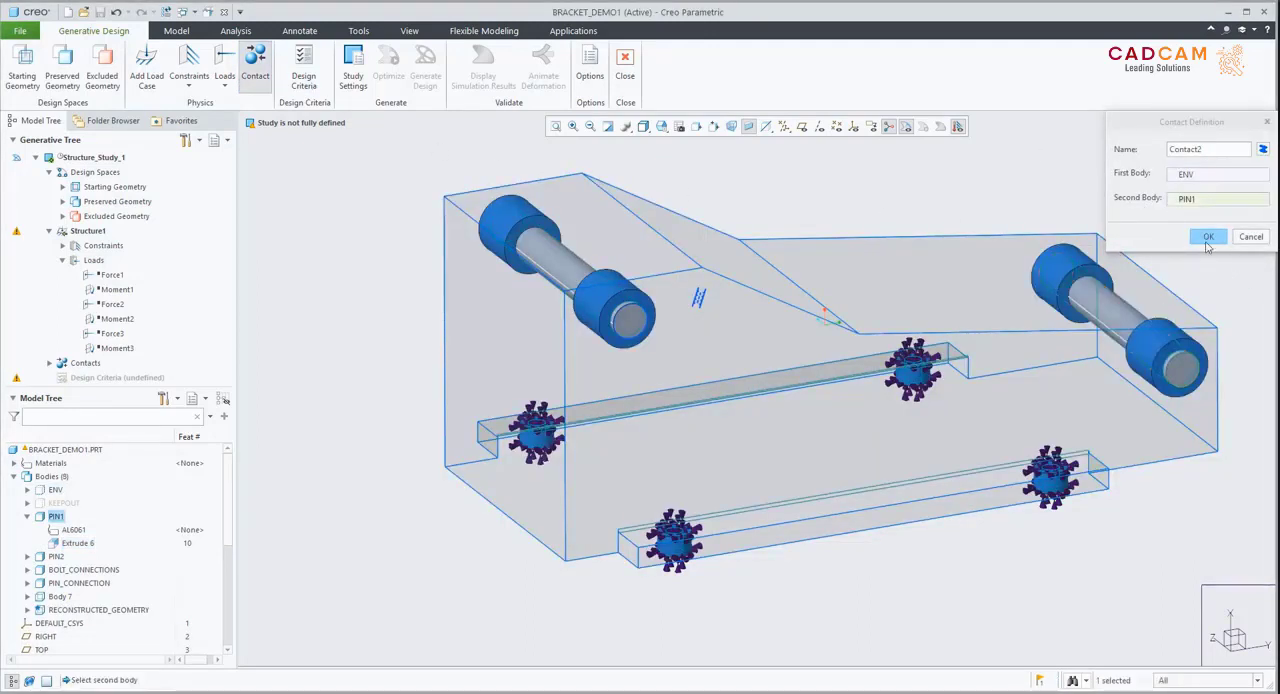
pyautogui.click(1208, 237)
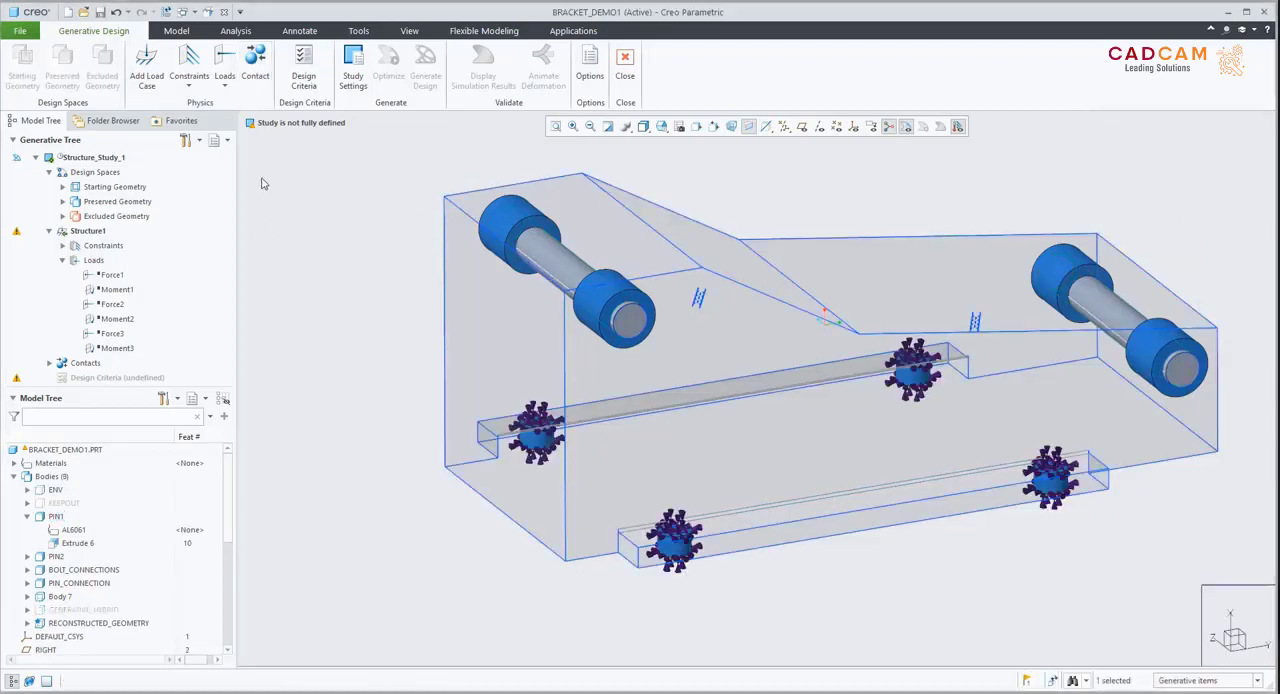
pyautogui.click(111, 274)
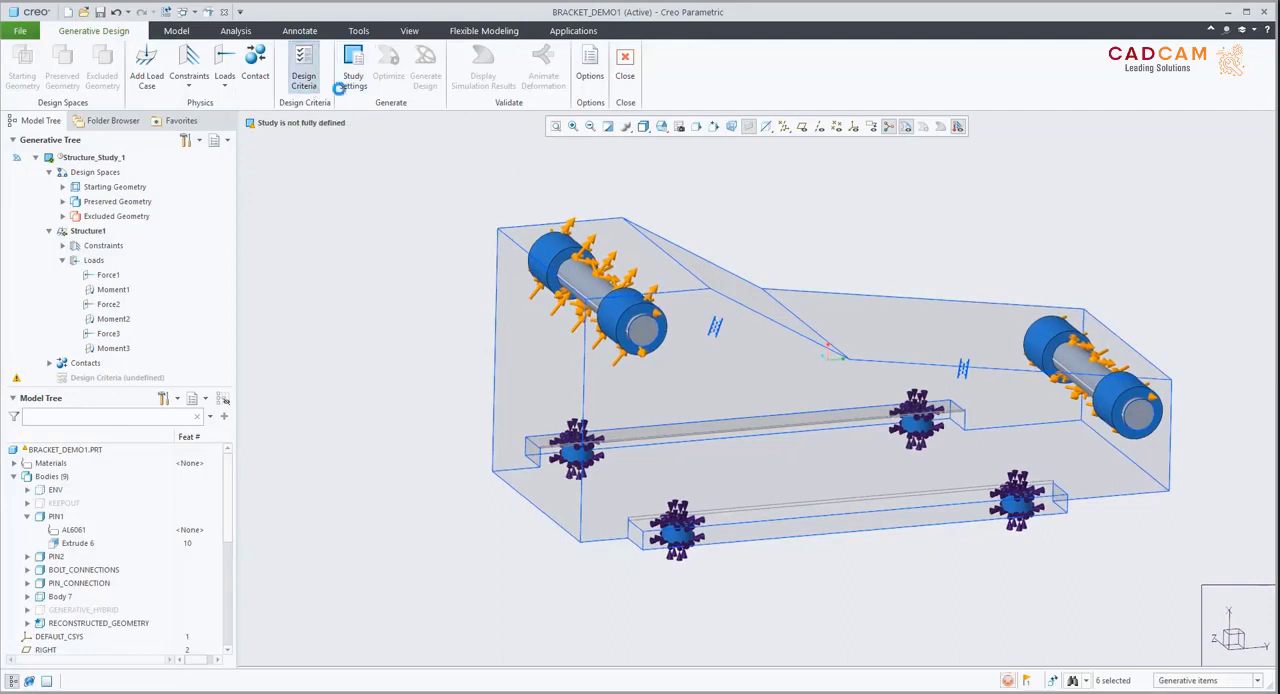
# Set design criteria: 25% volume limit, planar symmetry on FRONT, and AL6061 material.
pyautogui.click(304, 65)
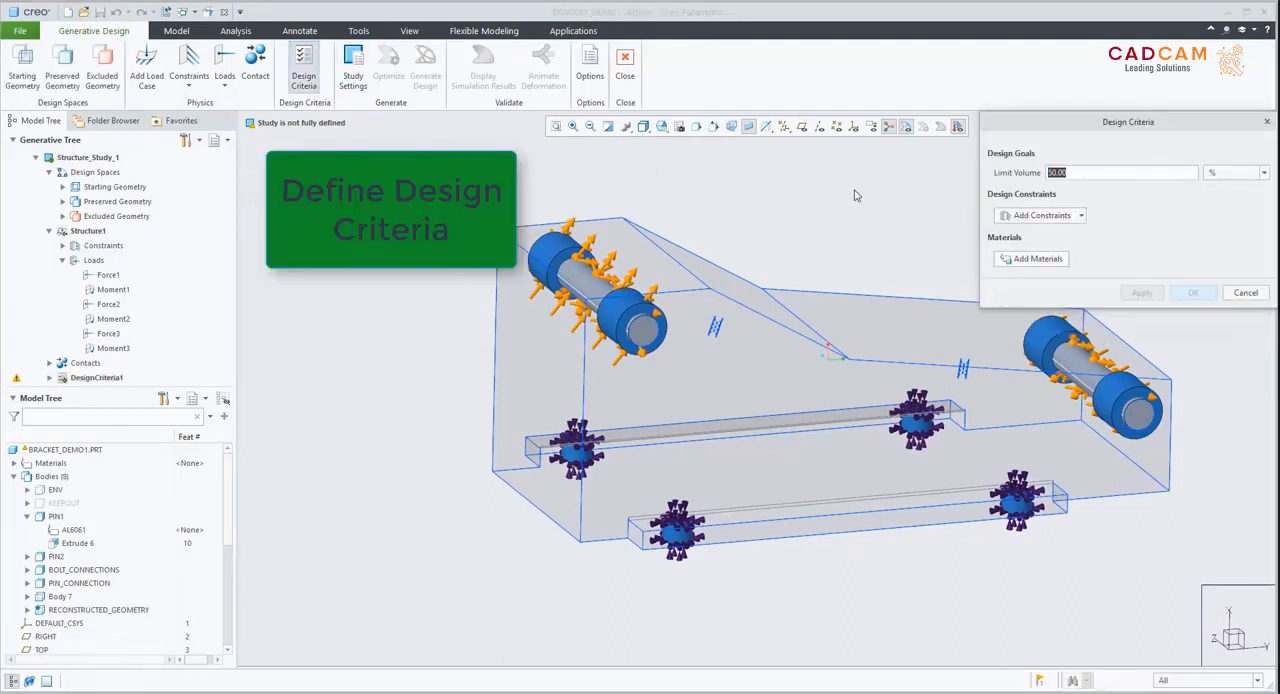
pyautogui.click(1040, 215)
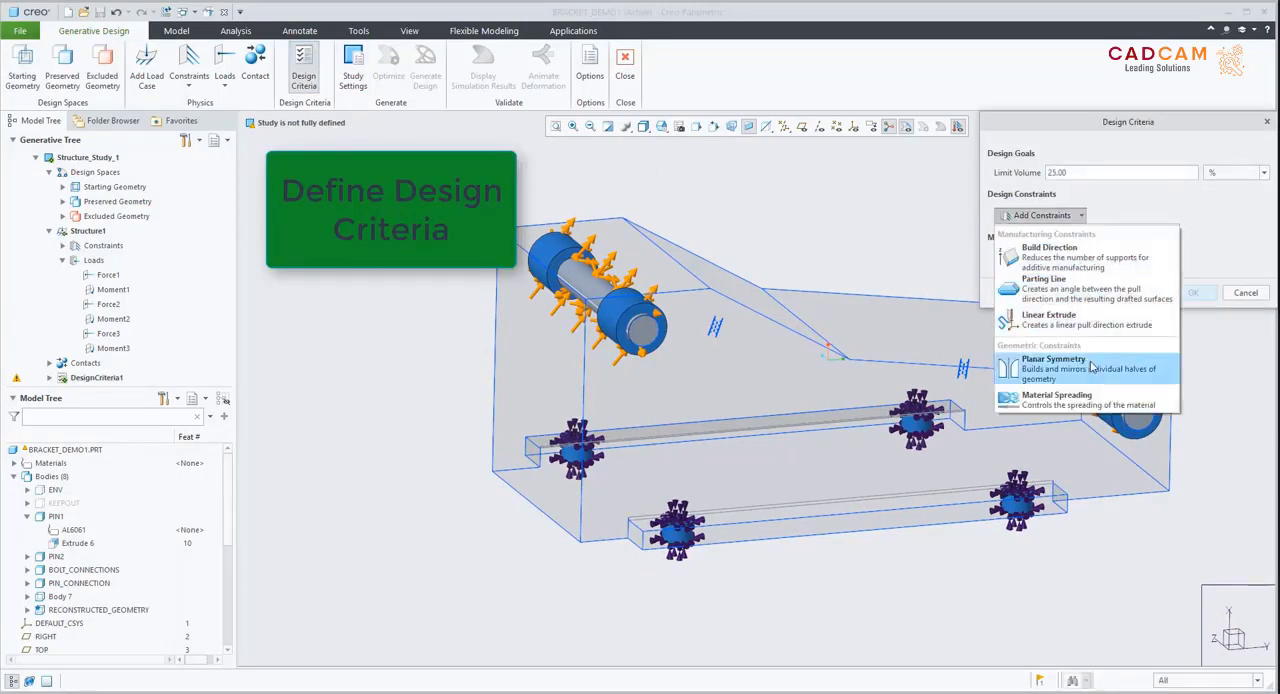
pyautogui.click(1052, 368)
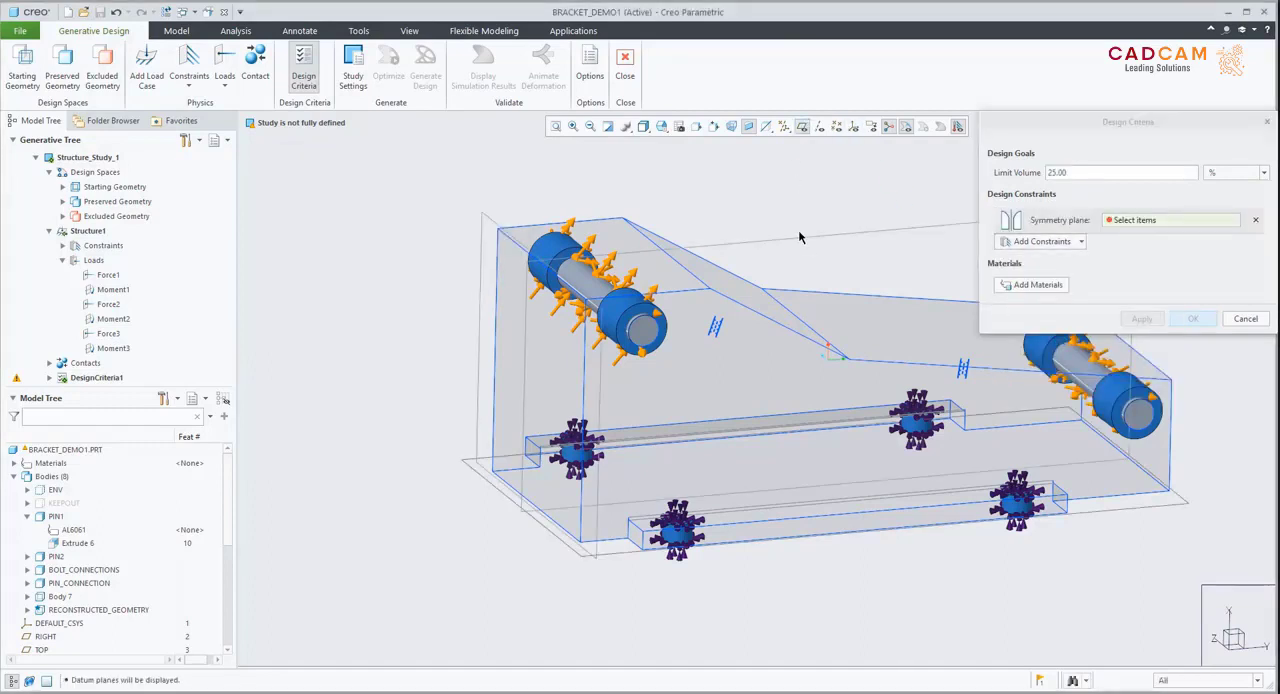
pyautogui.click(1037, 285)
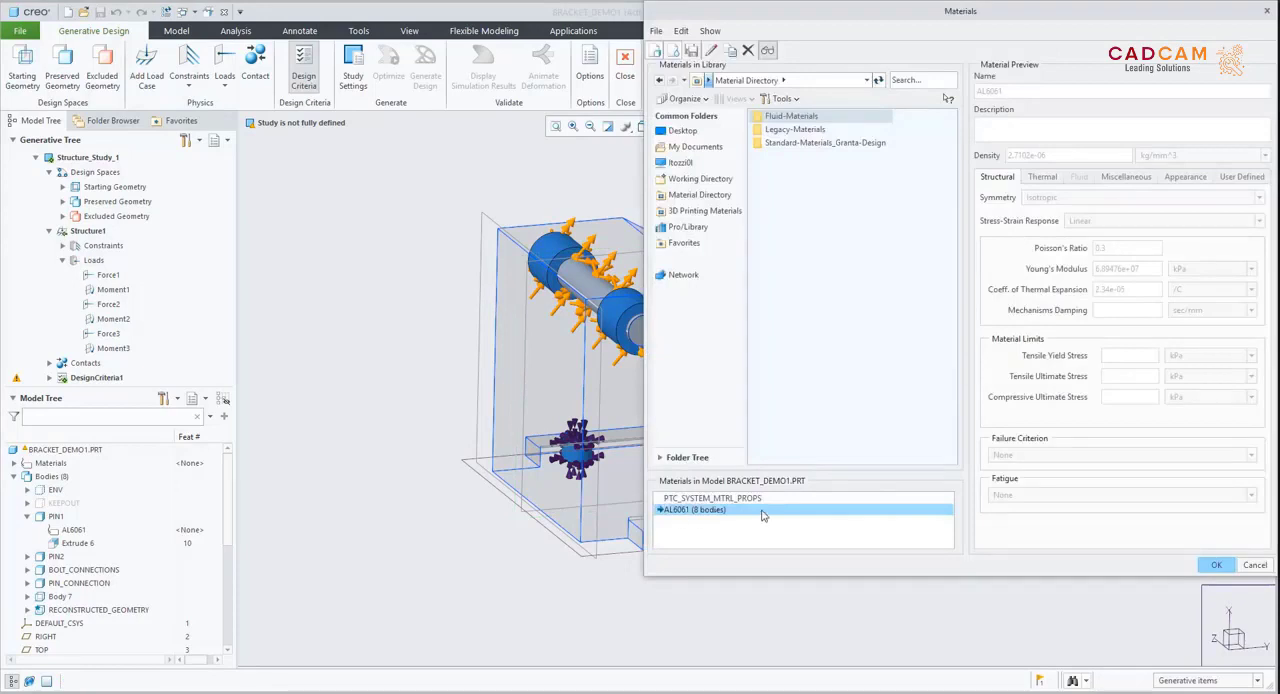
pyautogui.click(1216, 564)
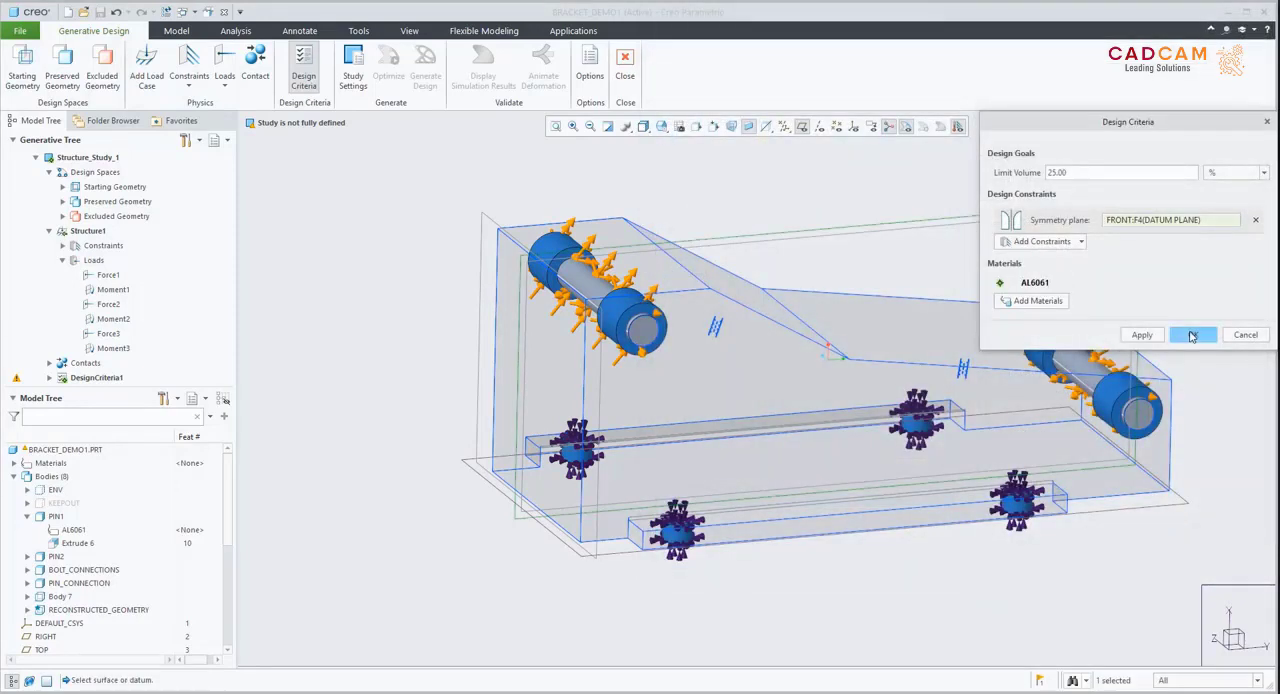
pyautogui.click(1192, 334)
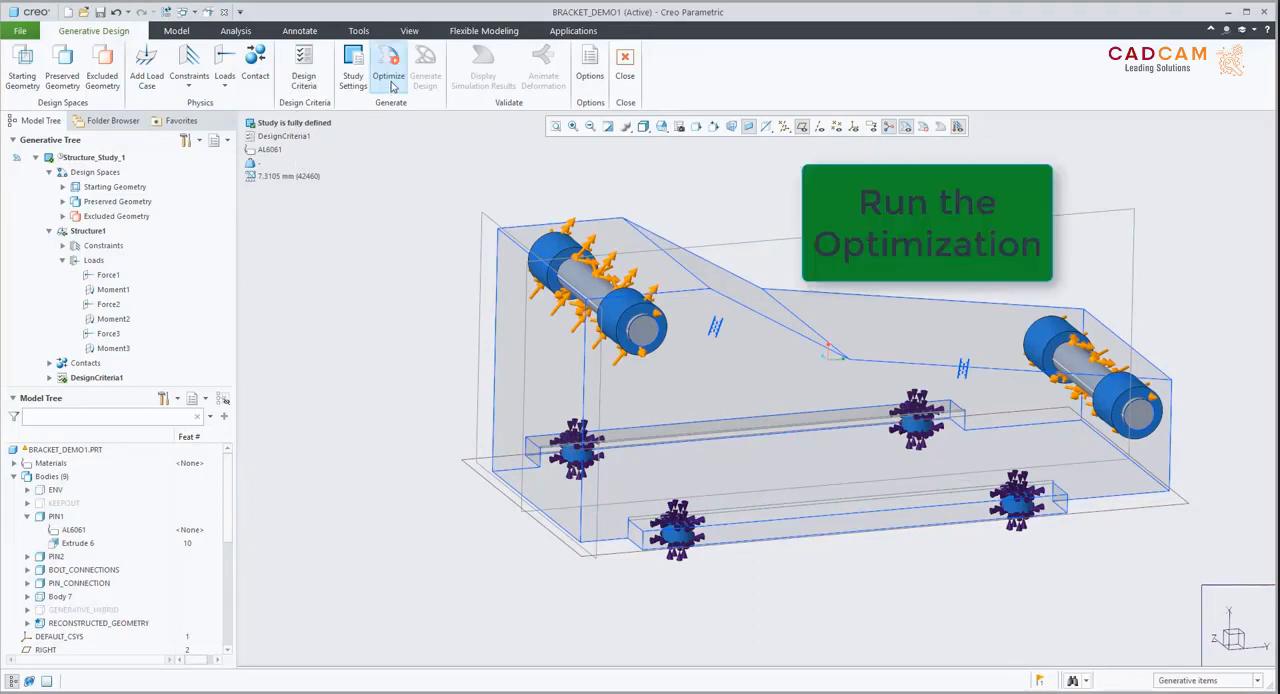
# Run Optimize to generate the organic bracket shape of about 6.2 kg.
pyautogui.click(388, 65)
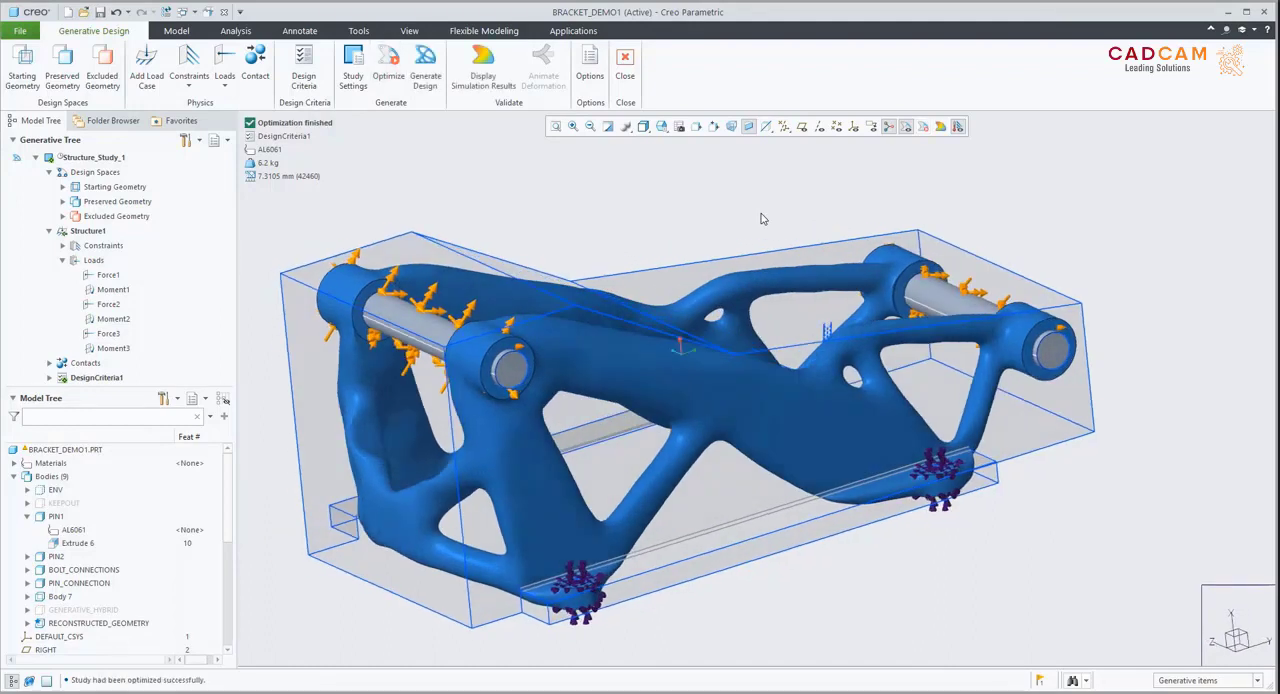
# Show von Mises stress and deformation on the optimized shape, then open BRACKET_SOLID.PRT.
pyautogui.click(483, 60)
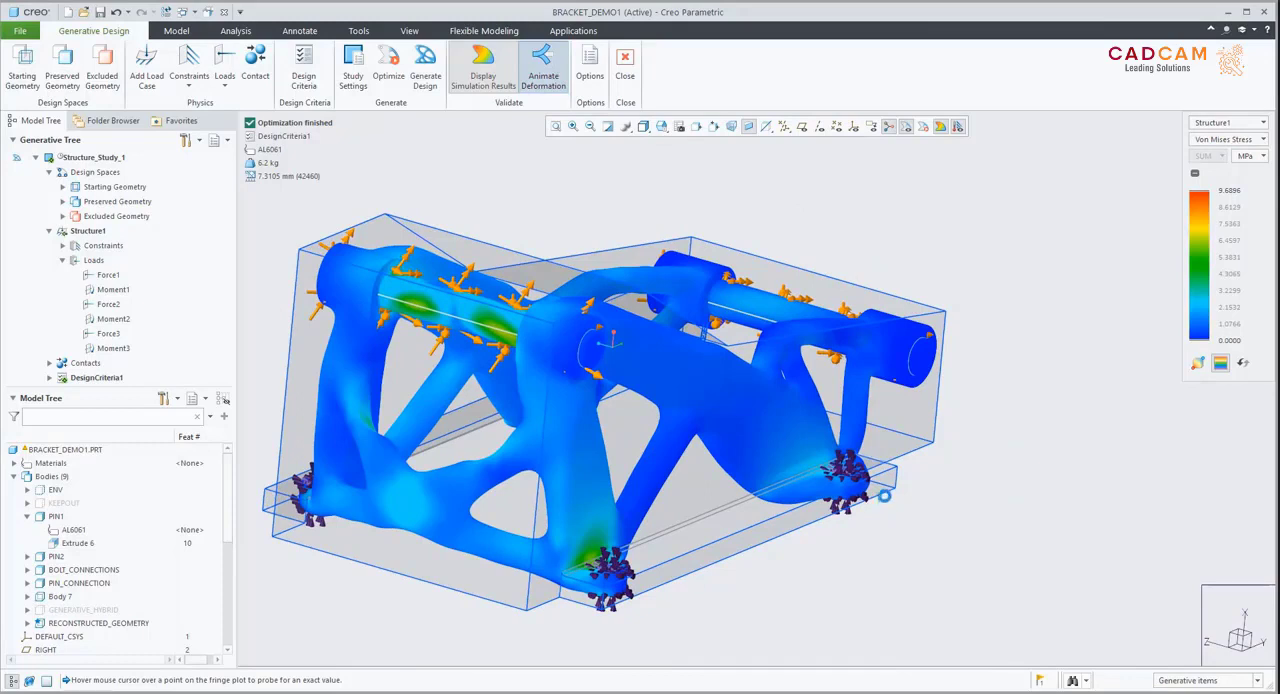
pyautogui.click(425, 65)
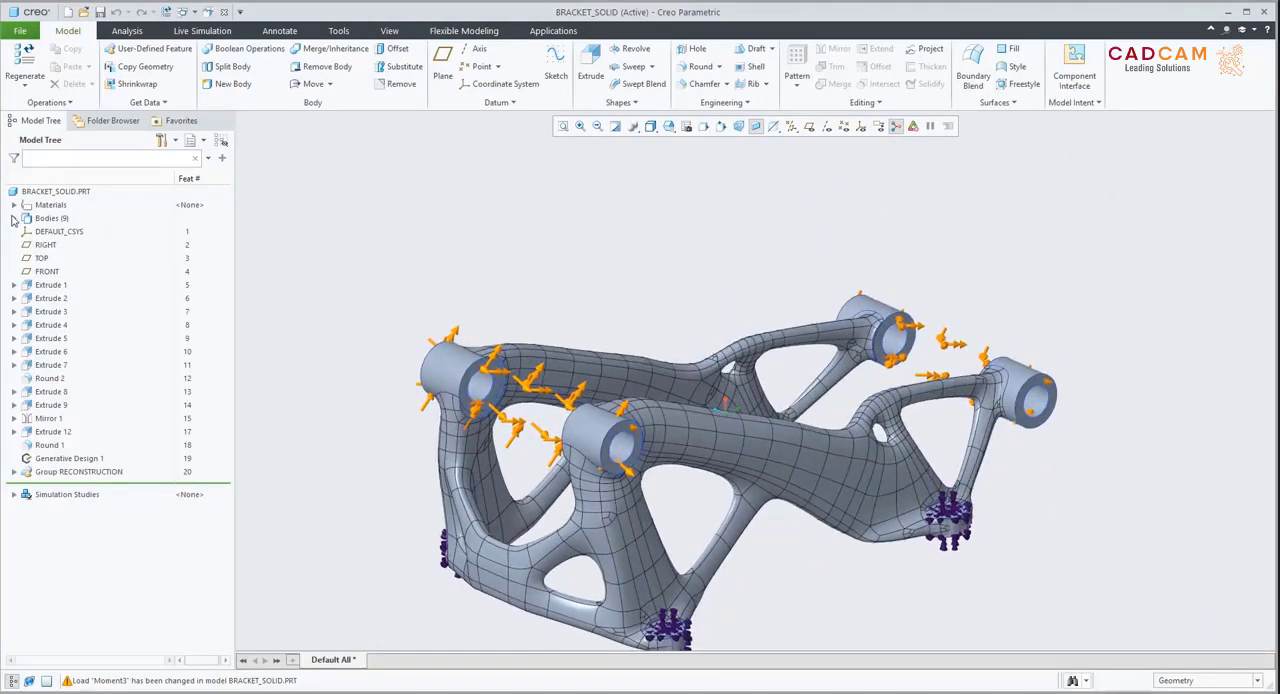
# Simulate BRACKET_SOLID in Live Simulation, showing von Mises stress peaking near 33.2 MPa.
pyautogui.click(14, 191)
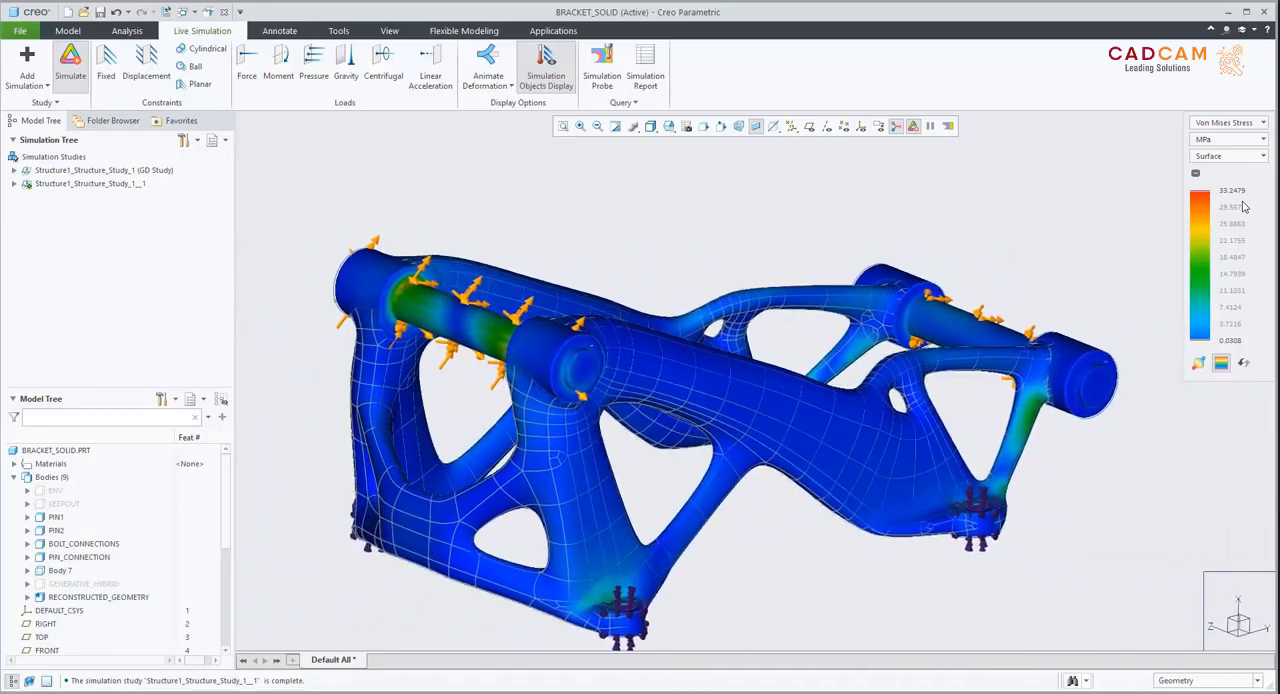
# Inspect the Build Direction 1 feature of BRACKET_PRINT and close it without changes.
pyautogui.click(67, 30)
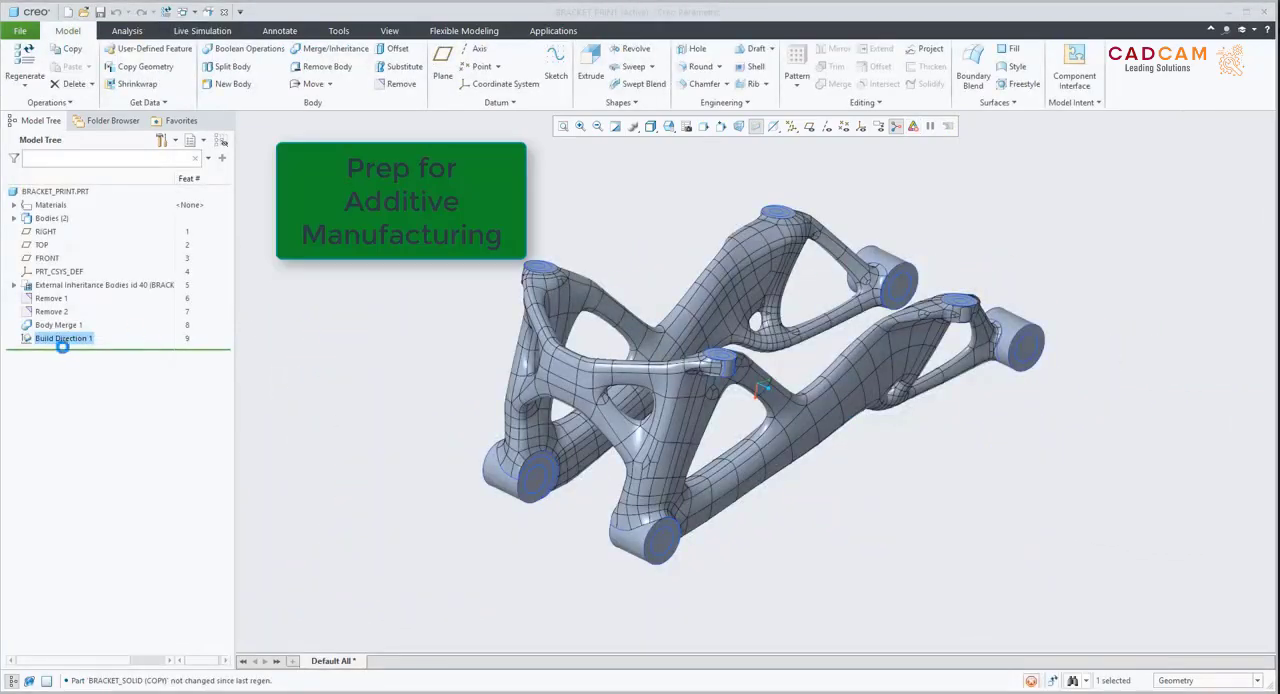
pyautogui.doubleClick(63, 338)
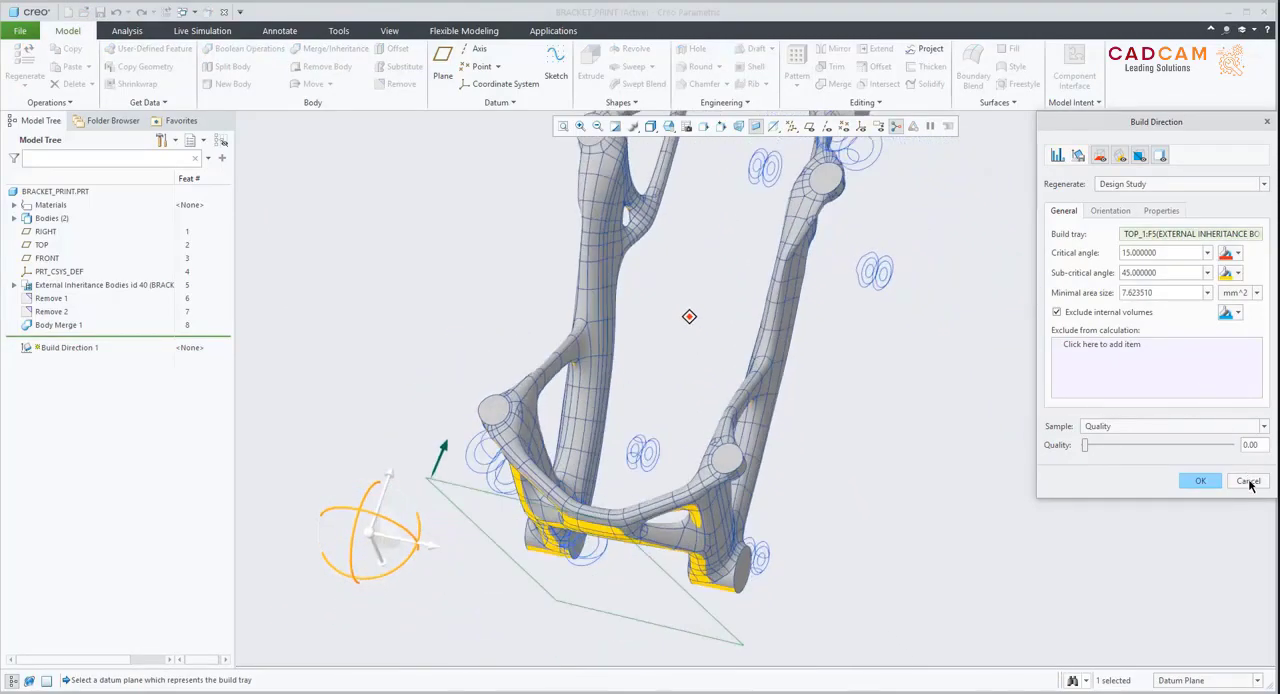
pyautogui.click(1248, 481)
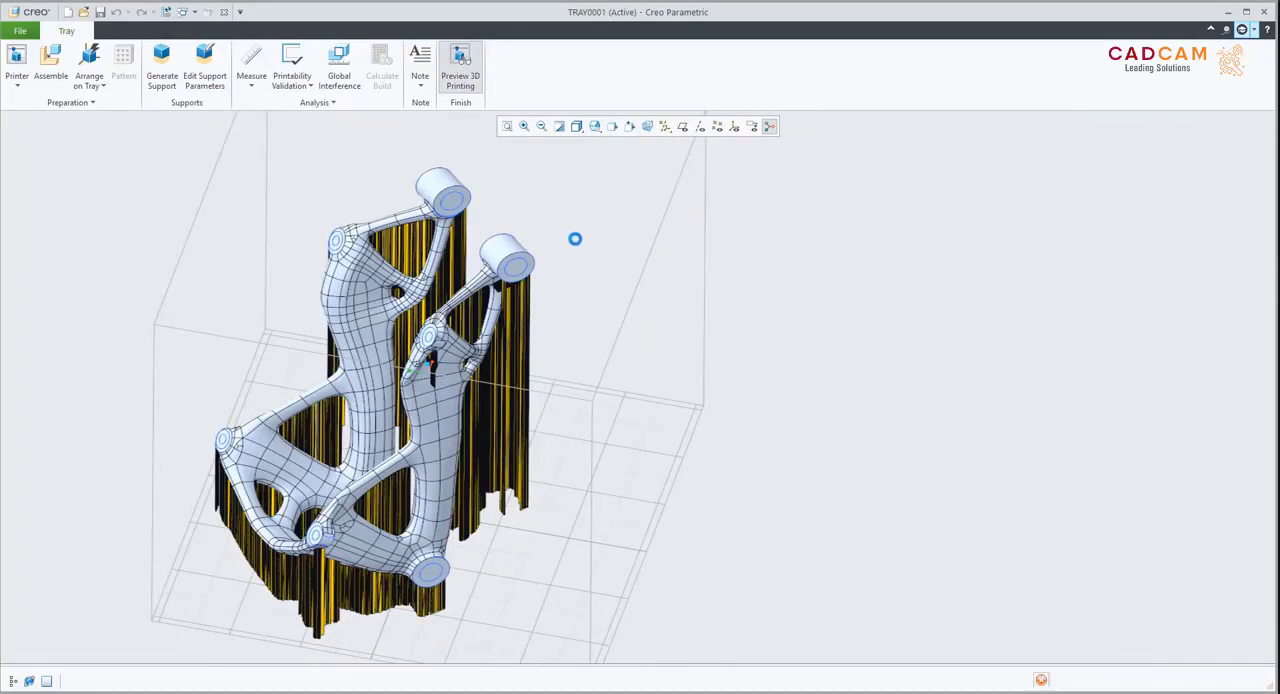
# Preview the supported bracket tray for 3D printing.
pyautogui.click(460, 60)
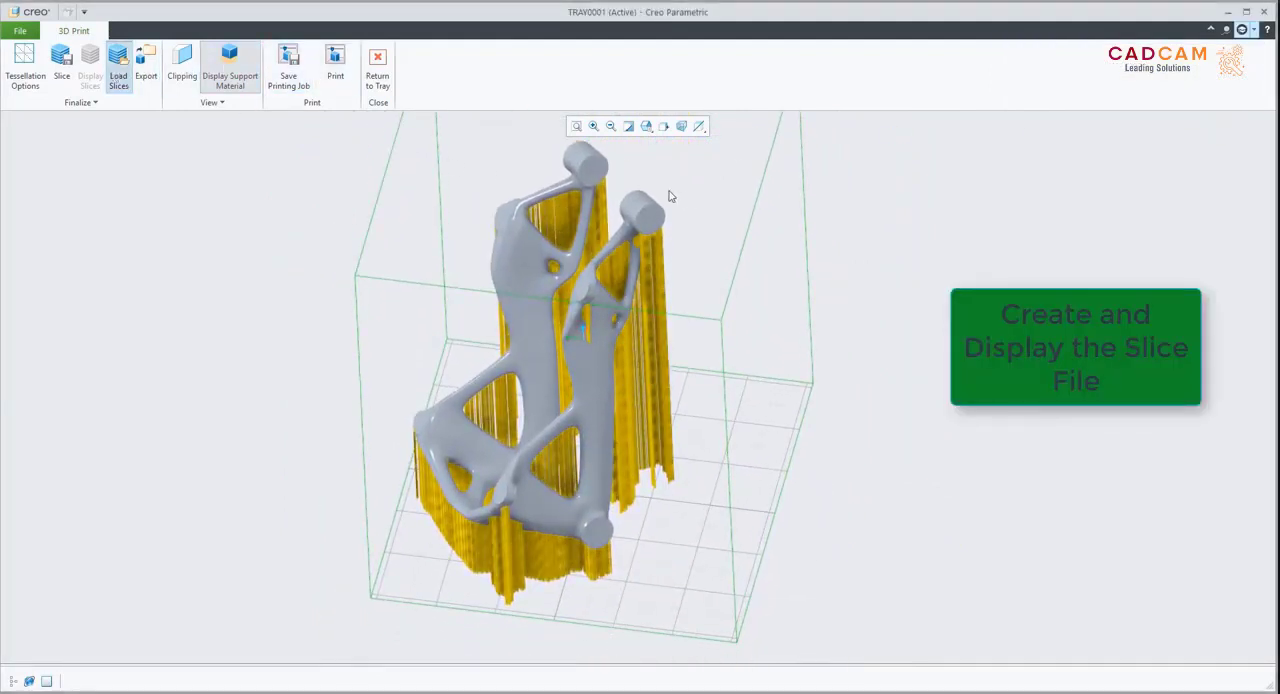
# Load the tray0001.zip slices and step through the first two print layers.
pyautogui.click(118, 65)
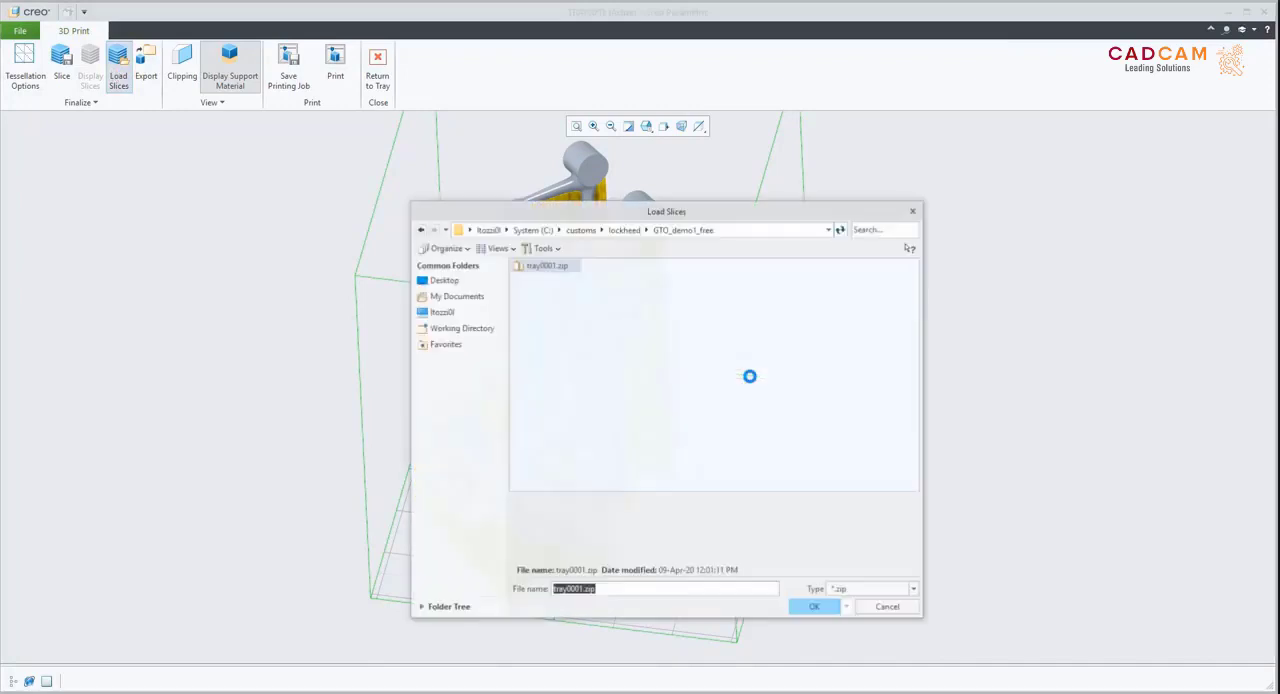
pyautogui.click(813, 606)
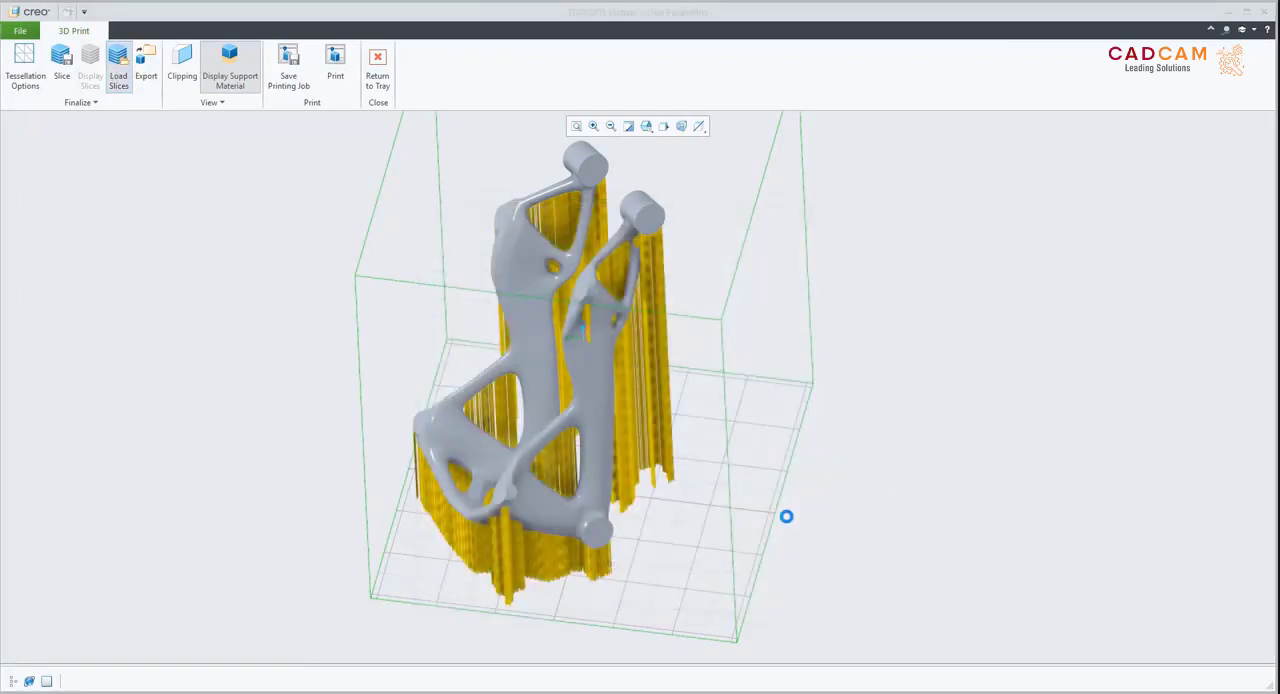
pyautogui.click(118, 65)
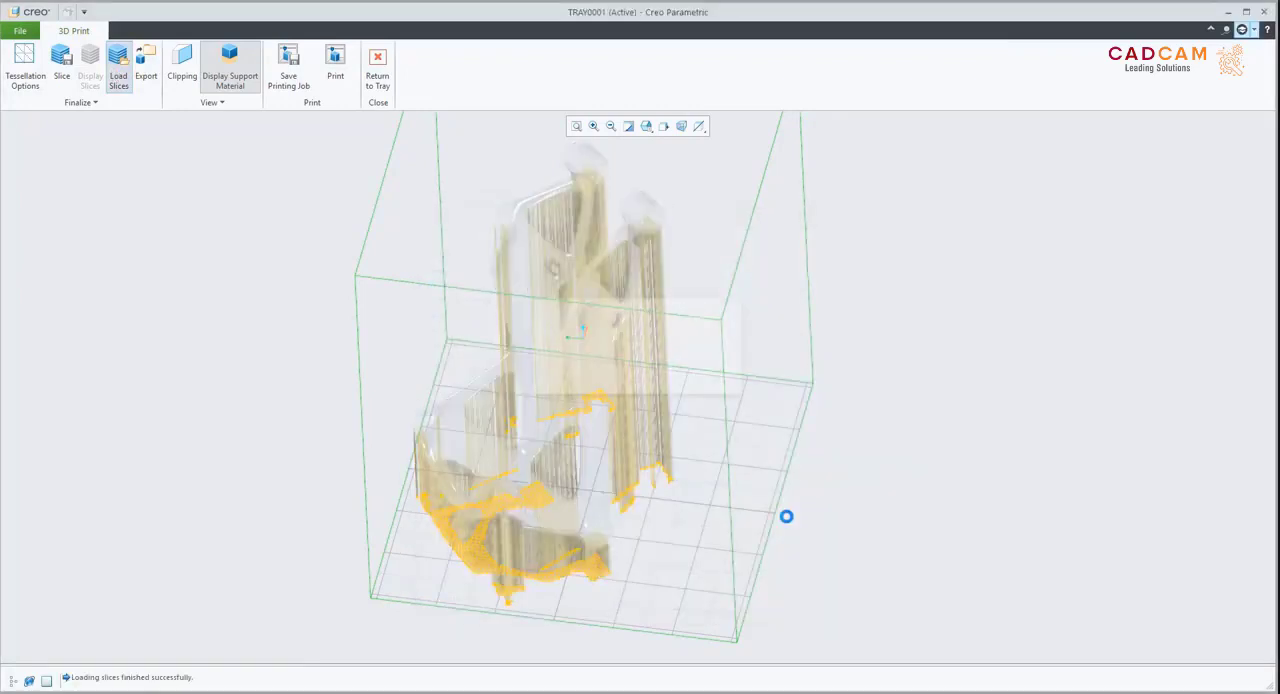
pyautogui.click(90, 65)
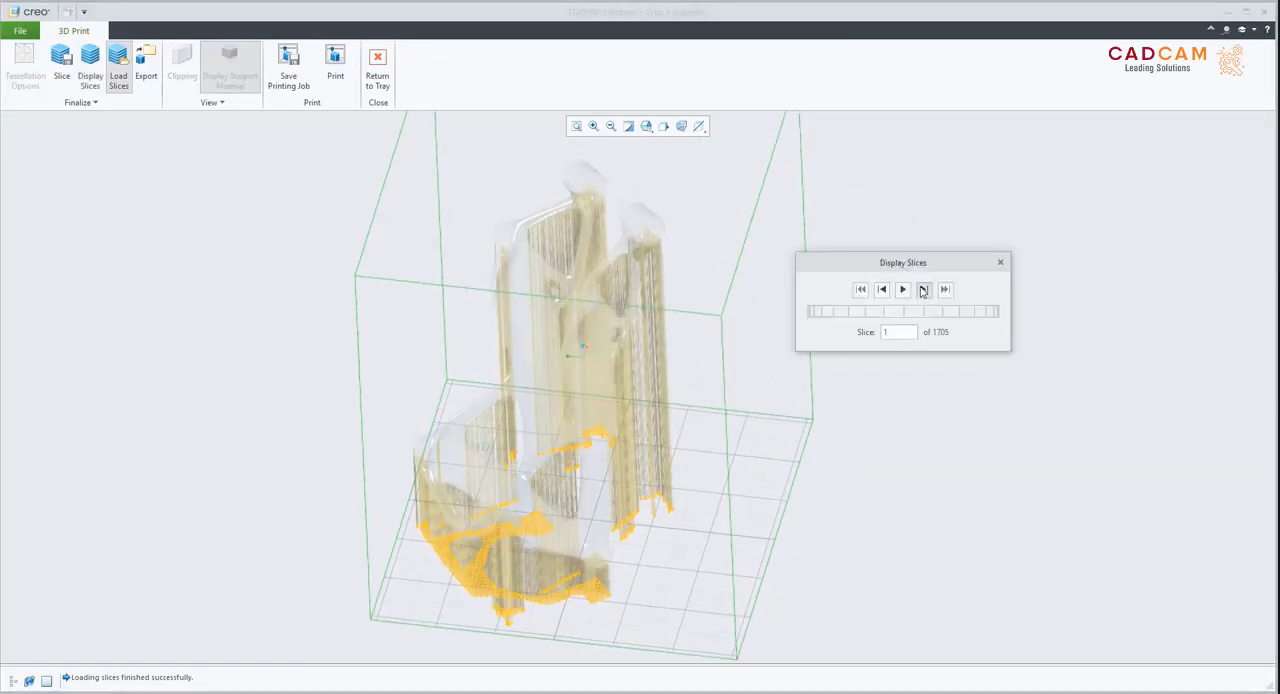
pyautogui.click(902, 289)
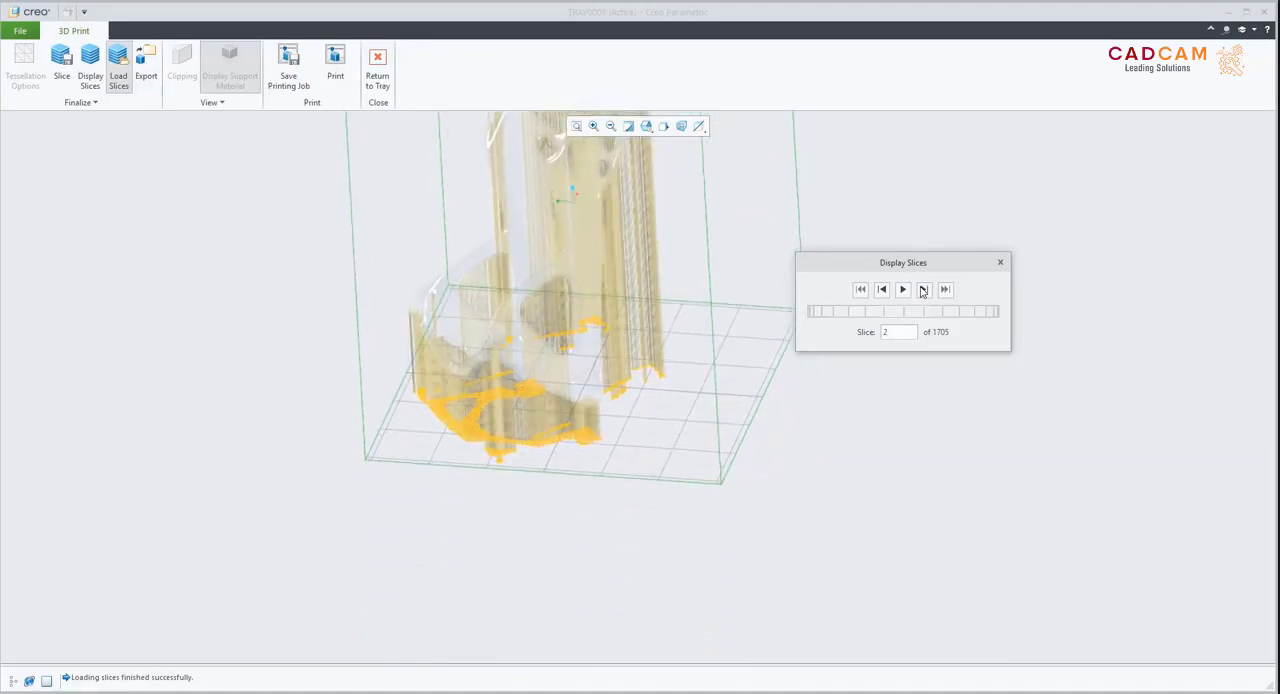
pyautogui.click(901, 289)
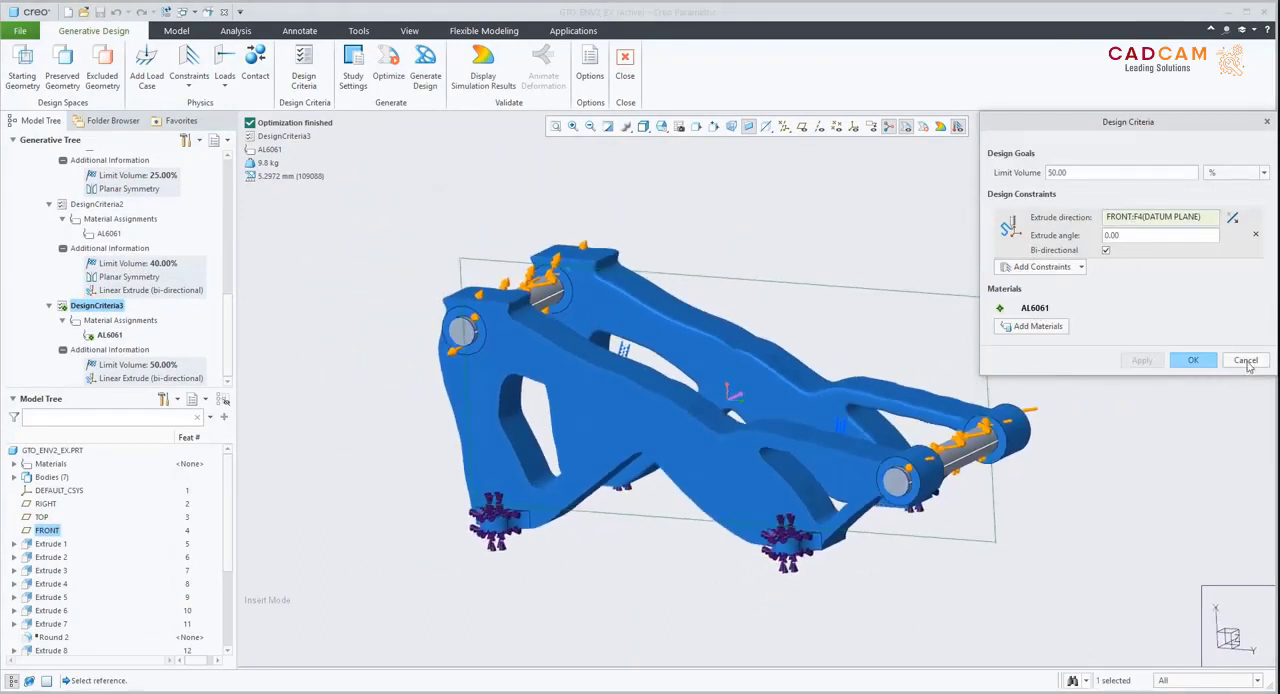
# Close DesignCriteria3 (50% volume, bi-directional extrude) without changes.
pyautogui.click(1245, 360)
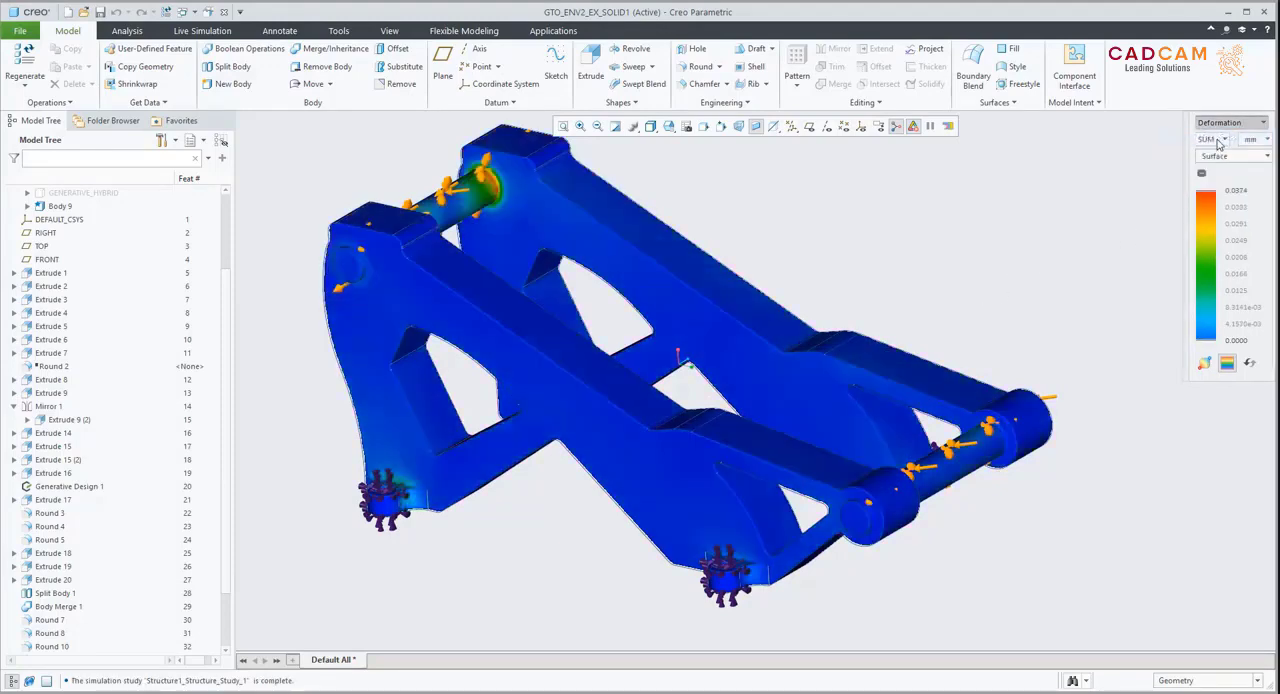
pyautogui.click(1228, 122)
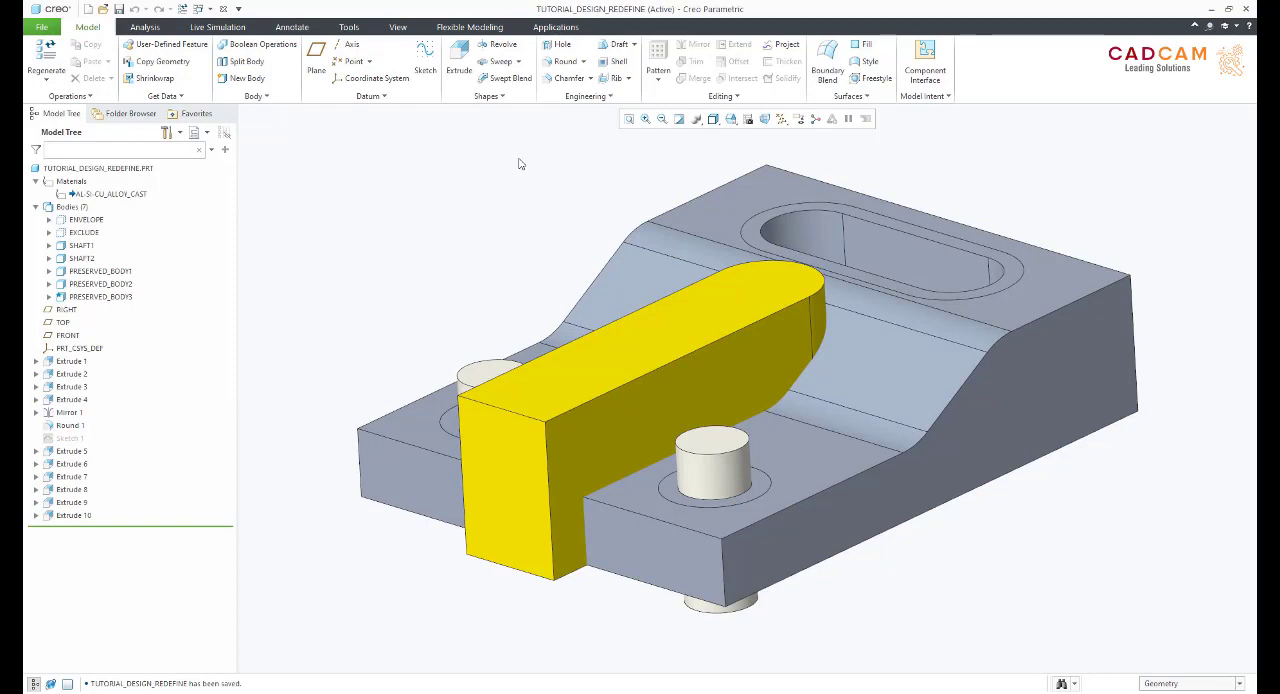
pyautogui.moveTo(513, 148)
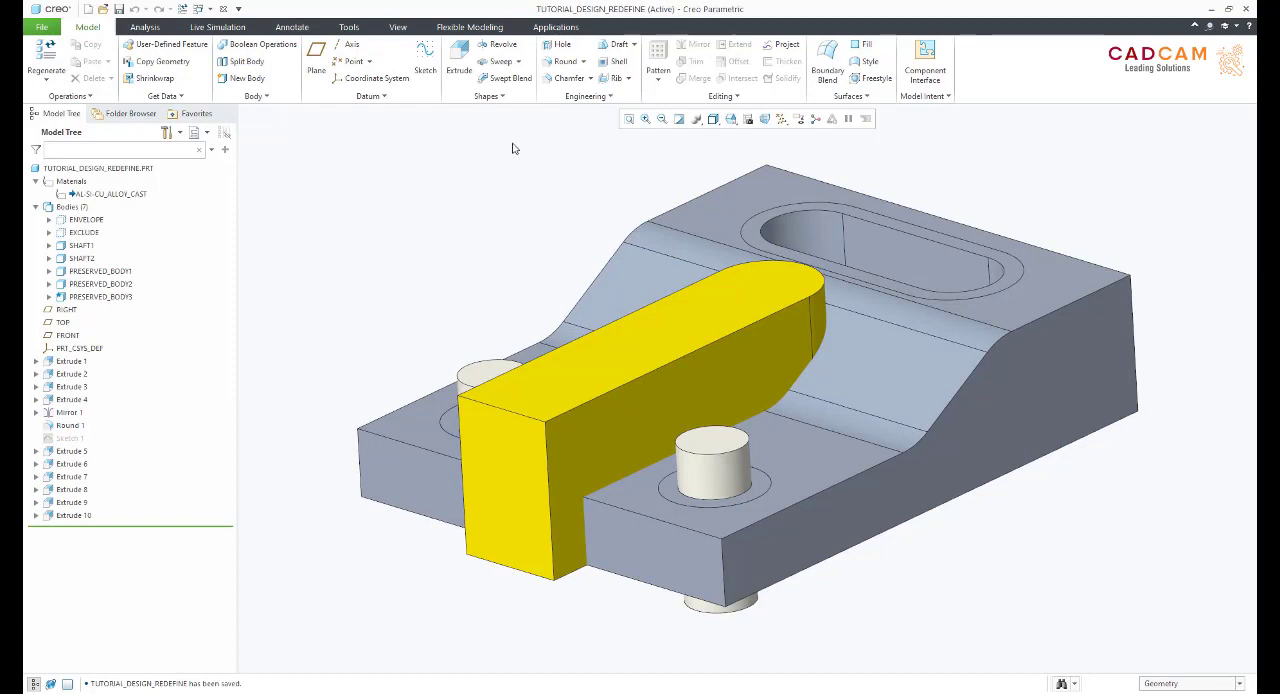
# Start a Generative Design study on TUTORIAL_DESIGN_REDEFINE from the Applications tab.
pyautogui.click(555, 27)
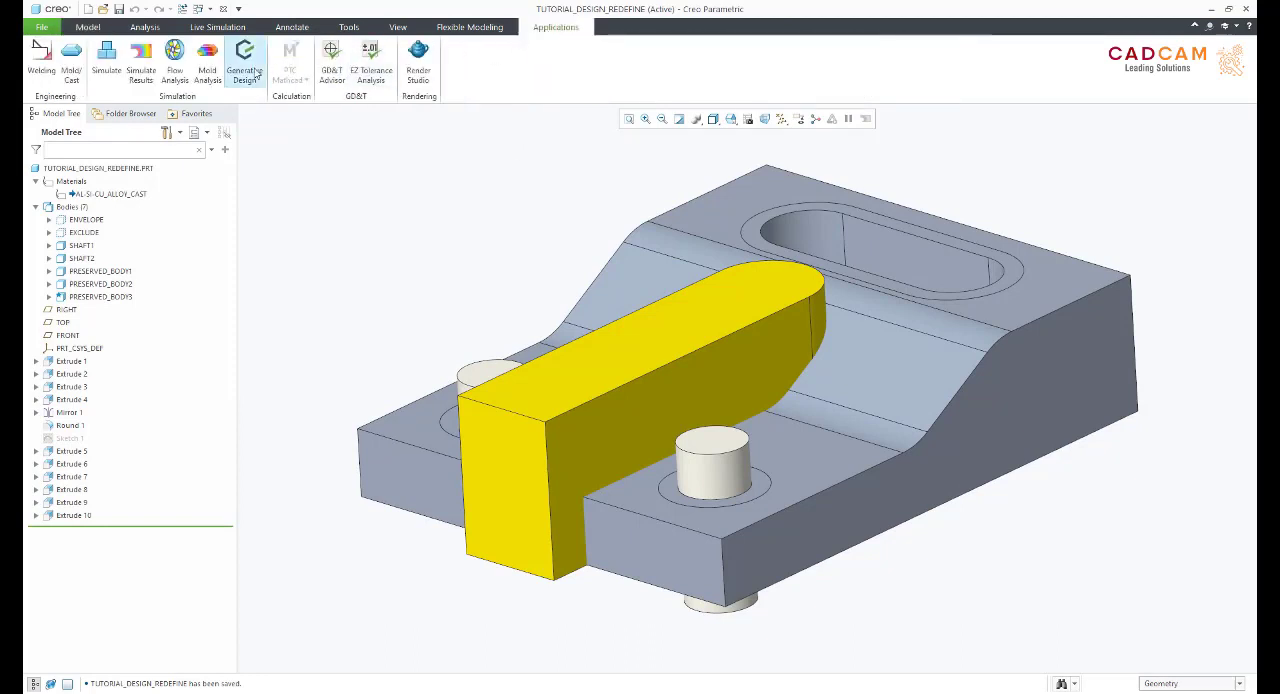
pyautogui.click(245, 60)
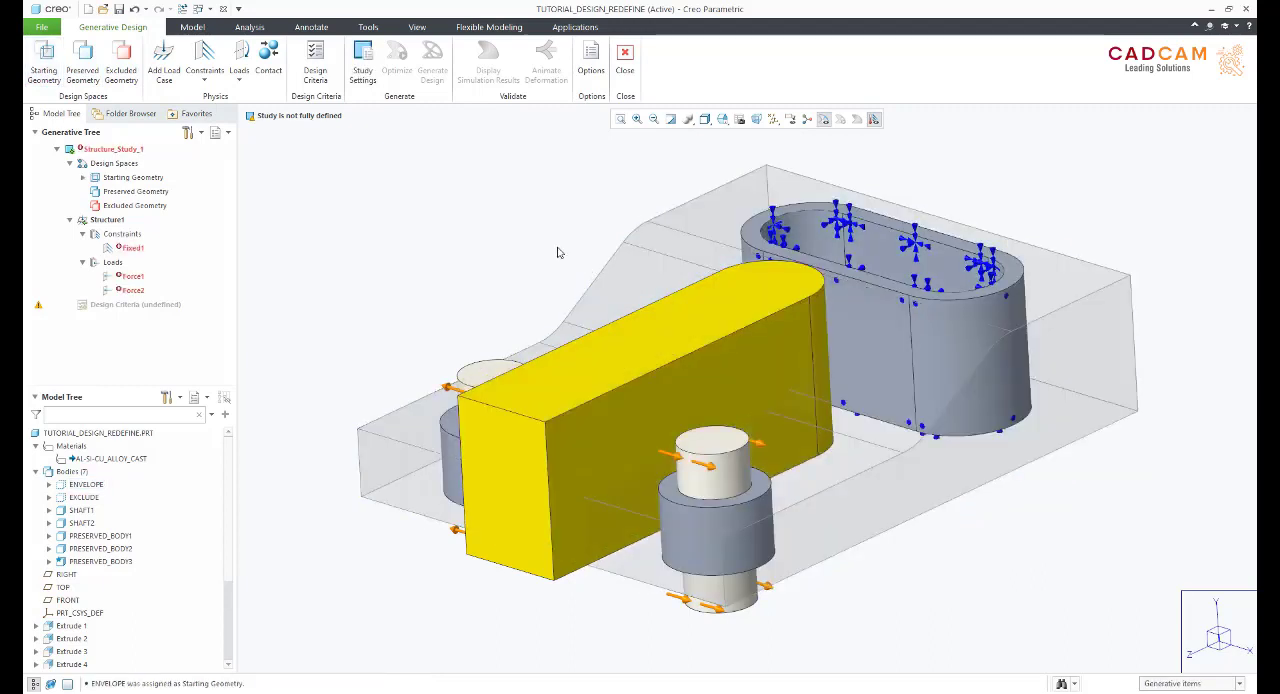
# Preserve PRESERVED_BODY1–3 and assign the EXCLUDE body as excluded geometry.
pyautogui.click(82, 58)
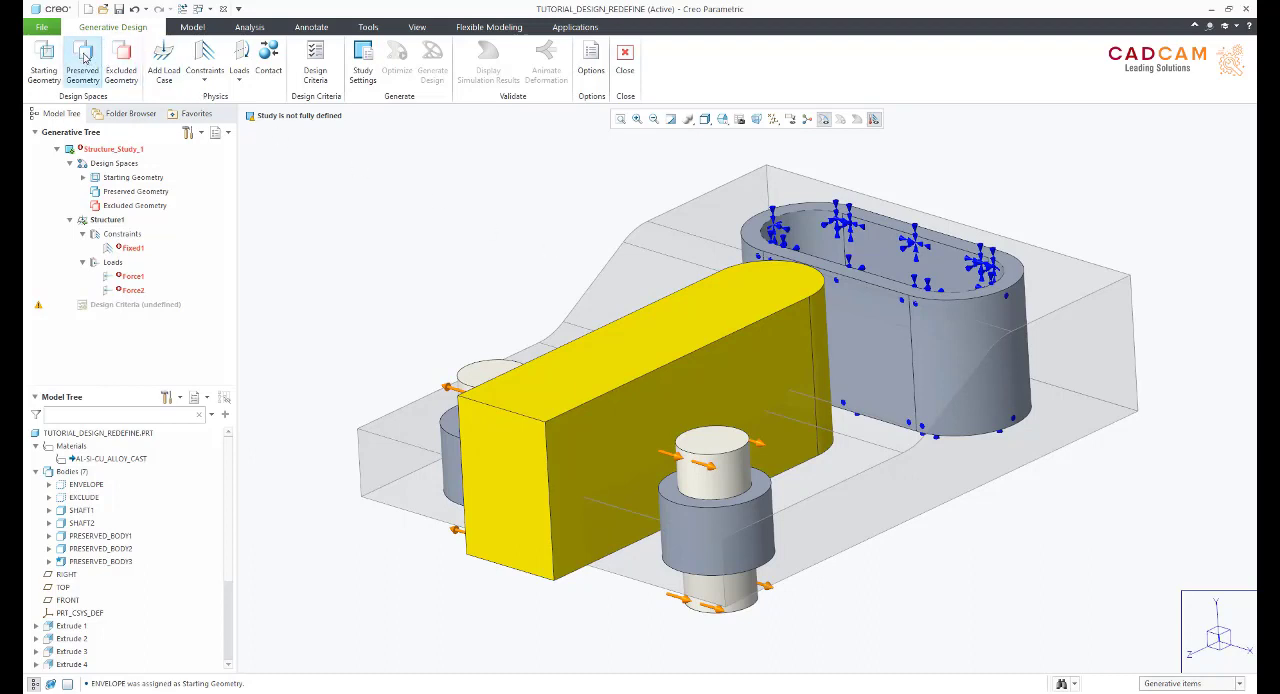
pyautogui.click(82, 58)
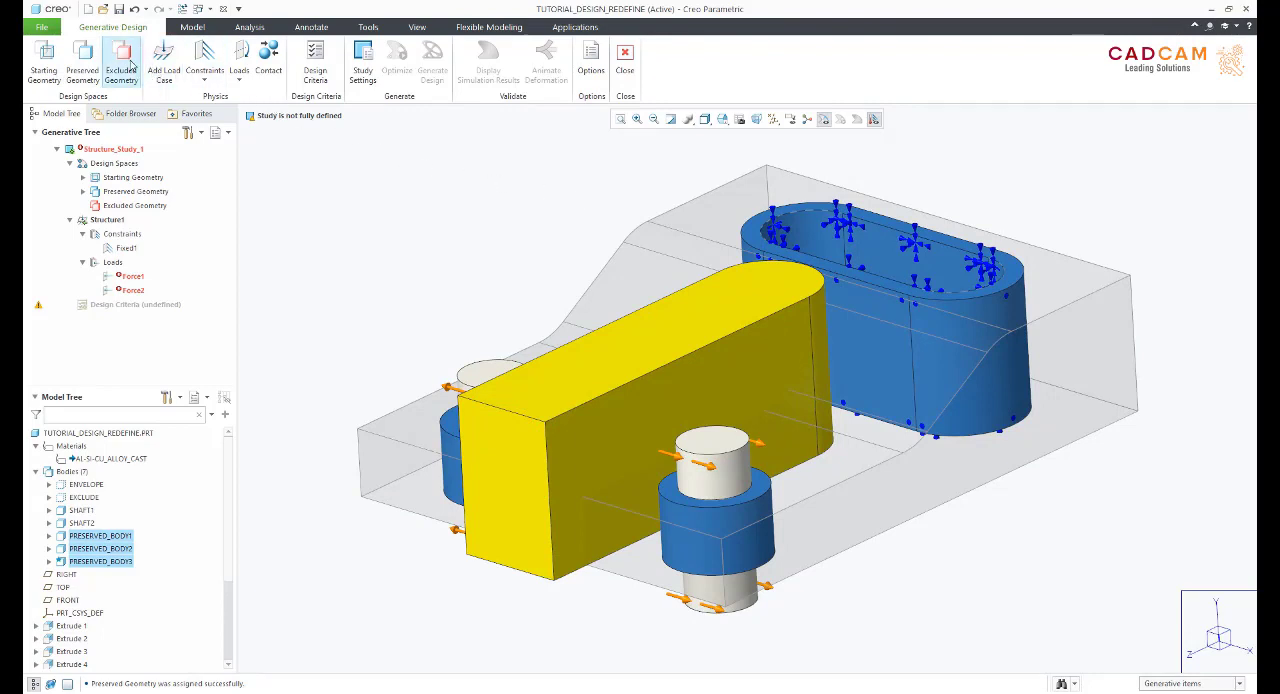
pyautogui.click(120, 62)
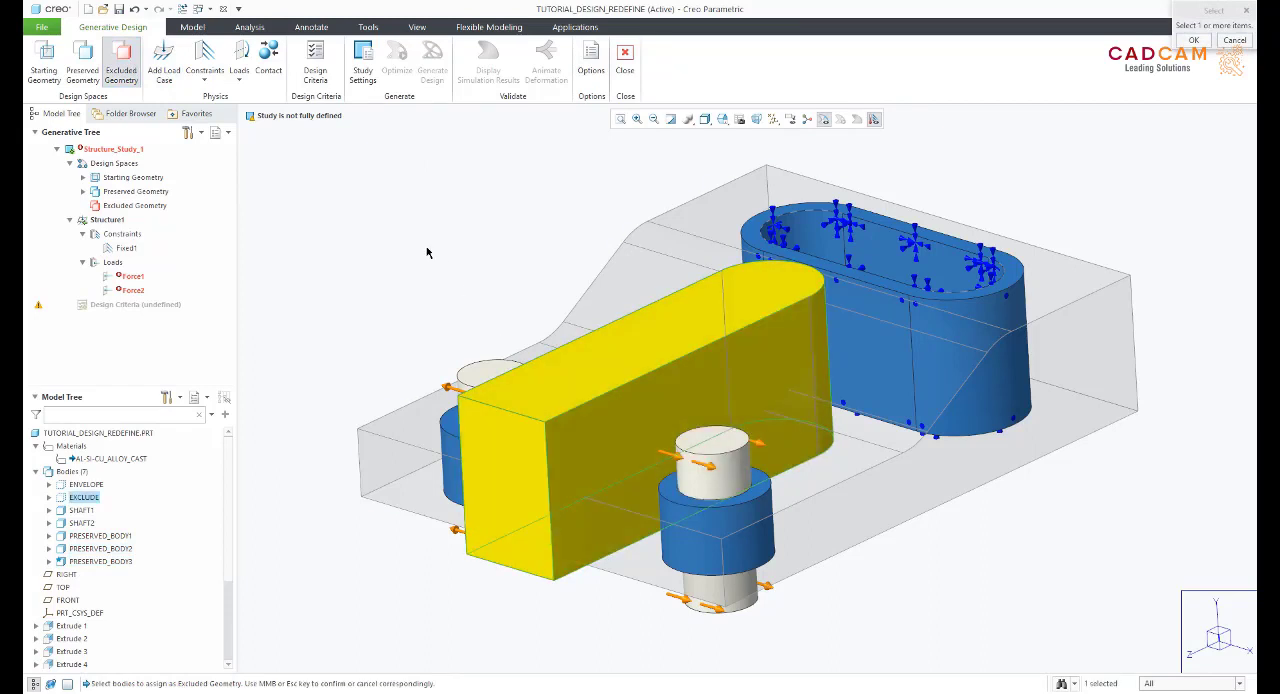
pyautogui.click(1193, 40)
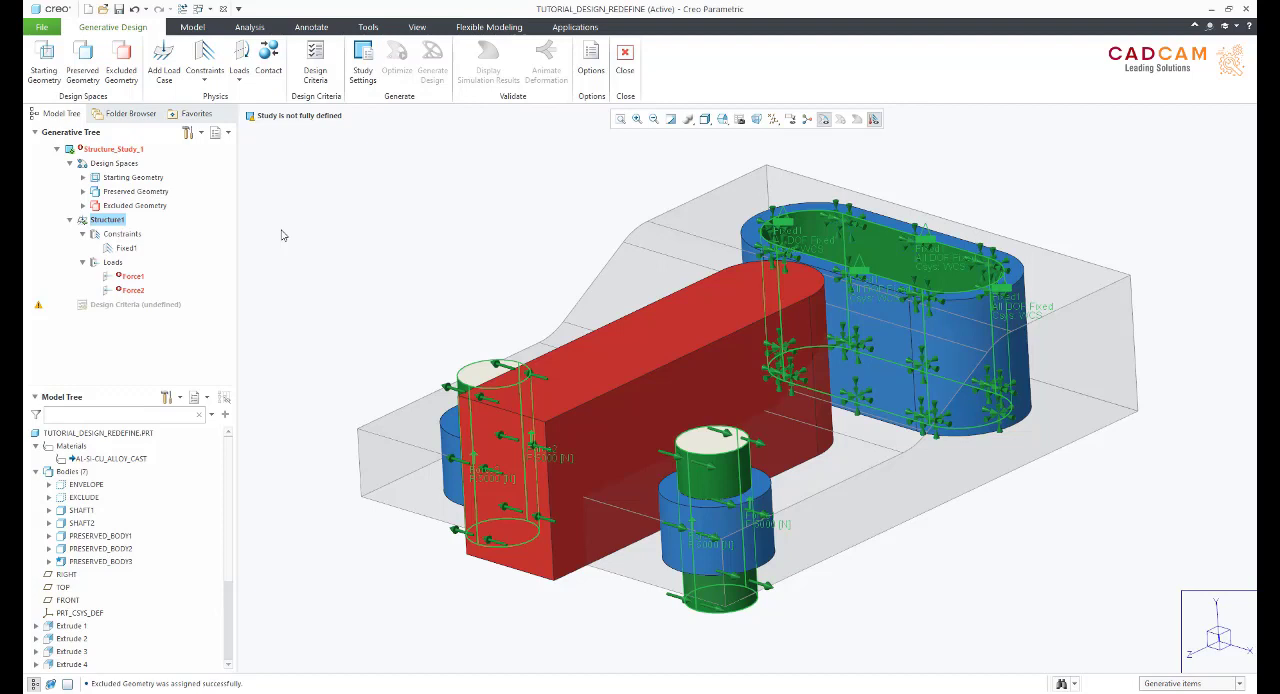
pyautogui.moveTo(295, 151)
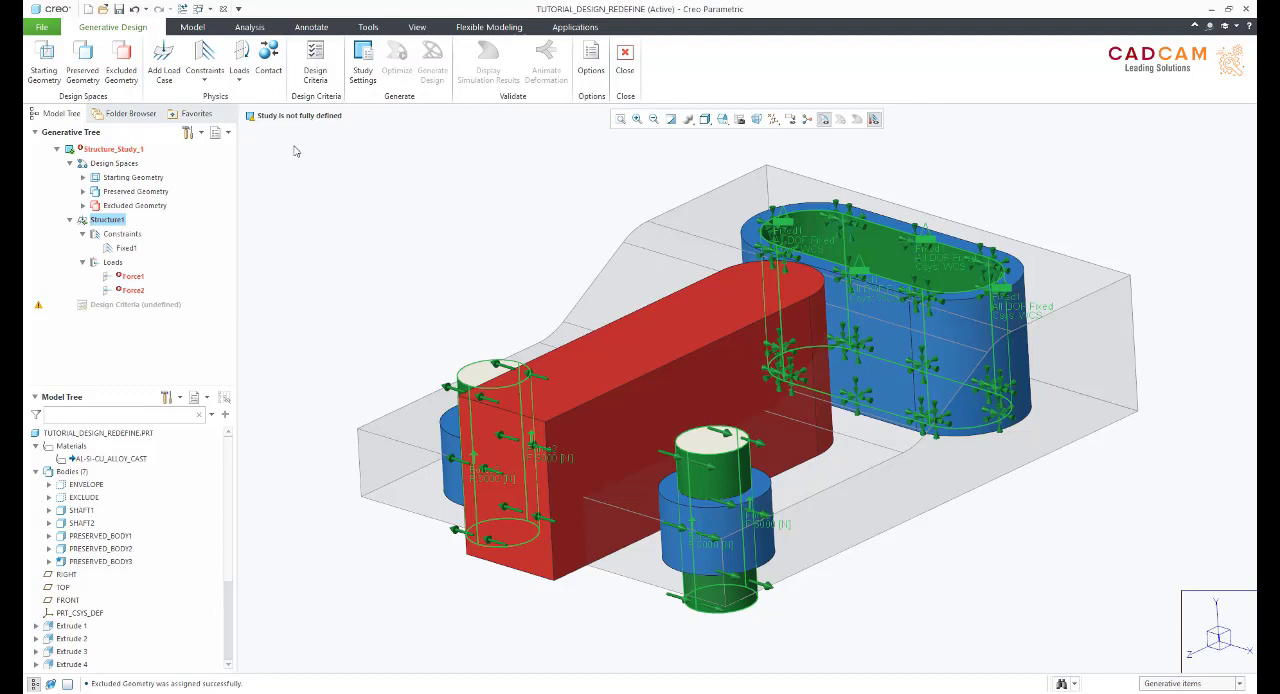
# Define a contact between SHAFT1 and ENVELOPE.
pyautogui.click(268, 55)
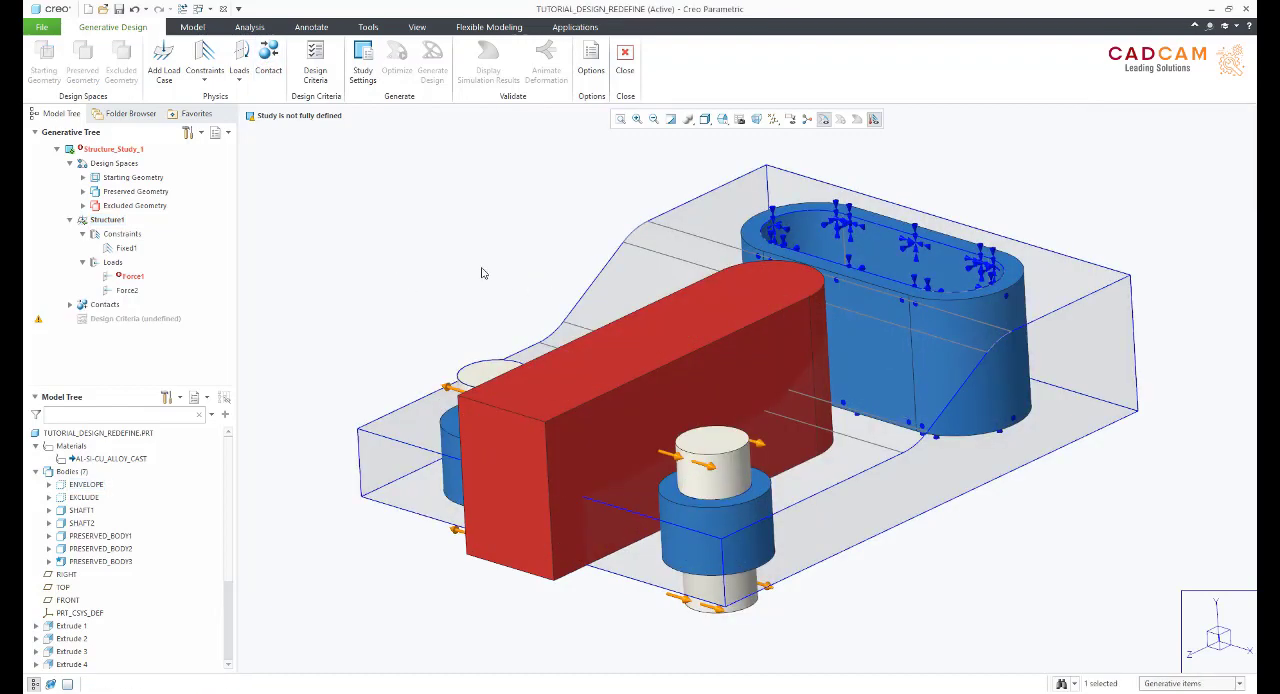
pyautogui.click(268, 55)
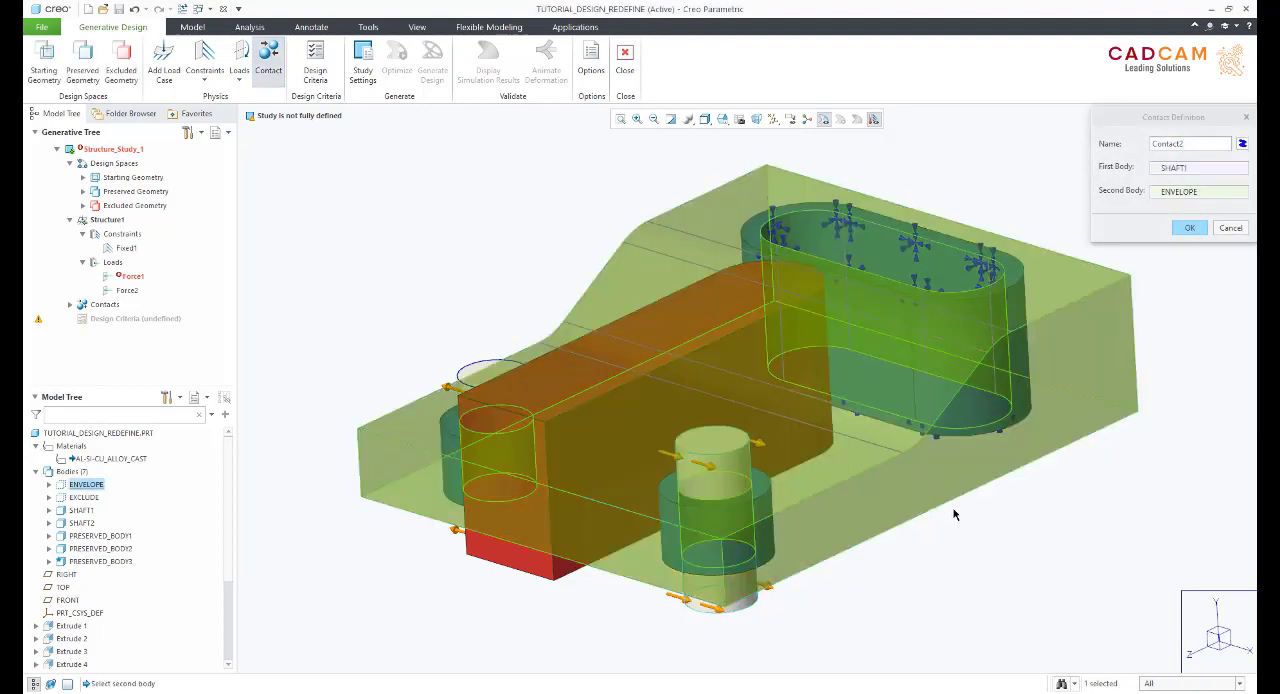
pyautogui.click(1189, 227)
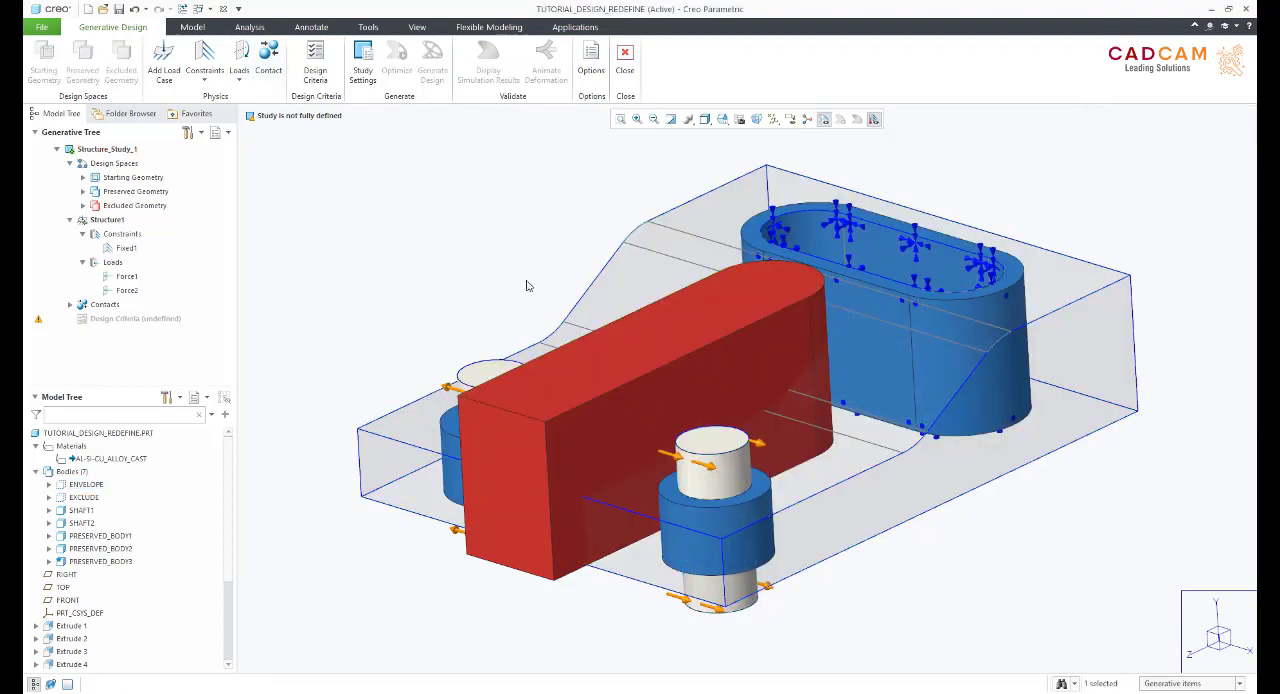
# Add load case Structure2 with a fixed constraint on the three slot surfaces.
pyautogui.click(204, 55)
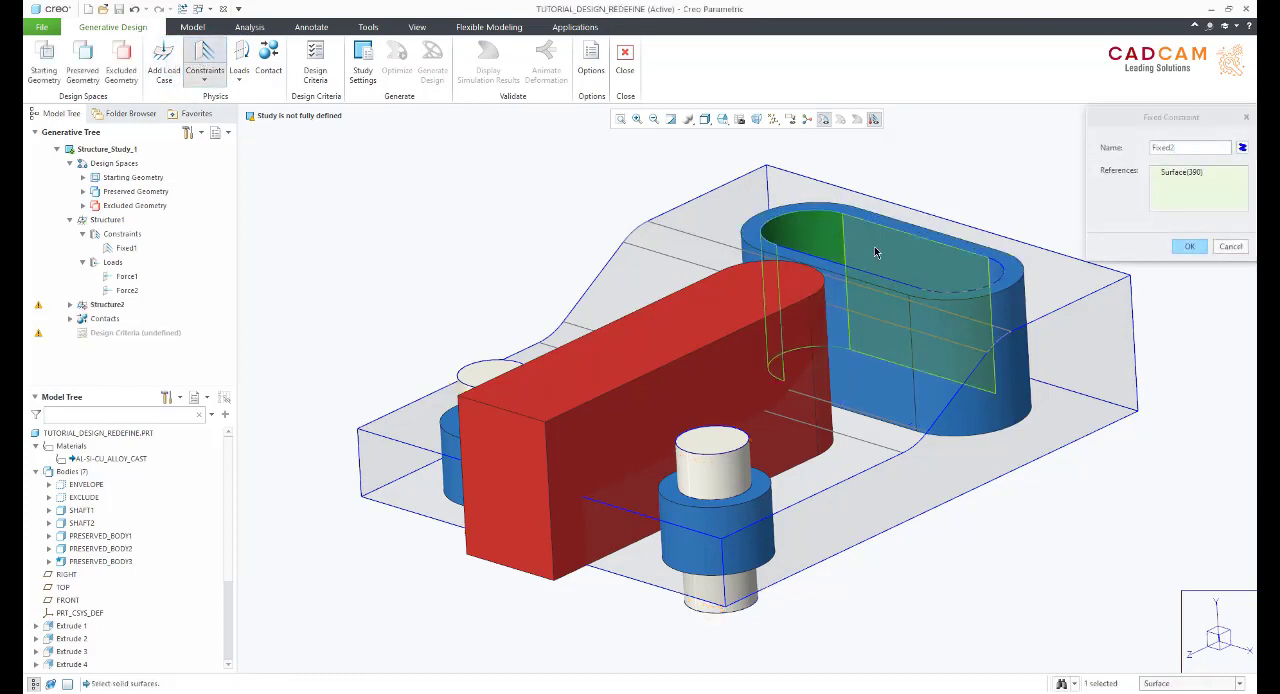
pyautogui.click(878, 322)
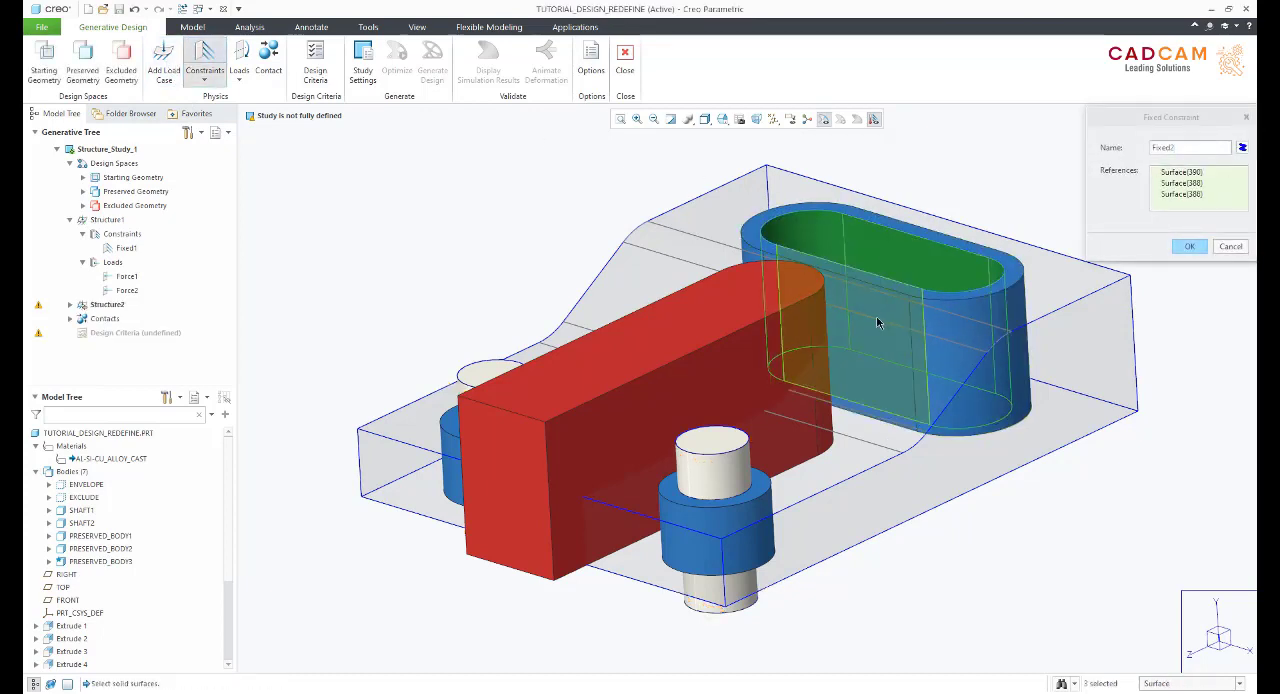
pyautogui.click(1189, 246)
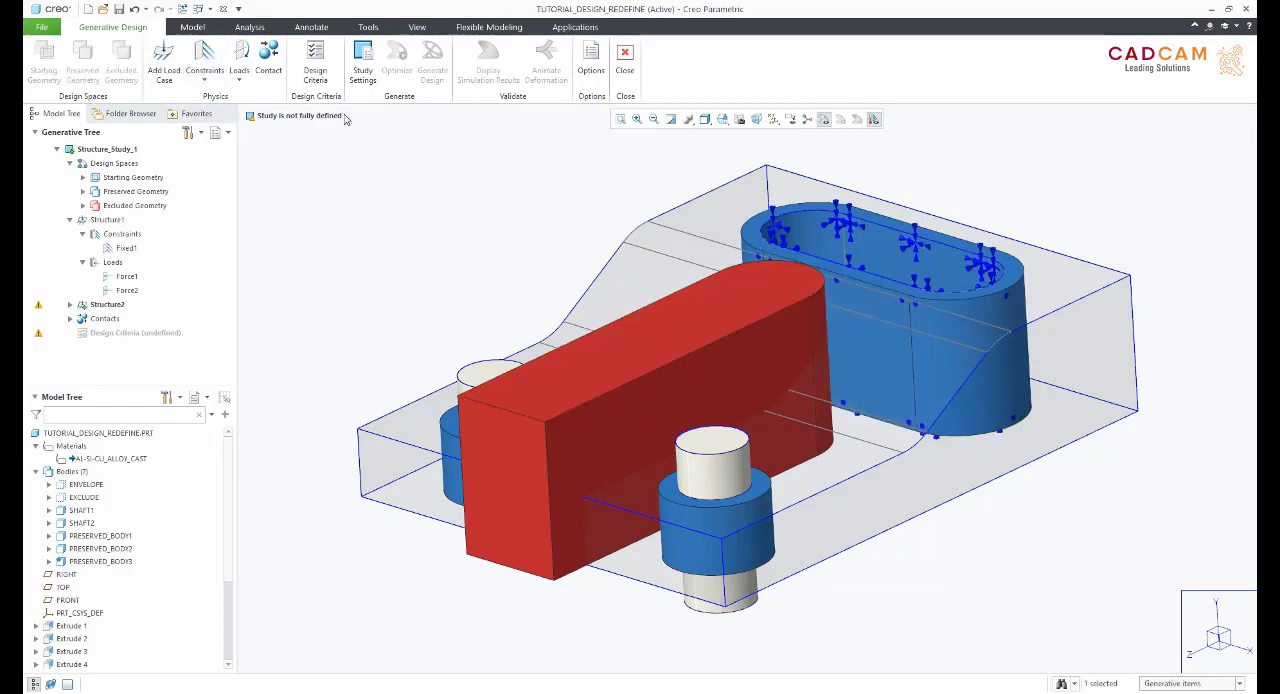
# Apply a 3300 moment about Y to both lower boss ring faces via directional components.
pyautogui.click(239, 58)
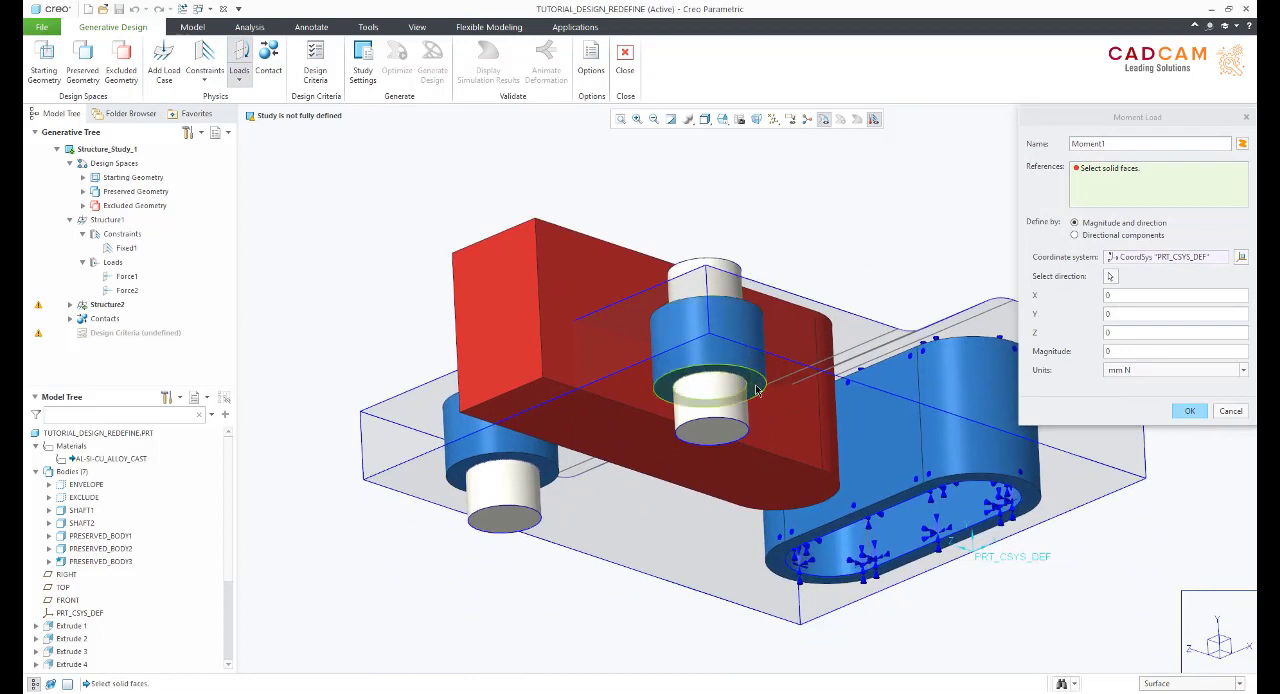
pyautogui.click(850, 440)
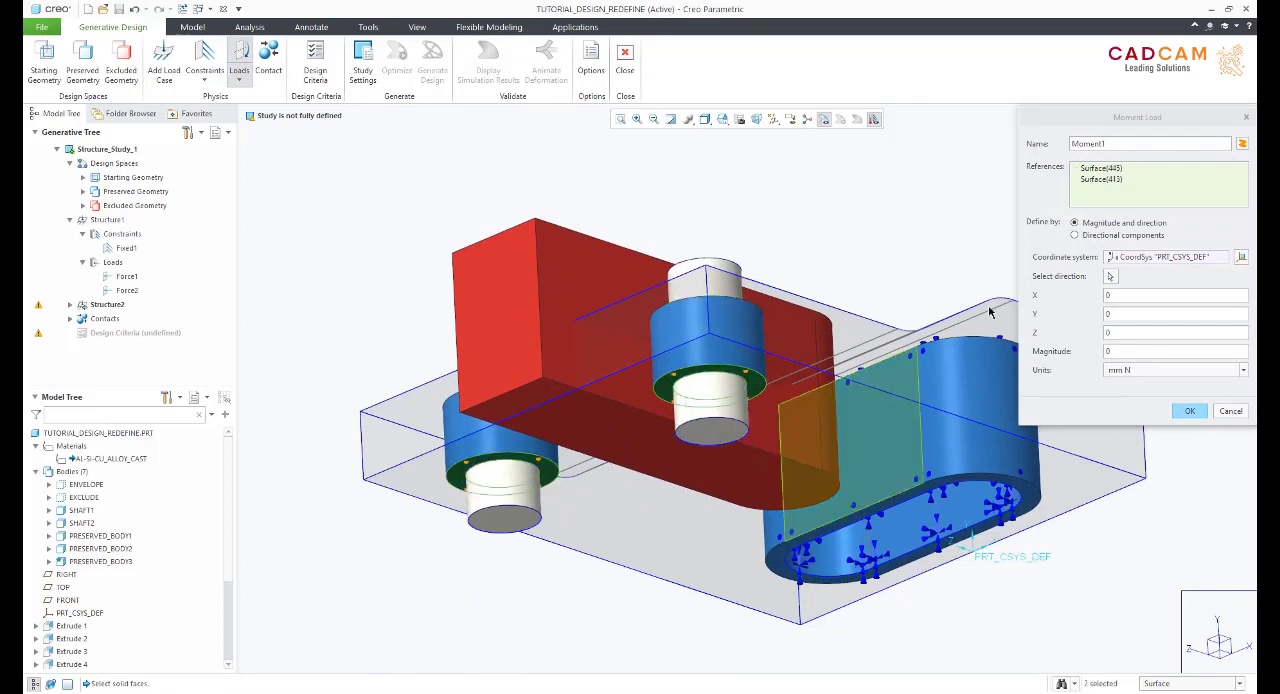
pyautogui.click(1075, 235)
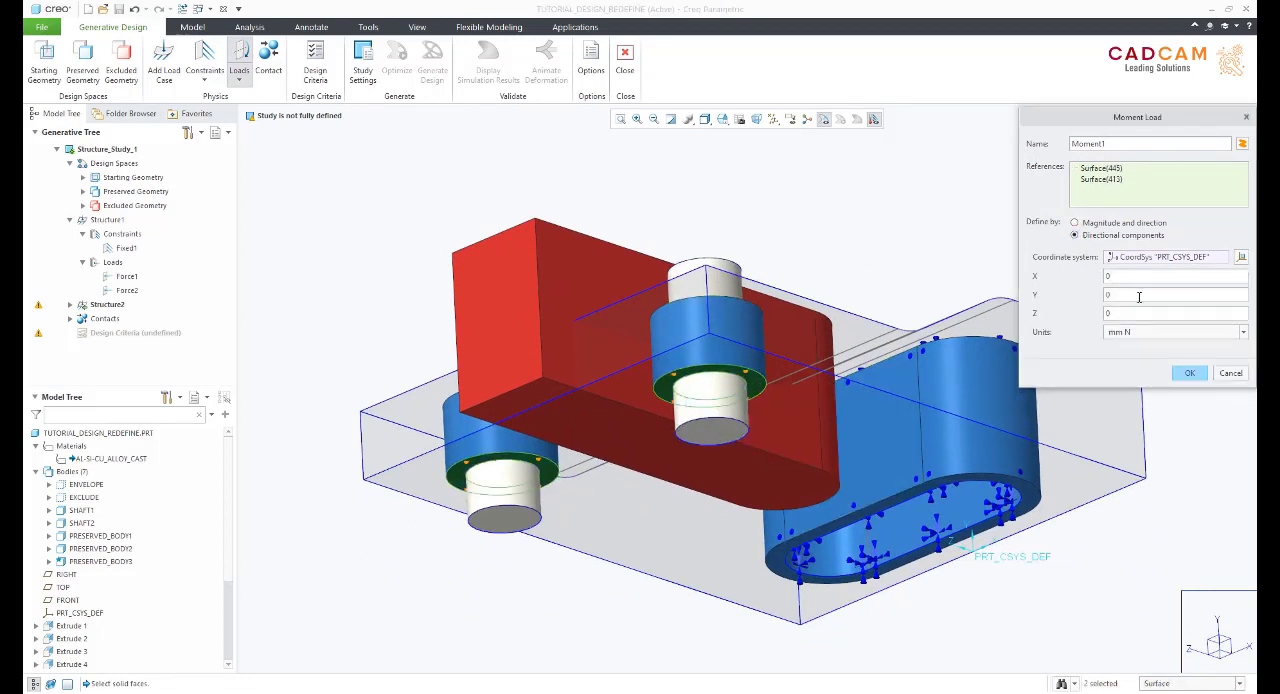
pyautogui.write('3300')
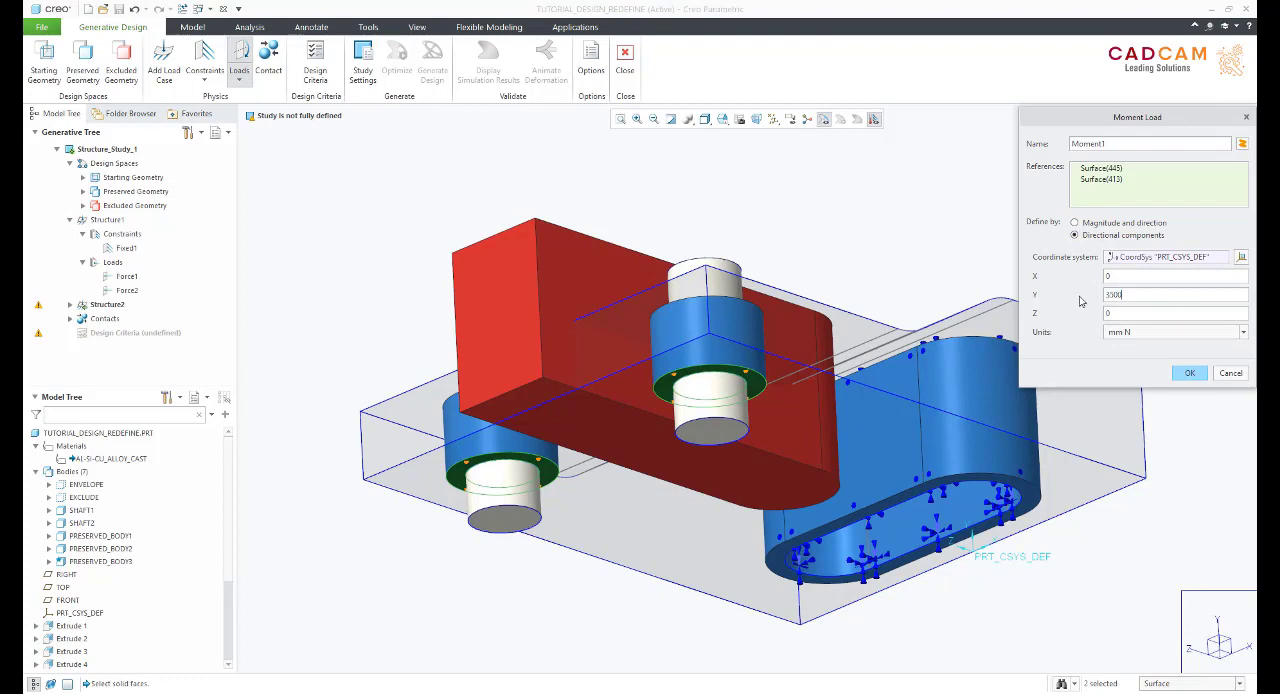
pyautogui.click(1189, 372)
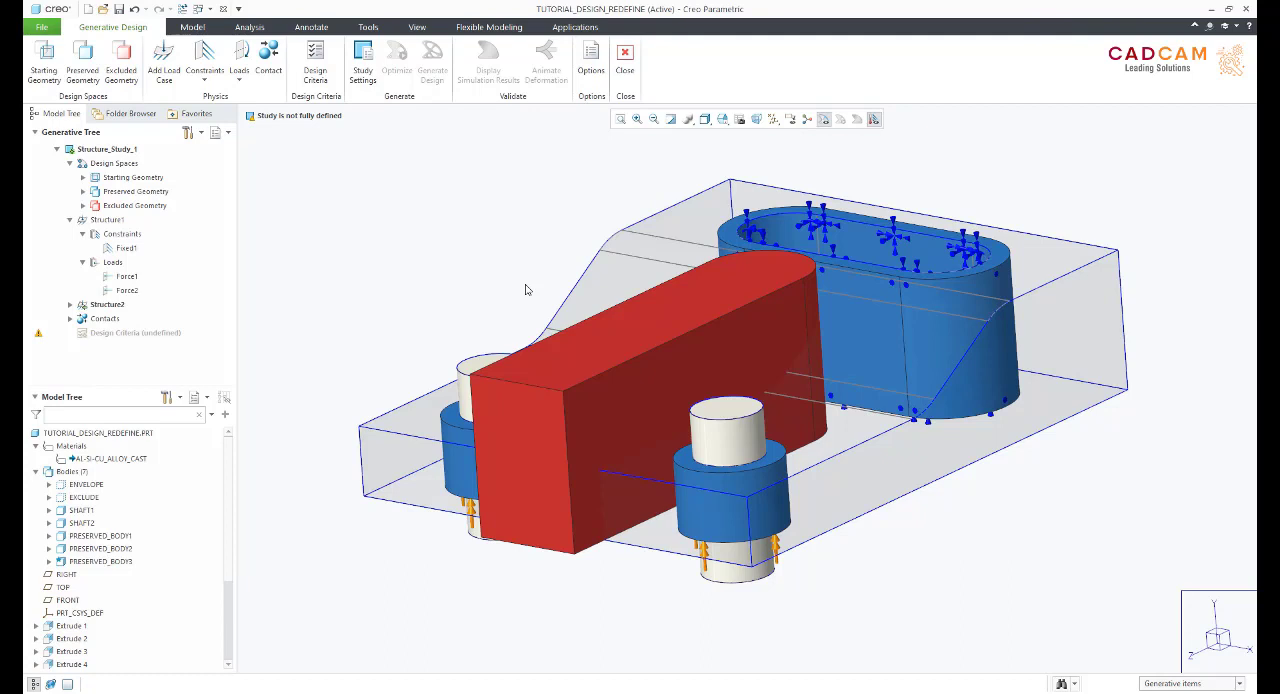
# Set a 30% volume limit, RIGHT-plane symmetry and AL-SI-CU_ALLOY_CAST material in the design criteria.
pyautogui.click(315, 60)
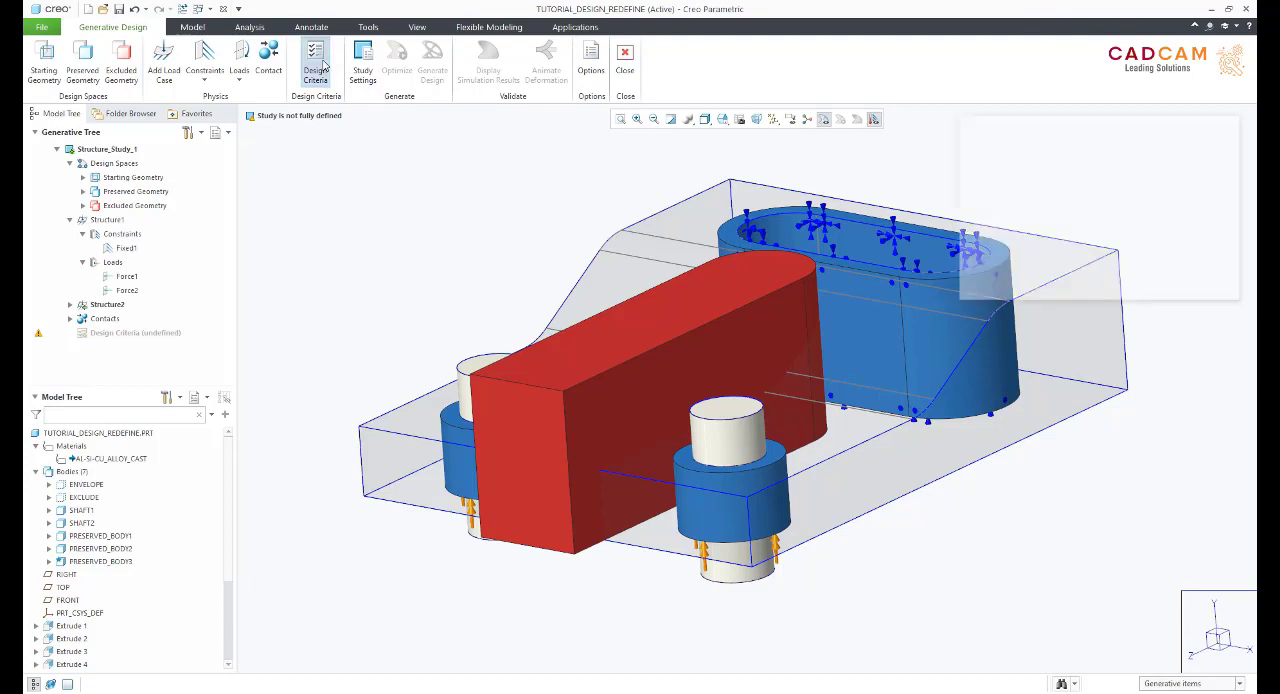
pyautogui.click(315, 60)
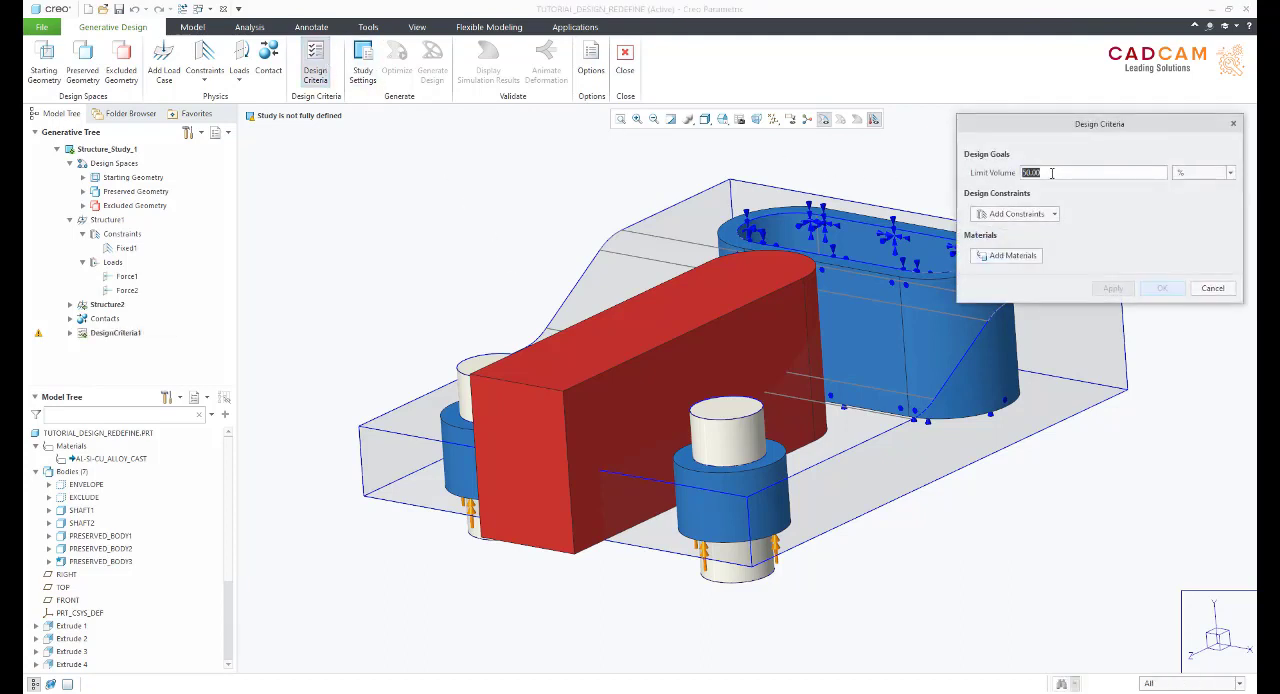
pyautogui.write('30')
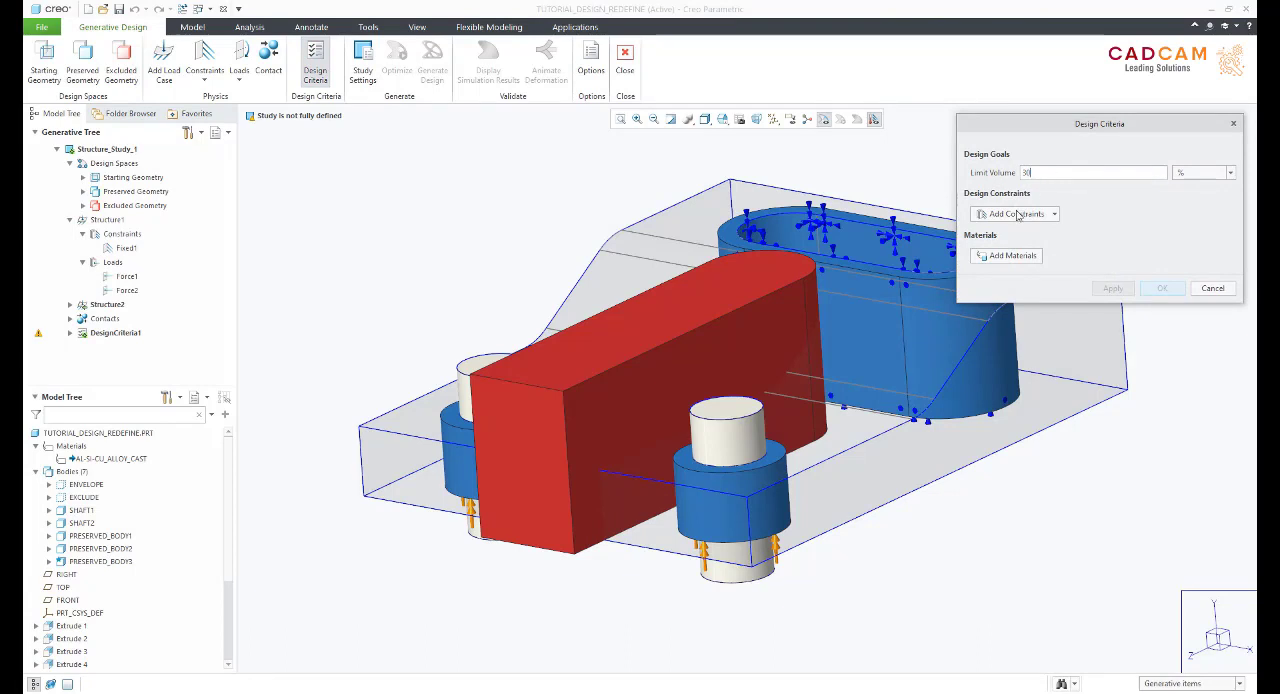
pyautogui.click(1013, 214)
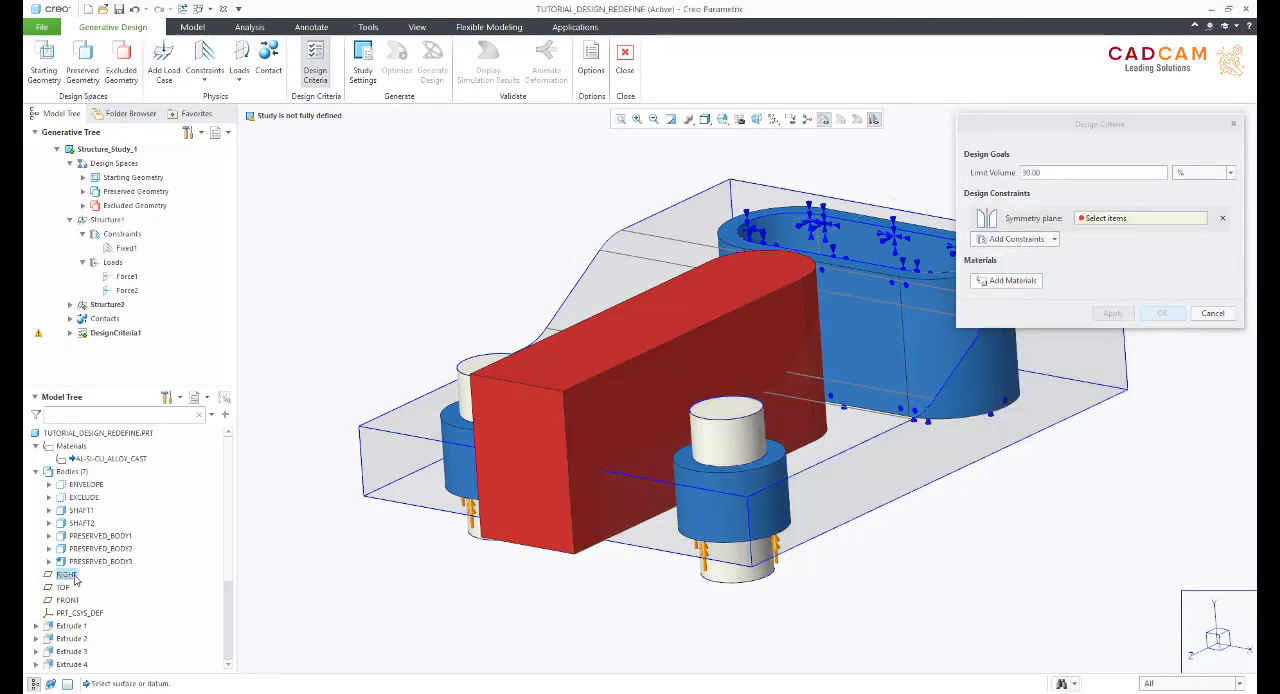
pyautogui.click(67, 574)
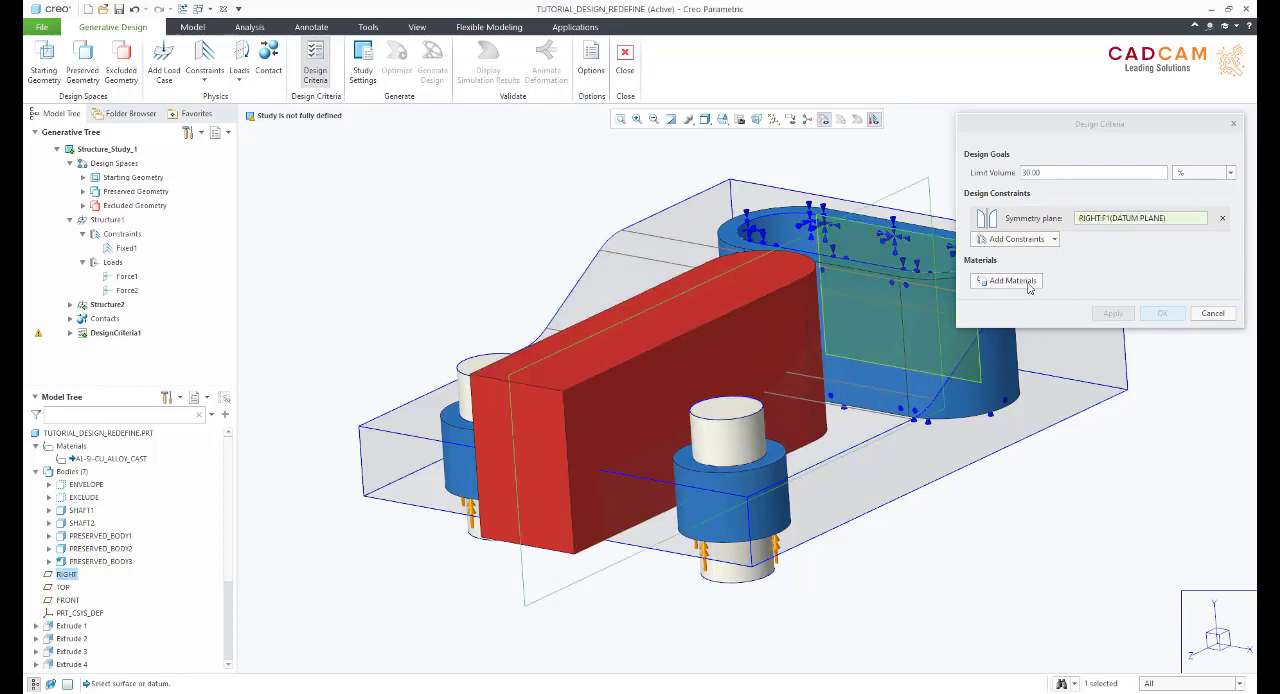
pyautogui.click(1012, 281)
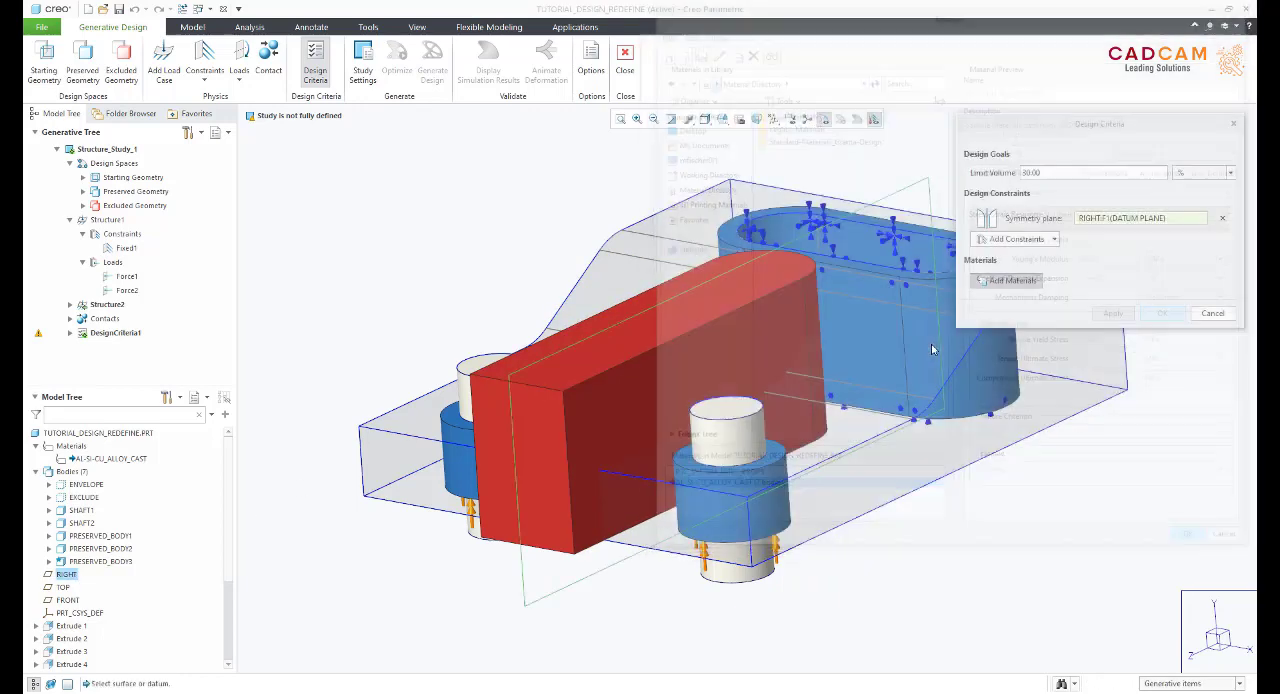
pyautogui.click(1160, 313)
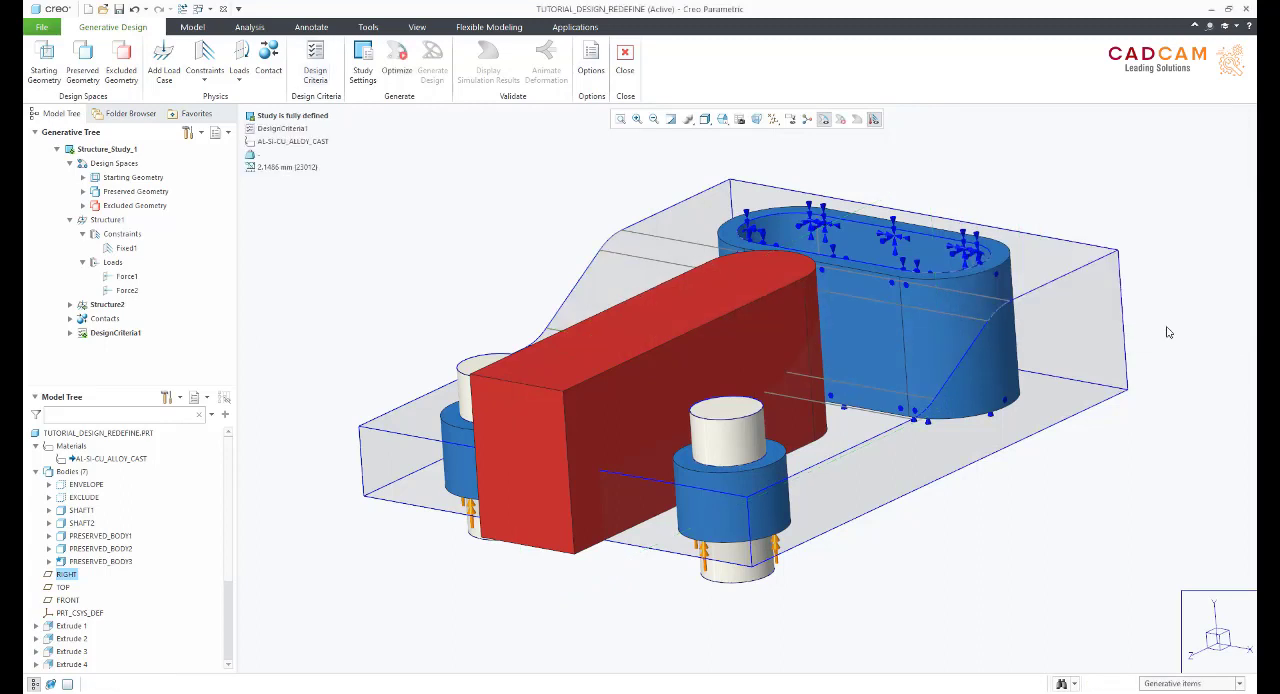
# Optimize the TUTORIAL_DESIGN_REDEFINE study into a symmetric organic linkage of about 0.2 kg.
pyautogui.click(397, 55)
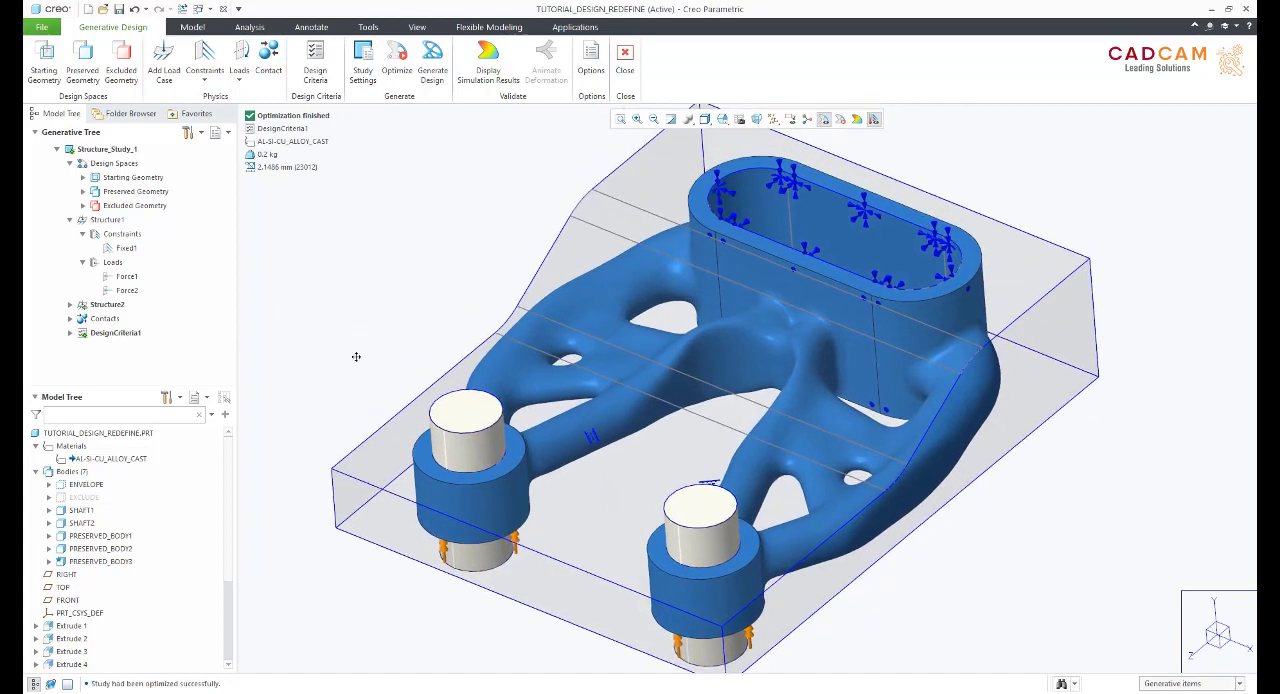
pyautogui.click(488, 60)
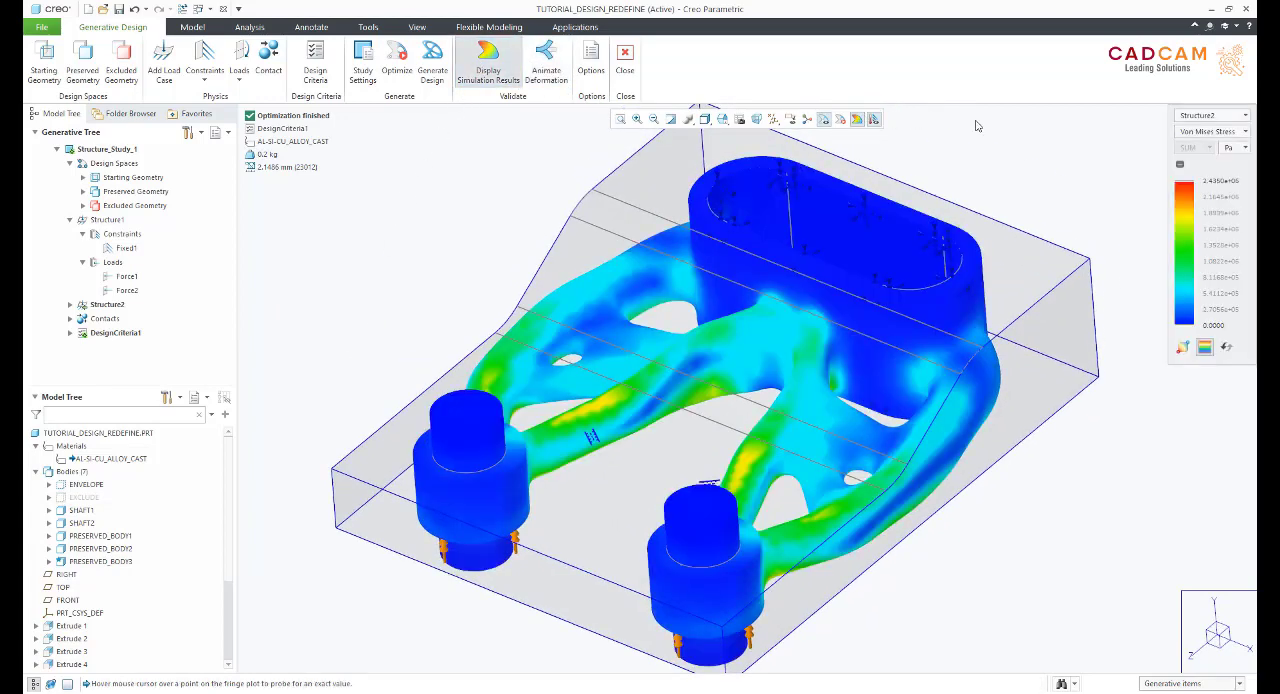
pyautogui.click(1210, 131)
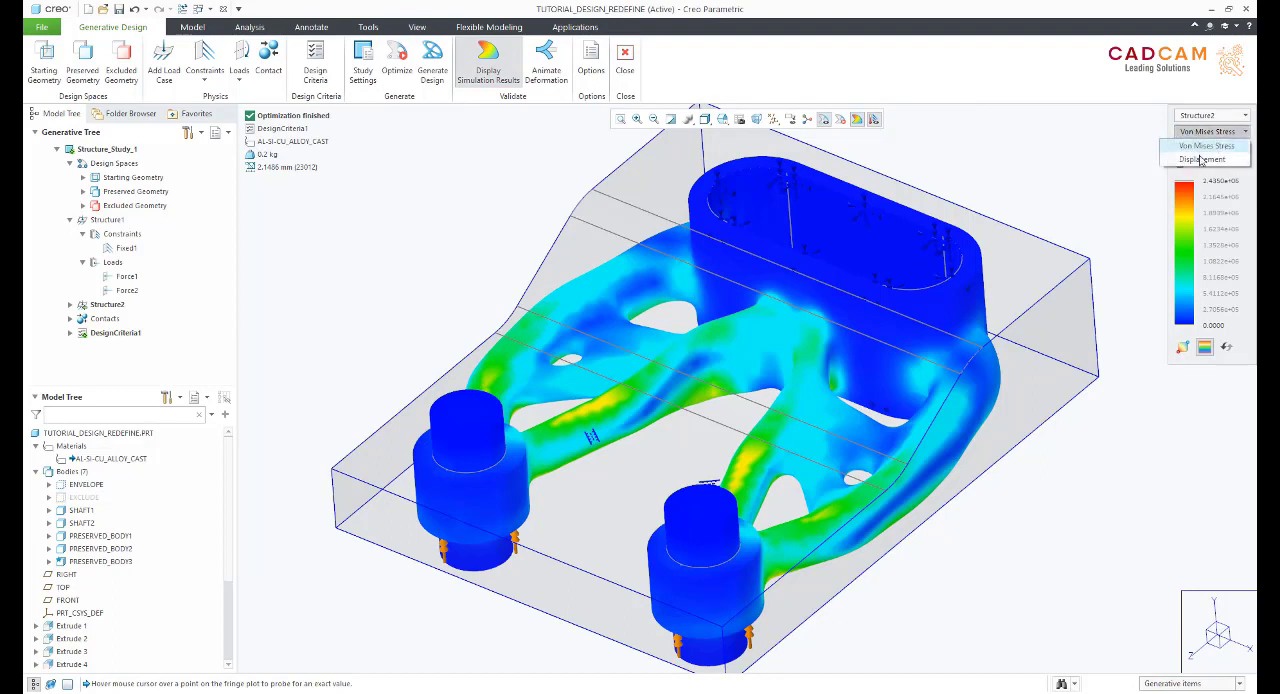
pyautogui.click(1201, 159)
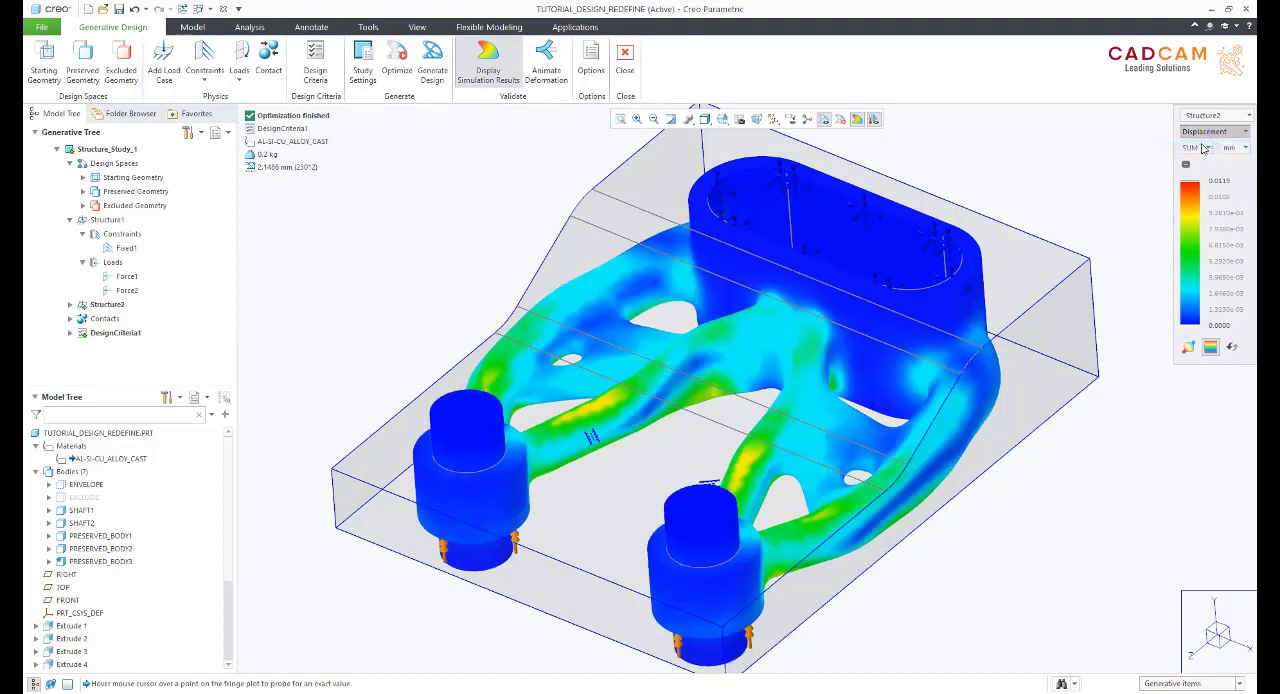
pyautogui.click(1238, 131)
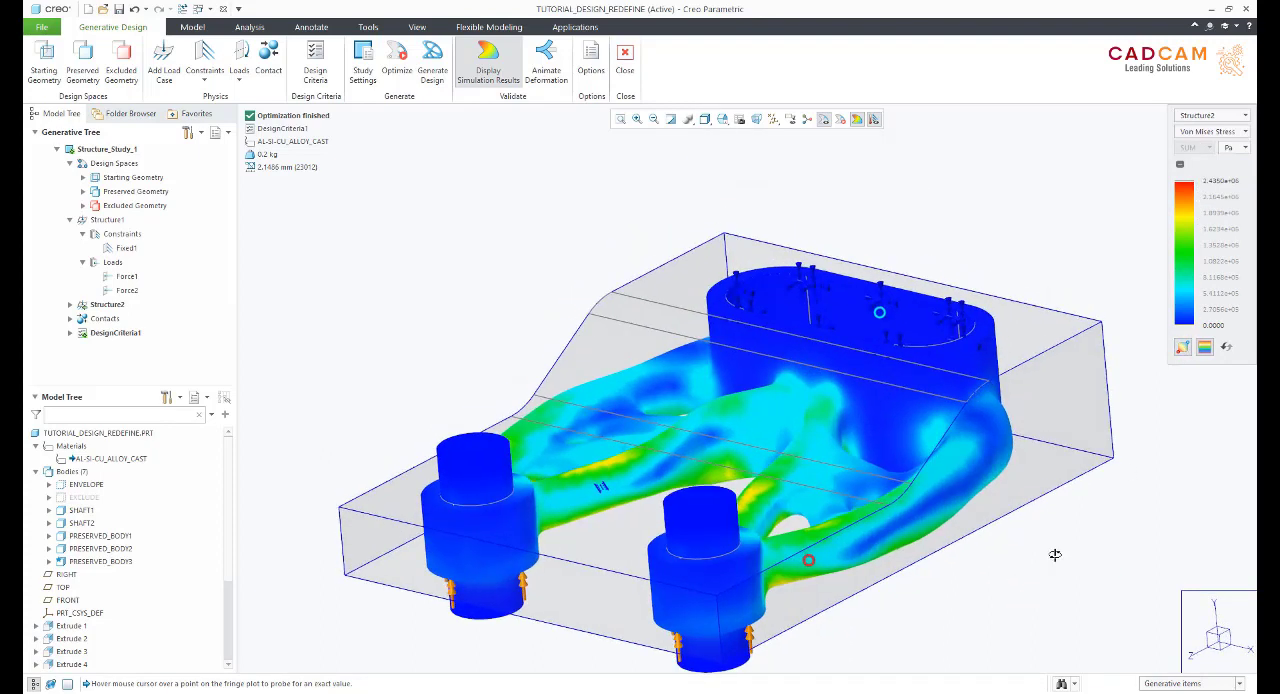
pyautogui.moveTo(825, 440)
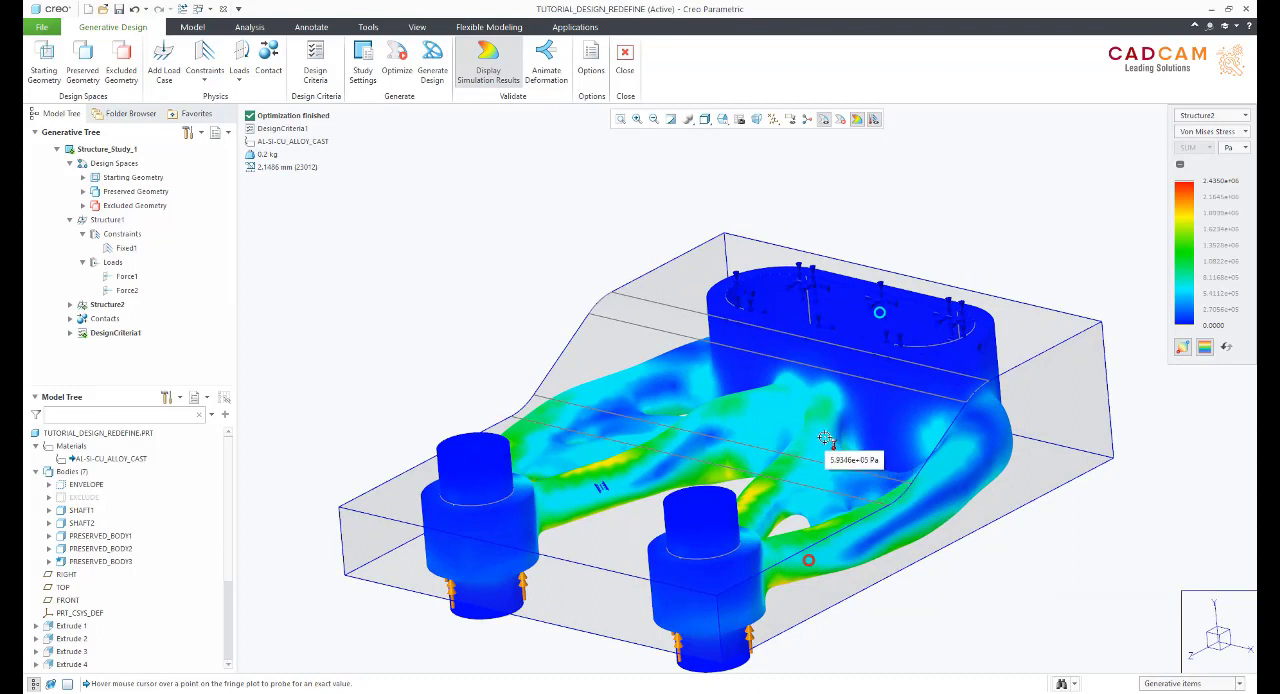
pyautogui.moveTo(825, 413)
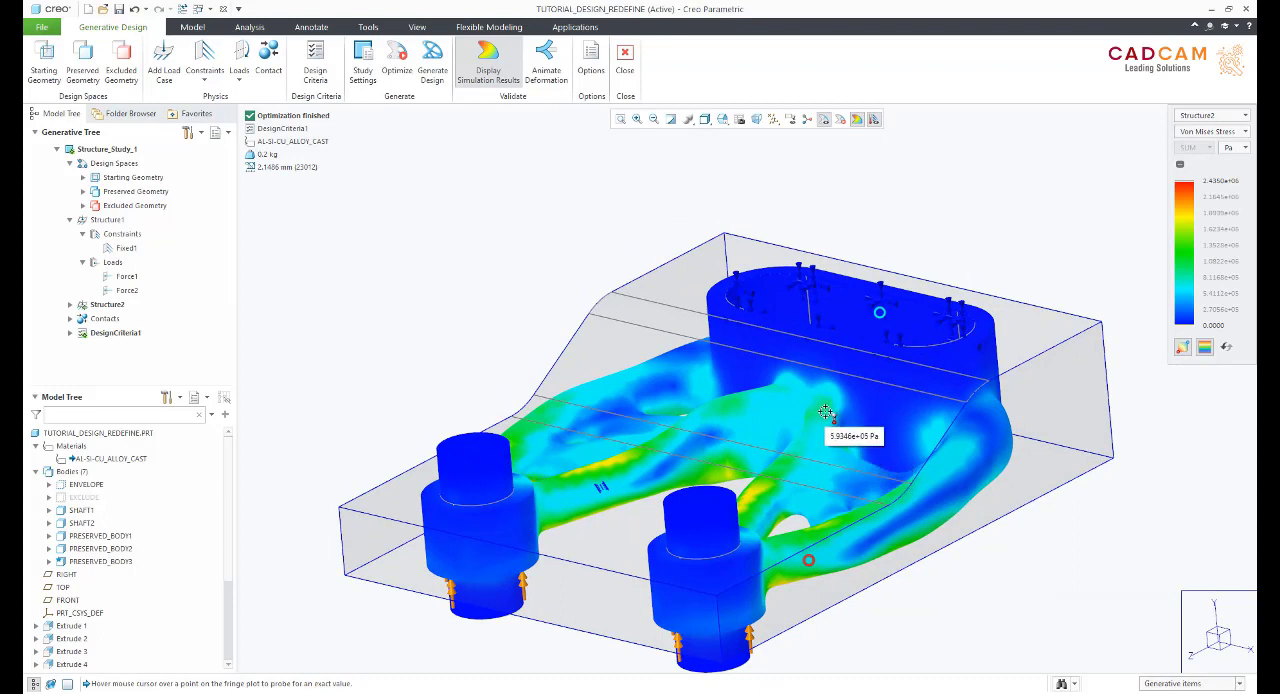
pyautogui.moveTo(723, 405)
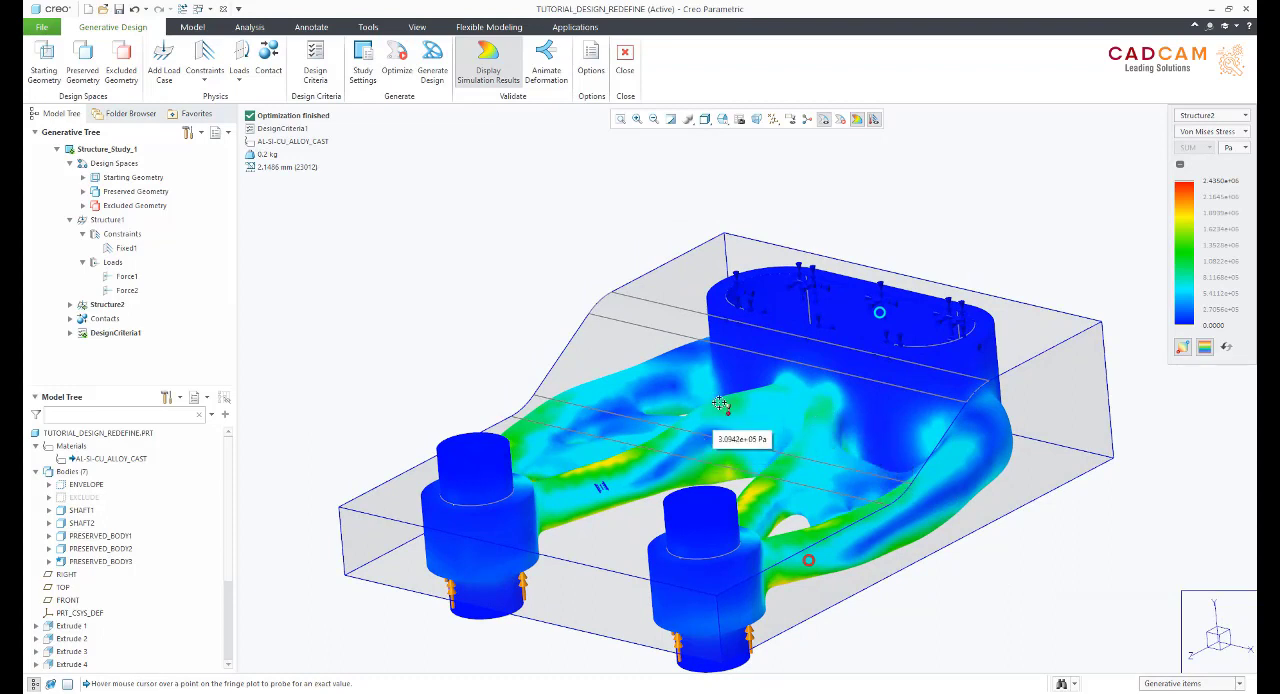
pyautogui.moveTo(688, 288)
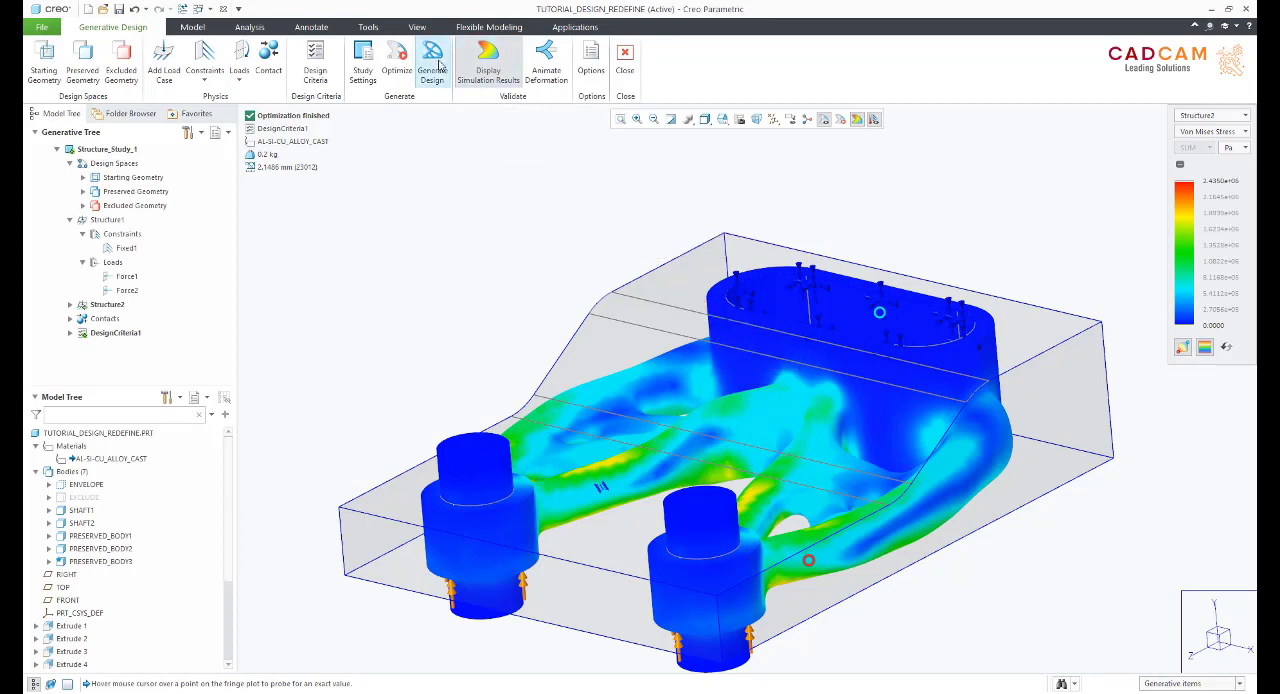
# Generate the design as a new B-Rep reconstructed part named 'result'.
pyautogui.click(432, 58)
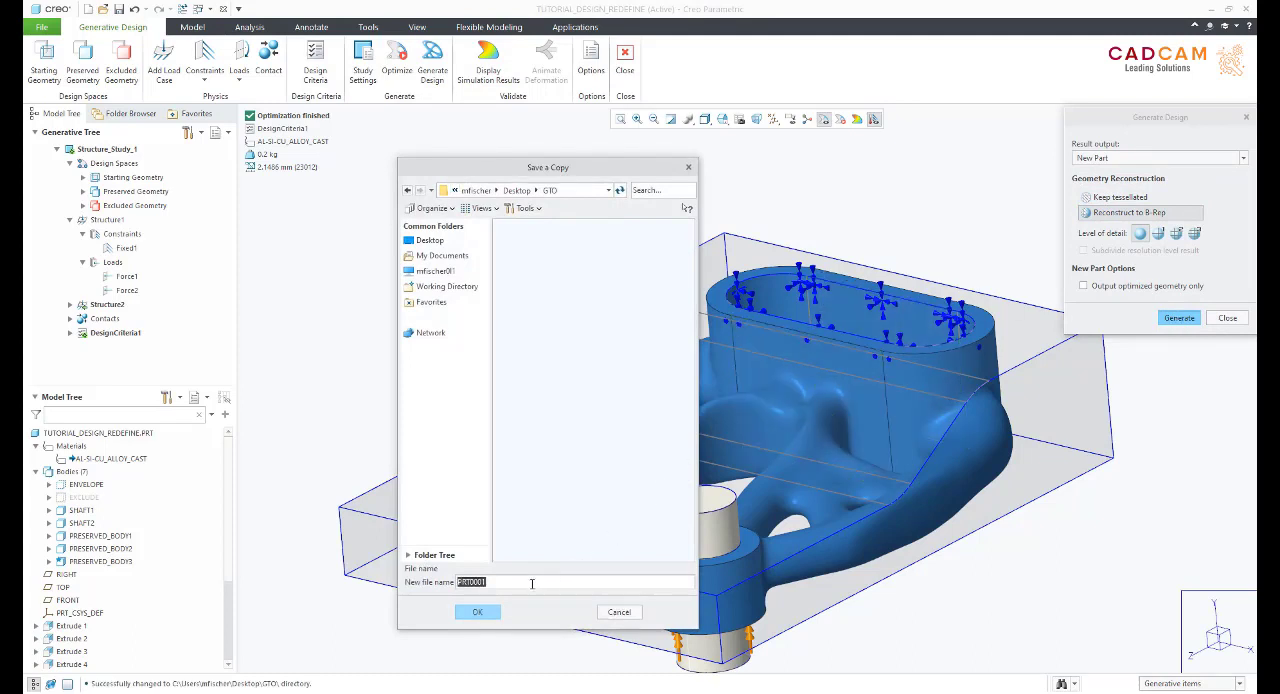
pyautogui.write('result')
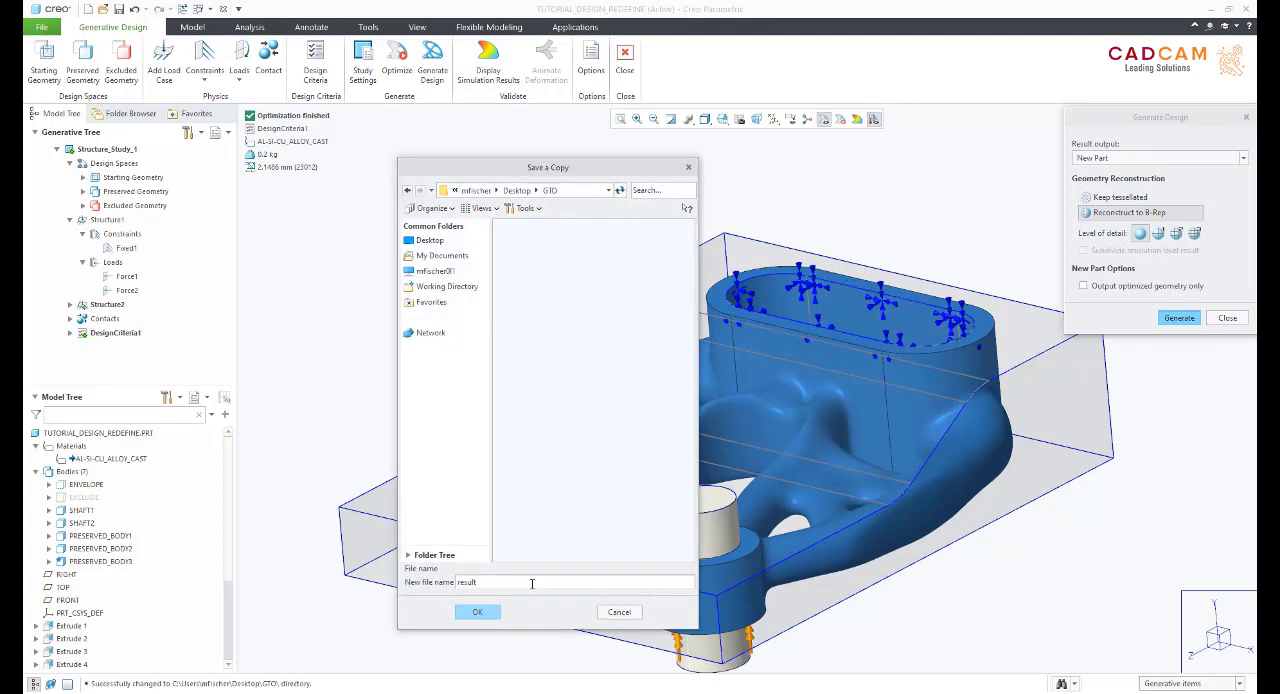
pyautogui.click(477, 611)
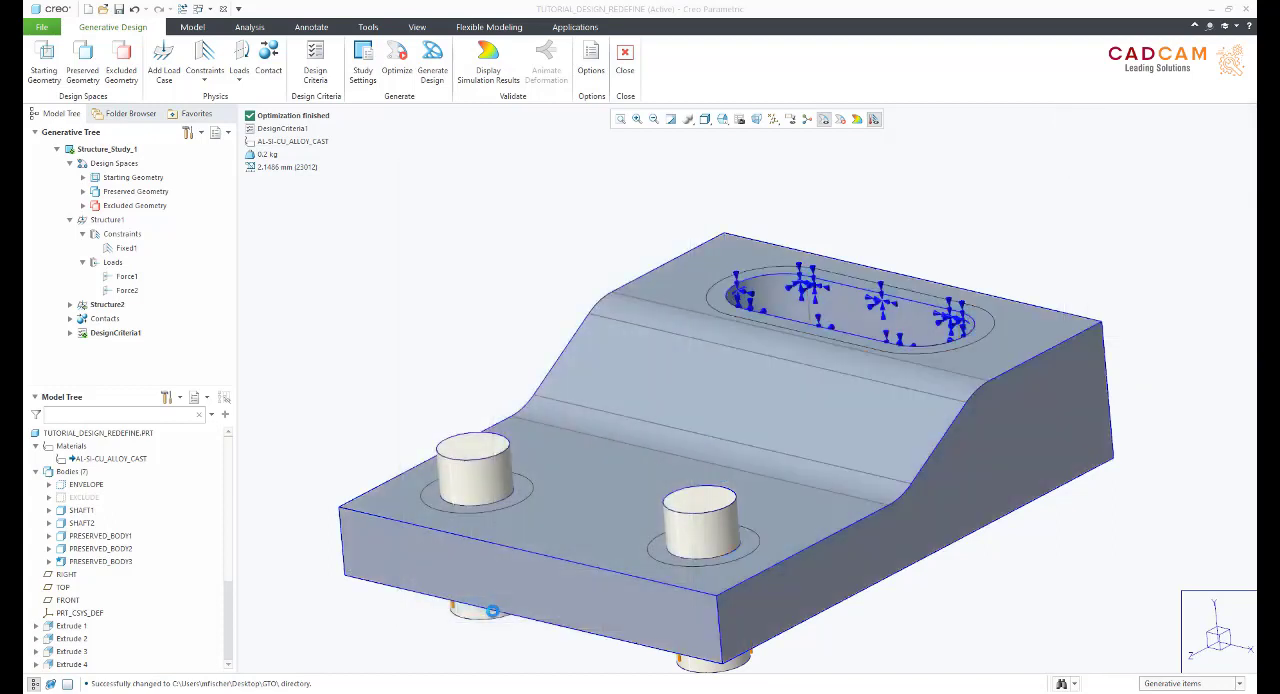
pyautogui.click(432, 58)
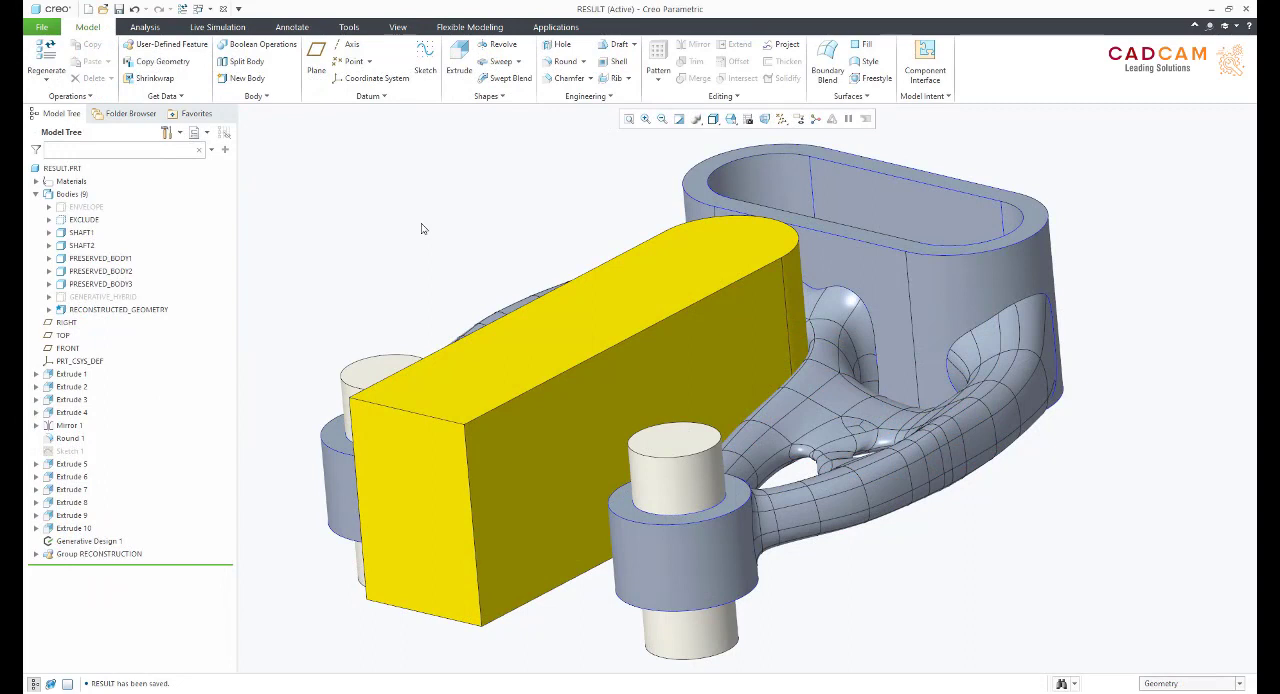
pyautogui.moveTo(82, 466)
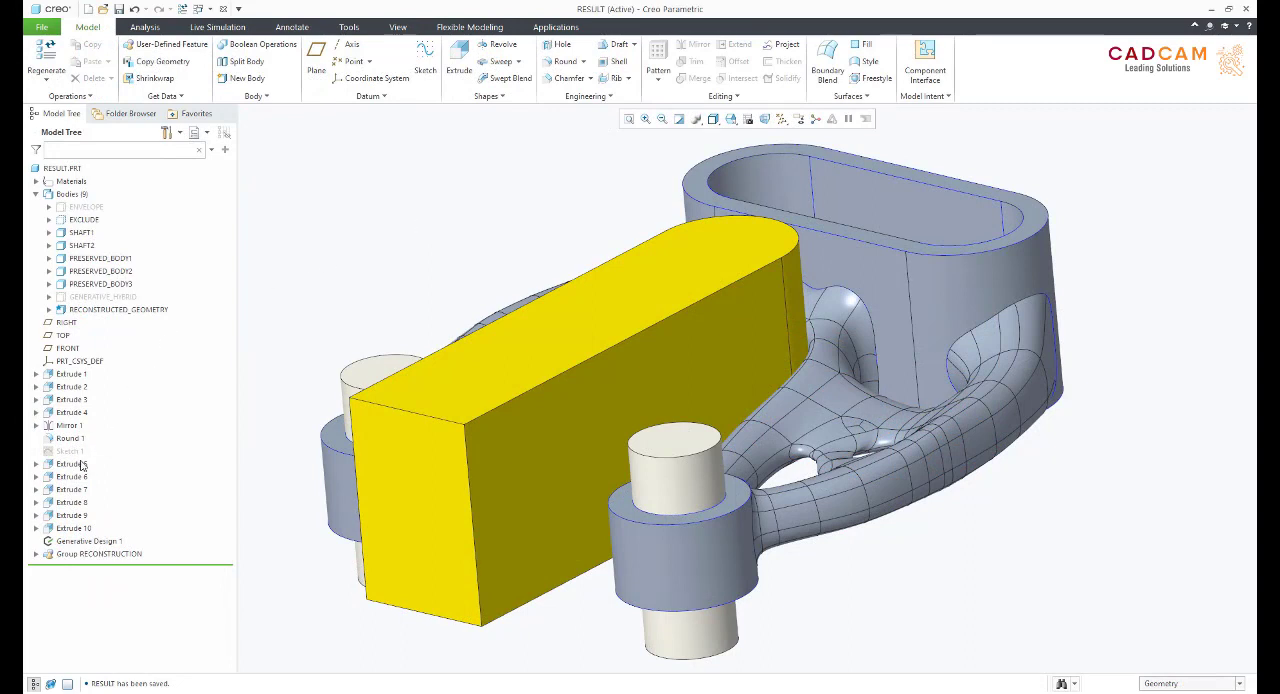
# Redefine Extrude 5 of the yellow excluded block with Sketch 1 as its section.
pyautogui.doubleClick(71, 463)
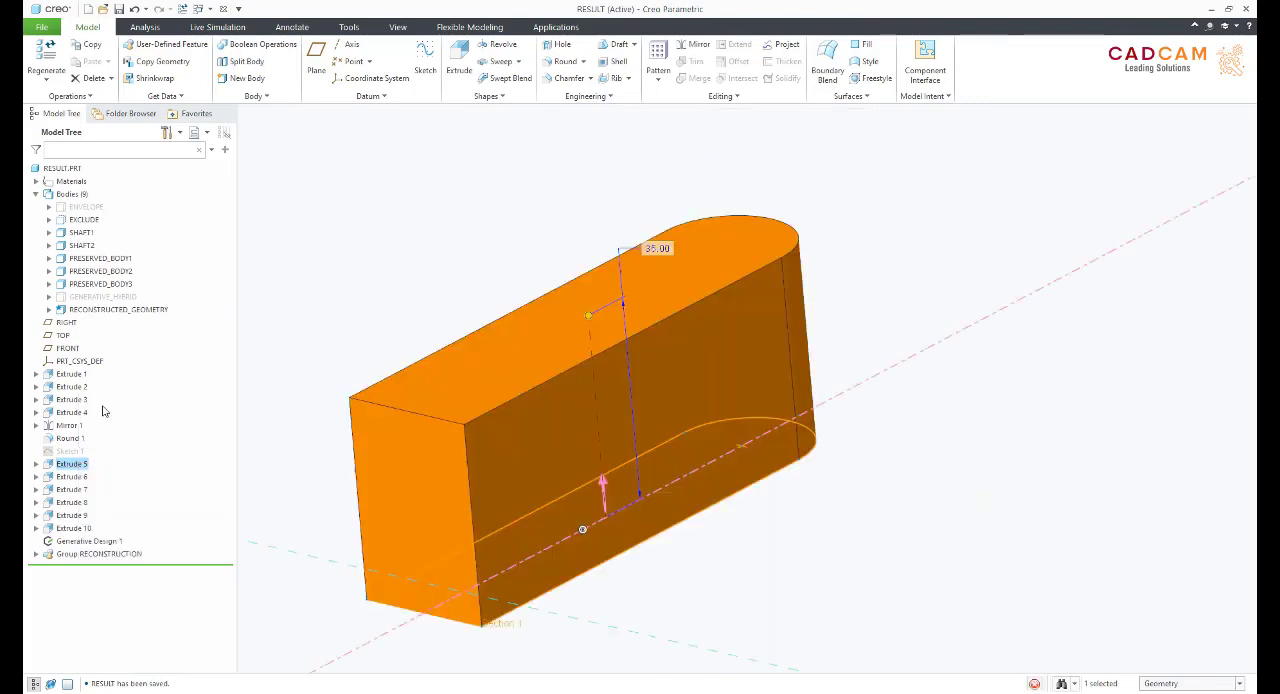
pyautogui.doubleClick(71, 463)
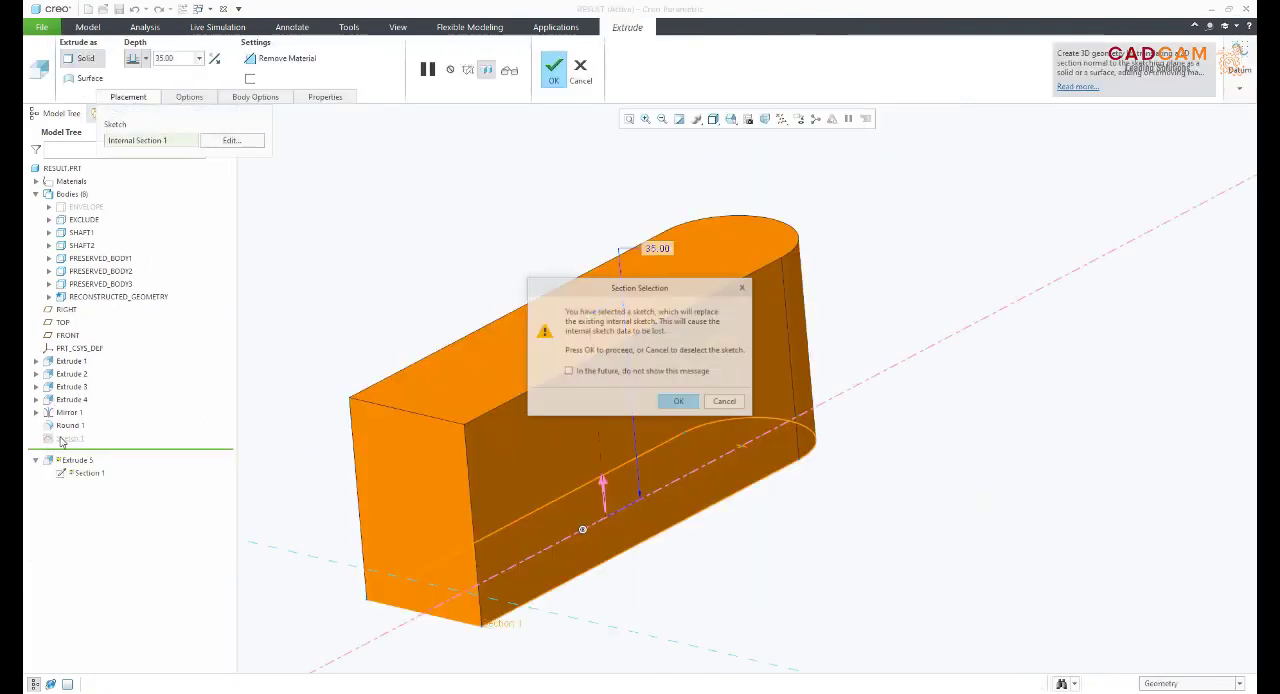
pyautogui.click(678, 401)
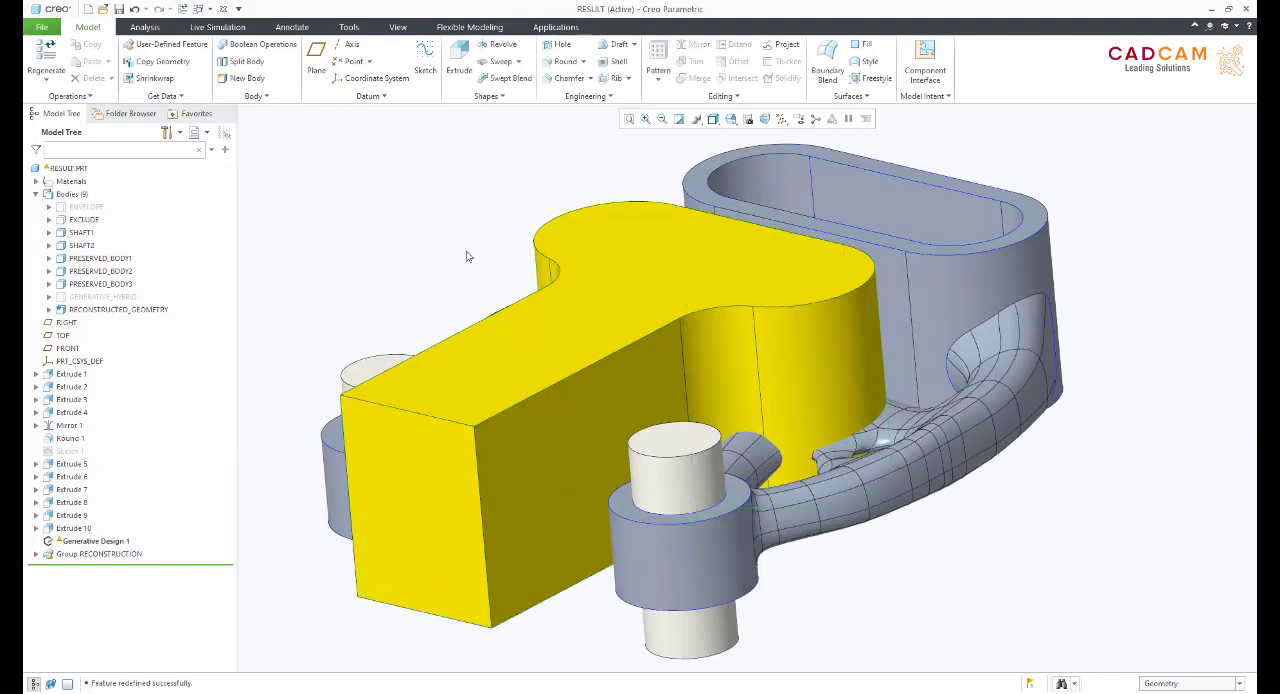
pyautogui.rightClick(95, 540)
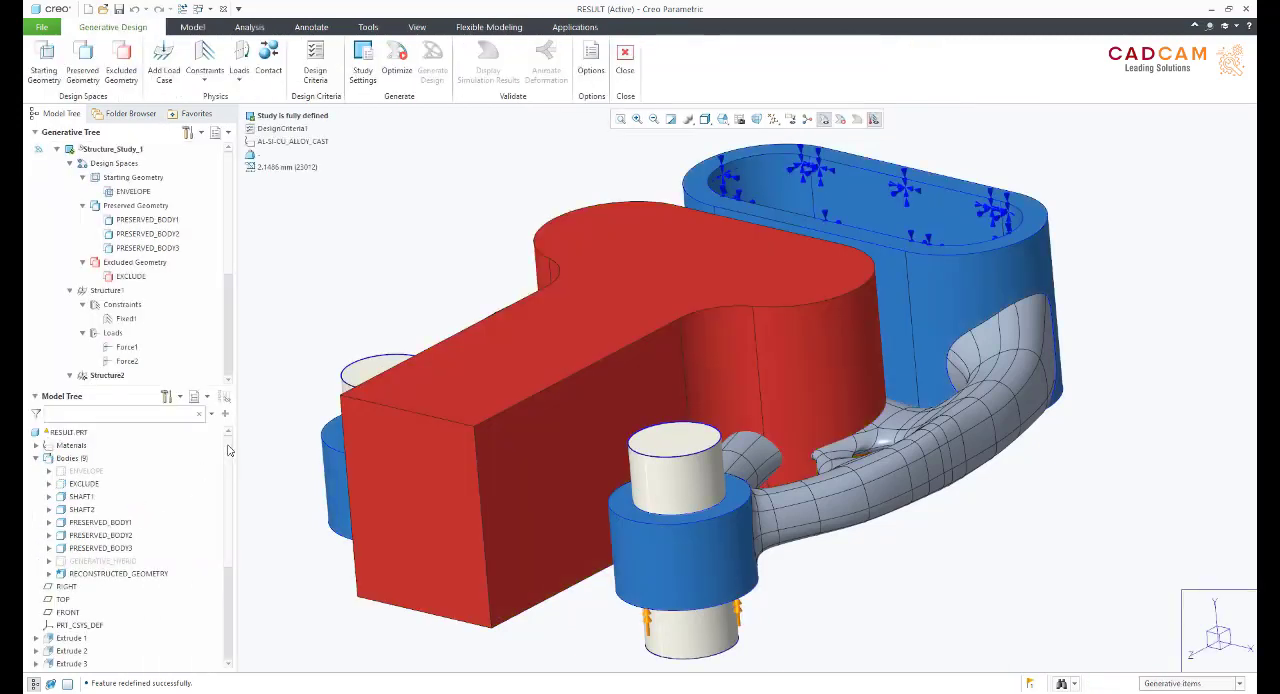
pyautogui.moveTo(232, 260)
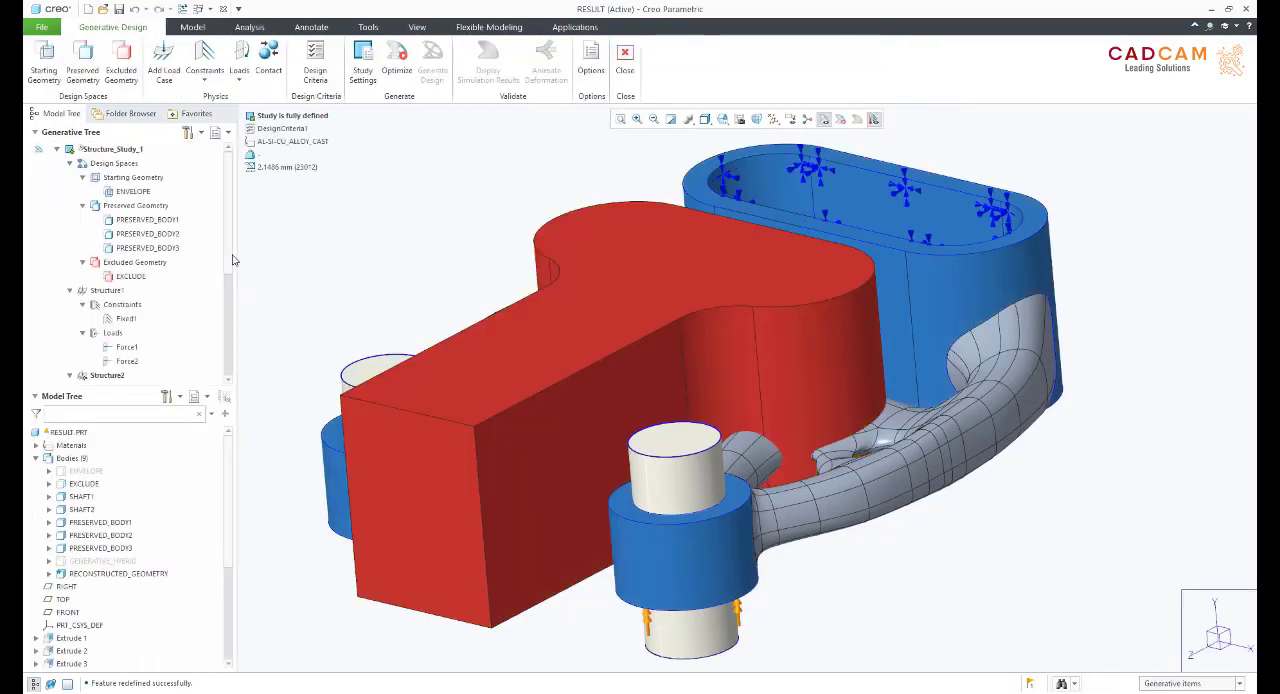
# Add a TOP-plane build direction constraint with a 35° critical angle to the design criteria.
pyautogui.scroll(-3)
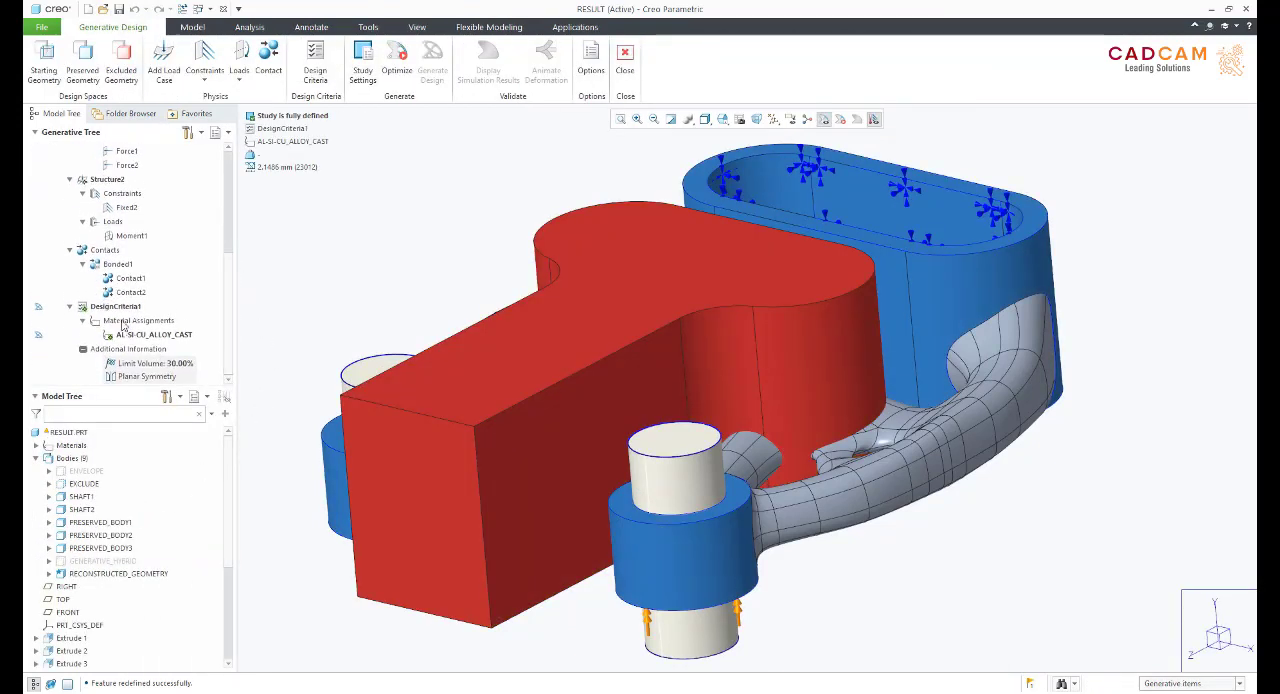
pyautogui.click(116, 306)
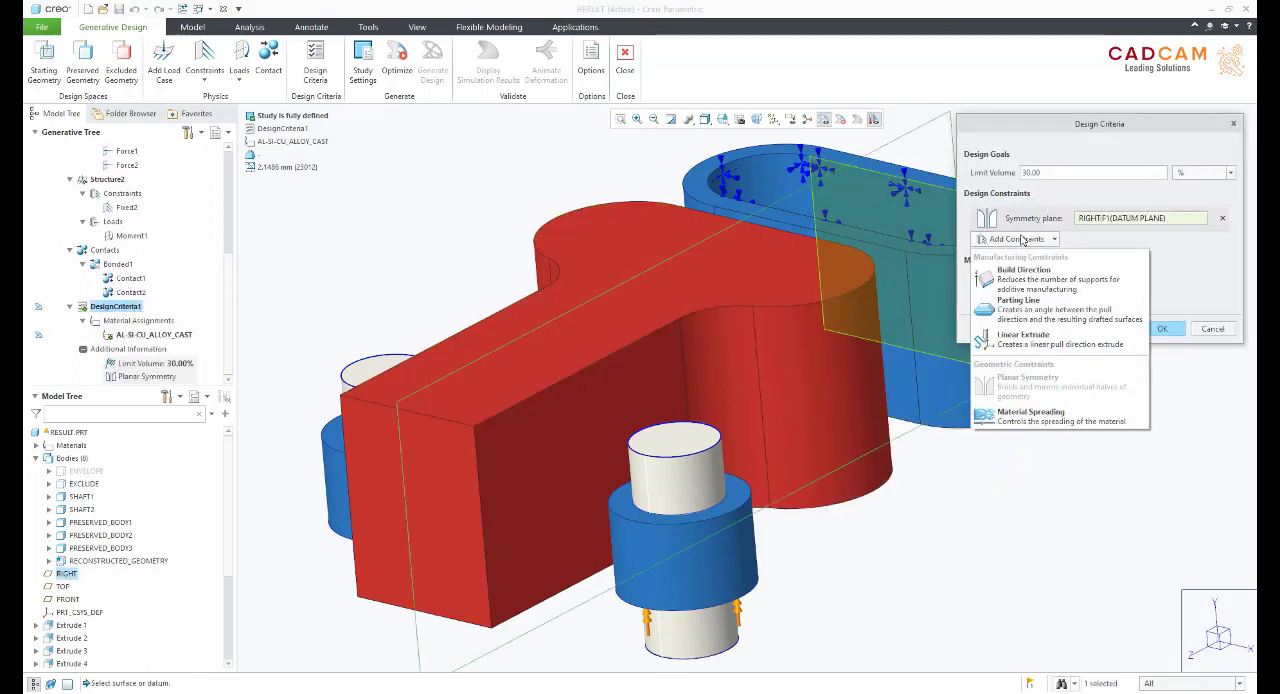
pyautogui.click(1018, 269)
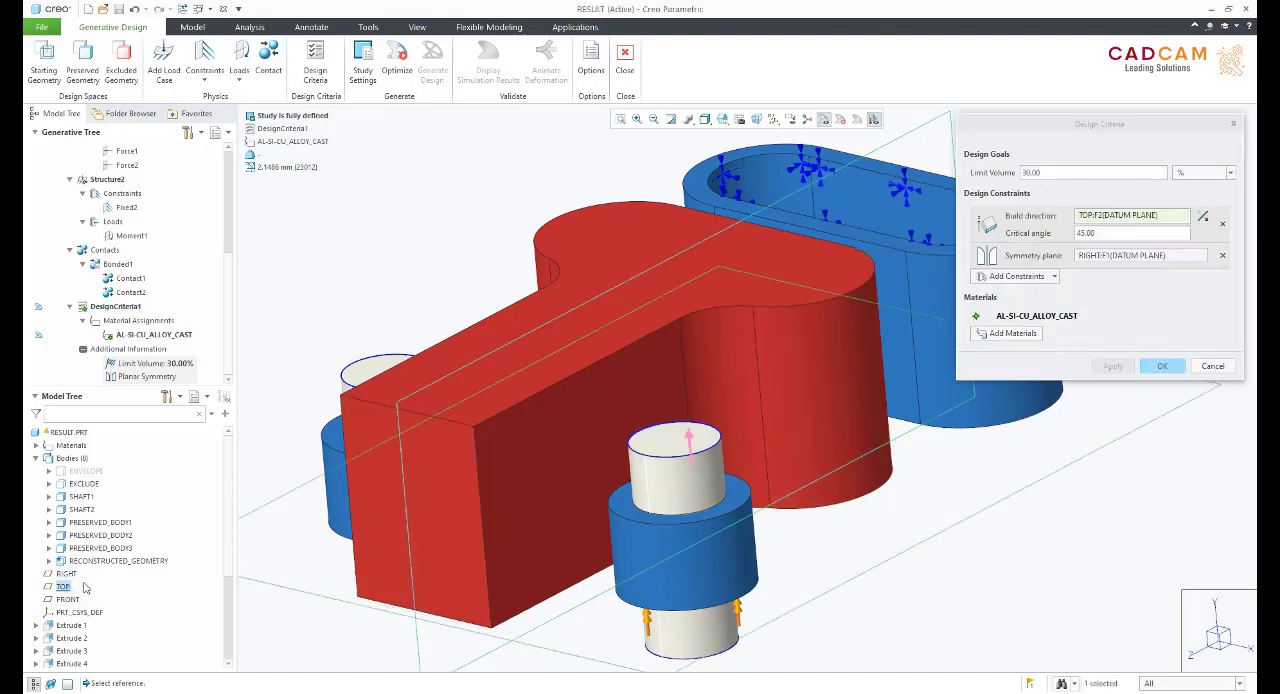
pyautogui.click(1130, 233)
pyautogui.write('35')
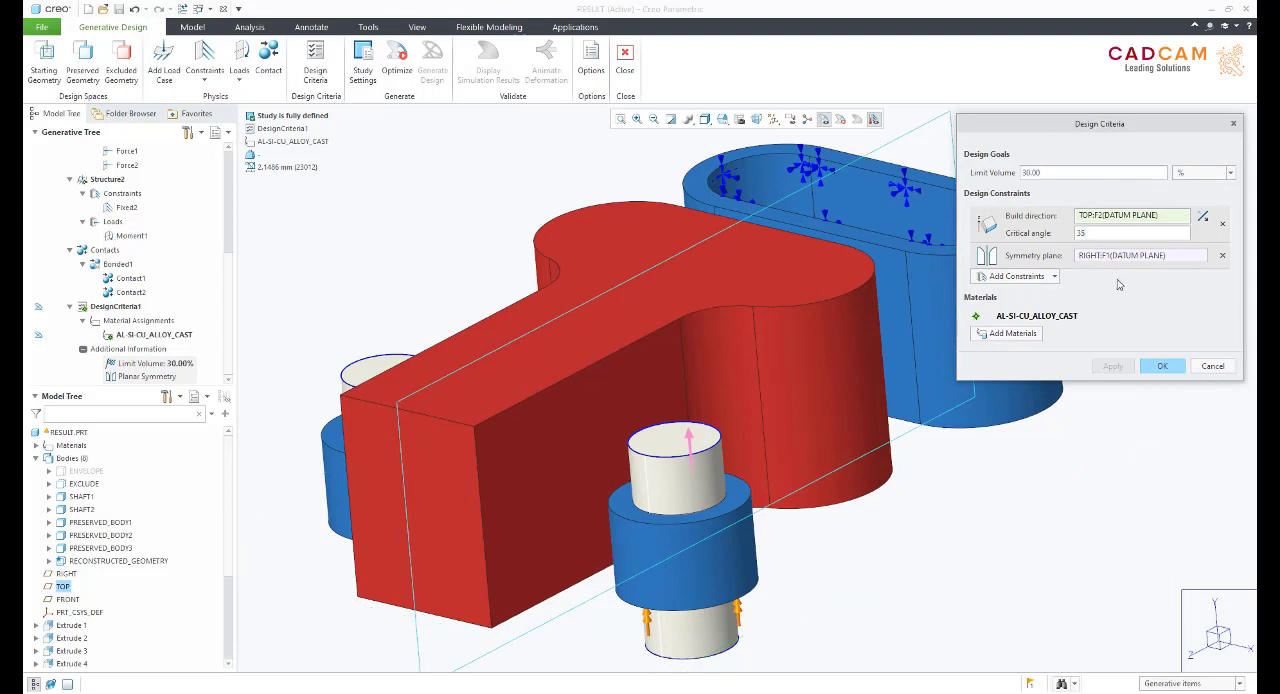
pyautogui.click(1162, 365)
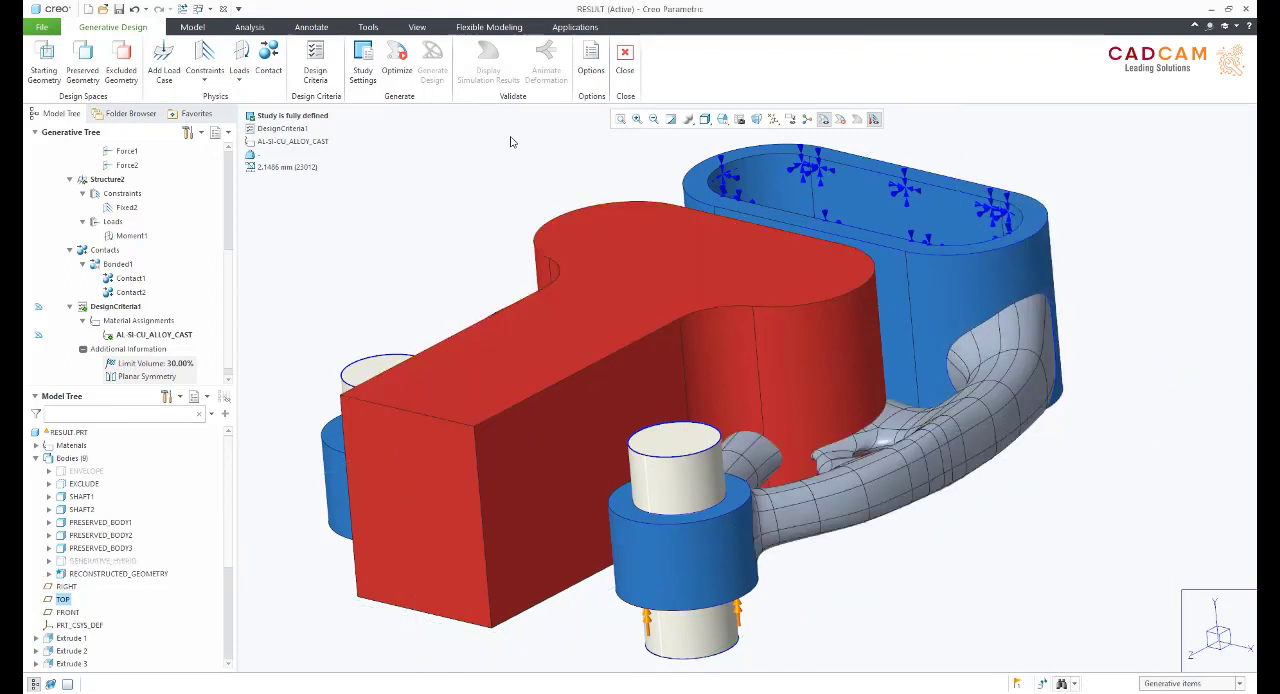
# Re-optimize the study and reconstruct the result as B-Rep geometry in this part.
pyautogui.click(396, 55)
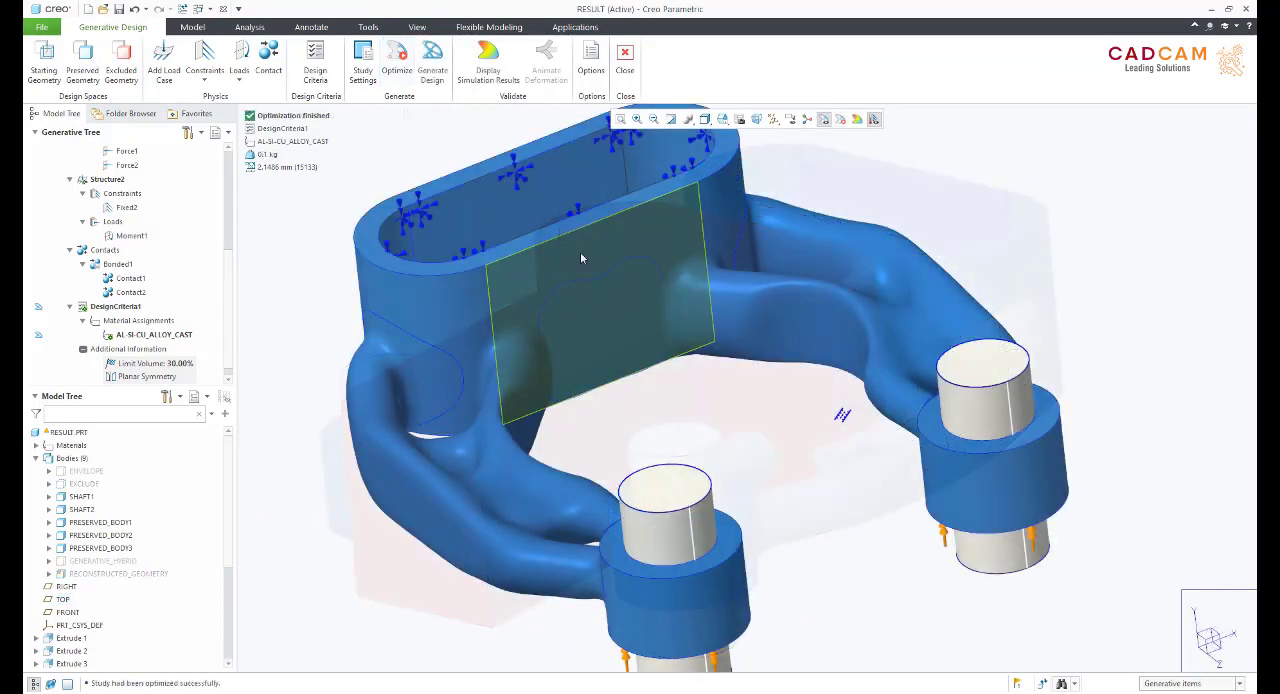
pyautogui.click(432, 57)
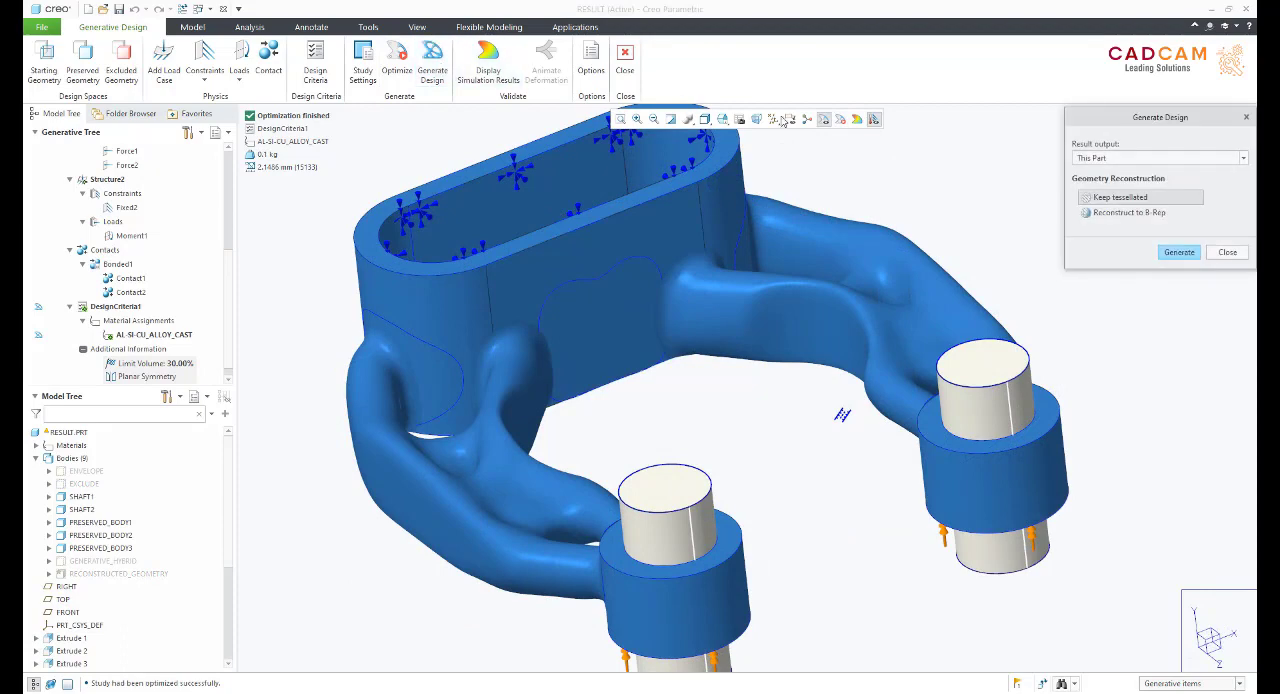
pyautogui.click(1086, 212)
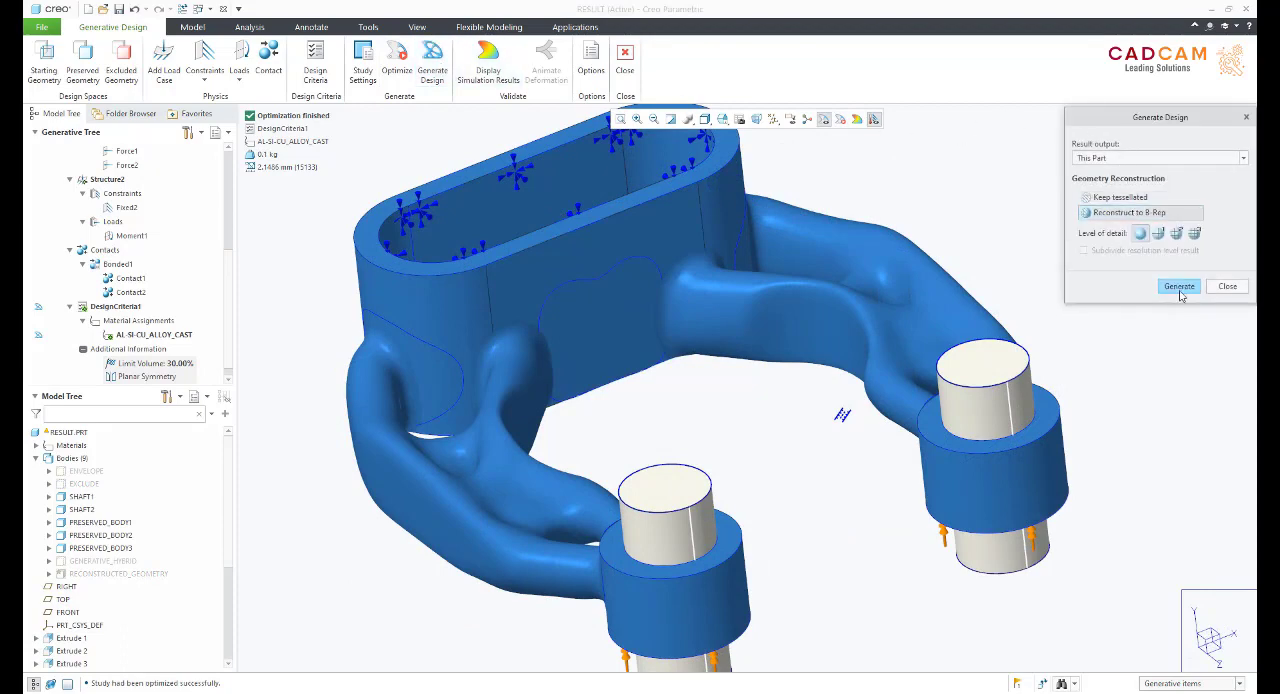
pyautogui.click(1179, 286)
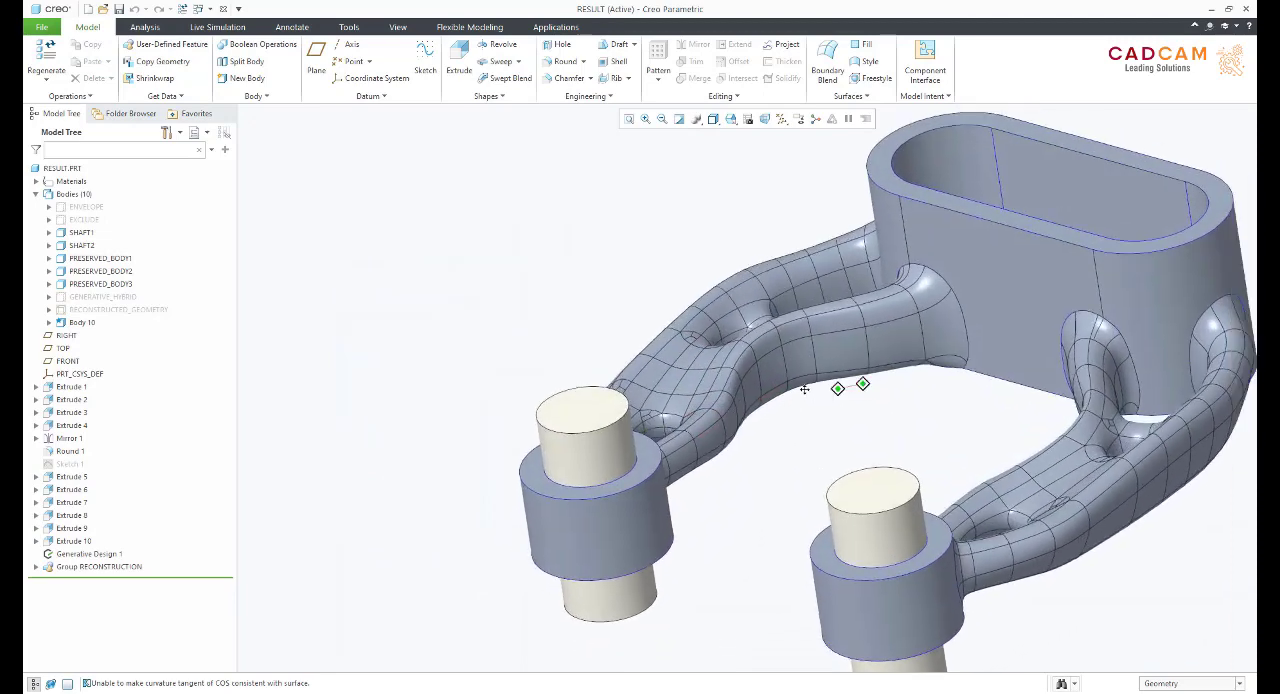
pyautogui.moveTo(840, 388); pyautogui.dragTo(850, 550)
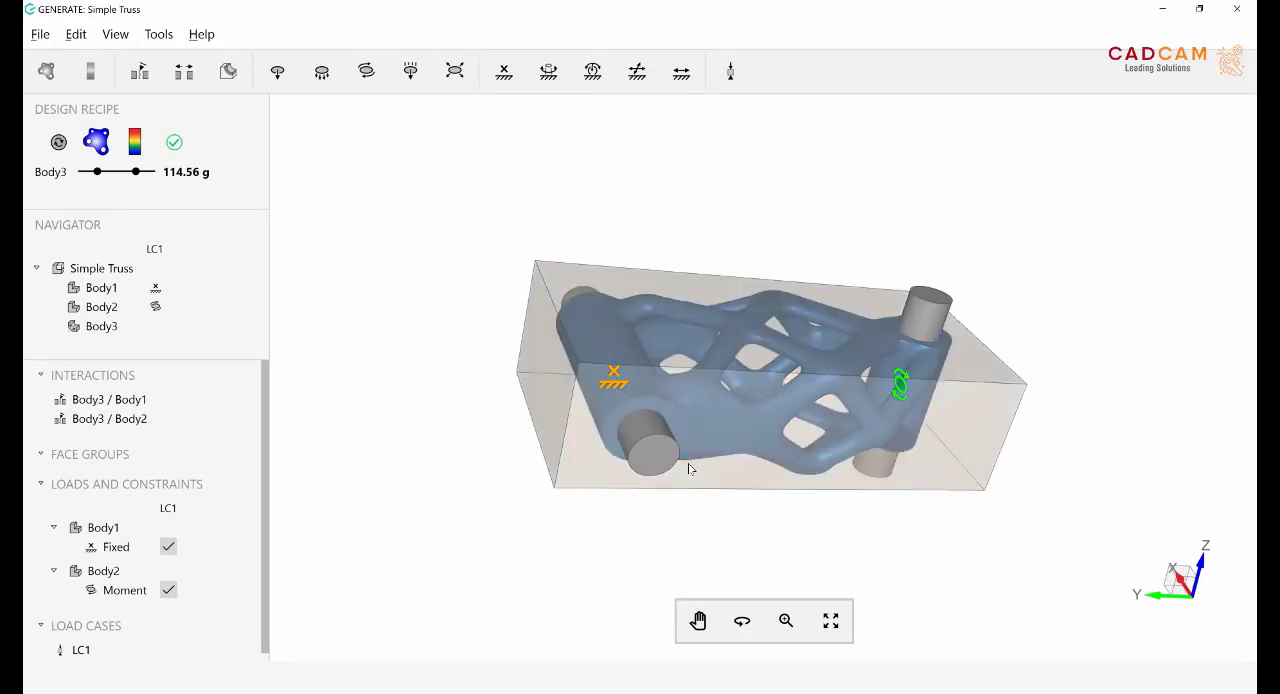
# Restart the Simple Truss optimization and select Body3 to show its settings.
pyautogui.click(101, 288)
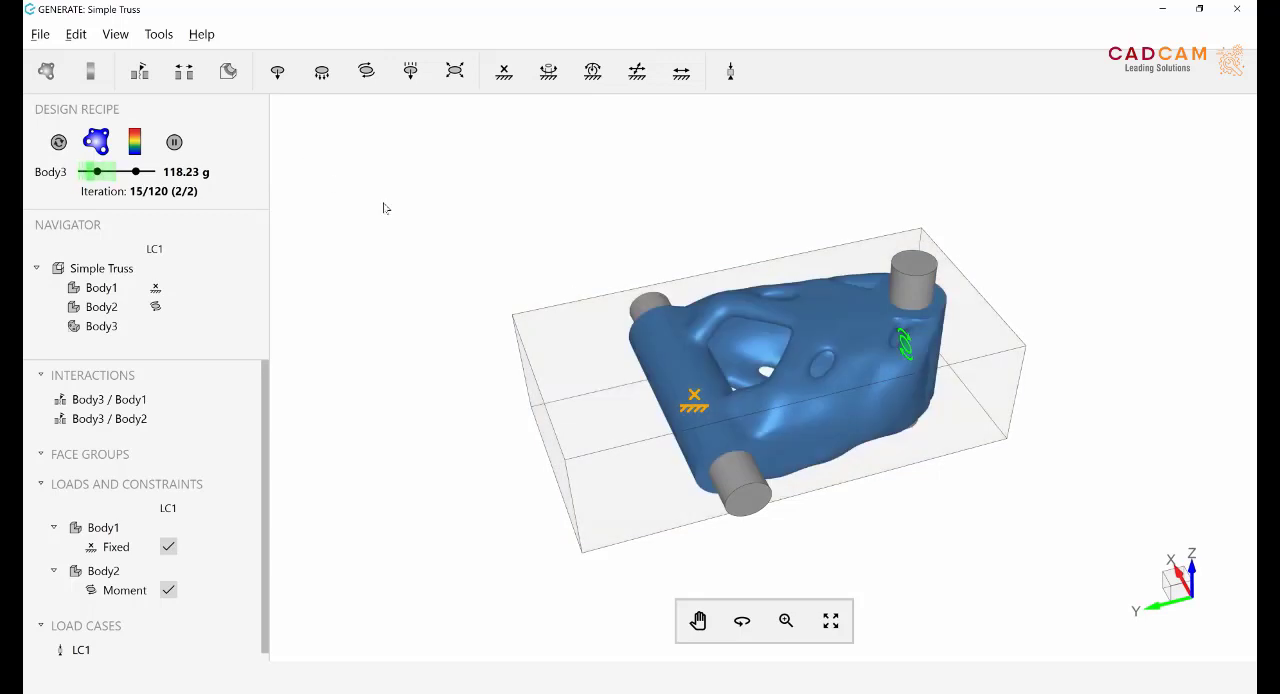
pyautogui.click(101, 306)
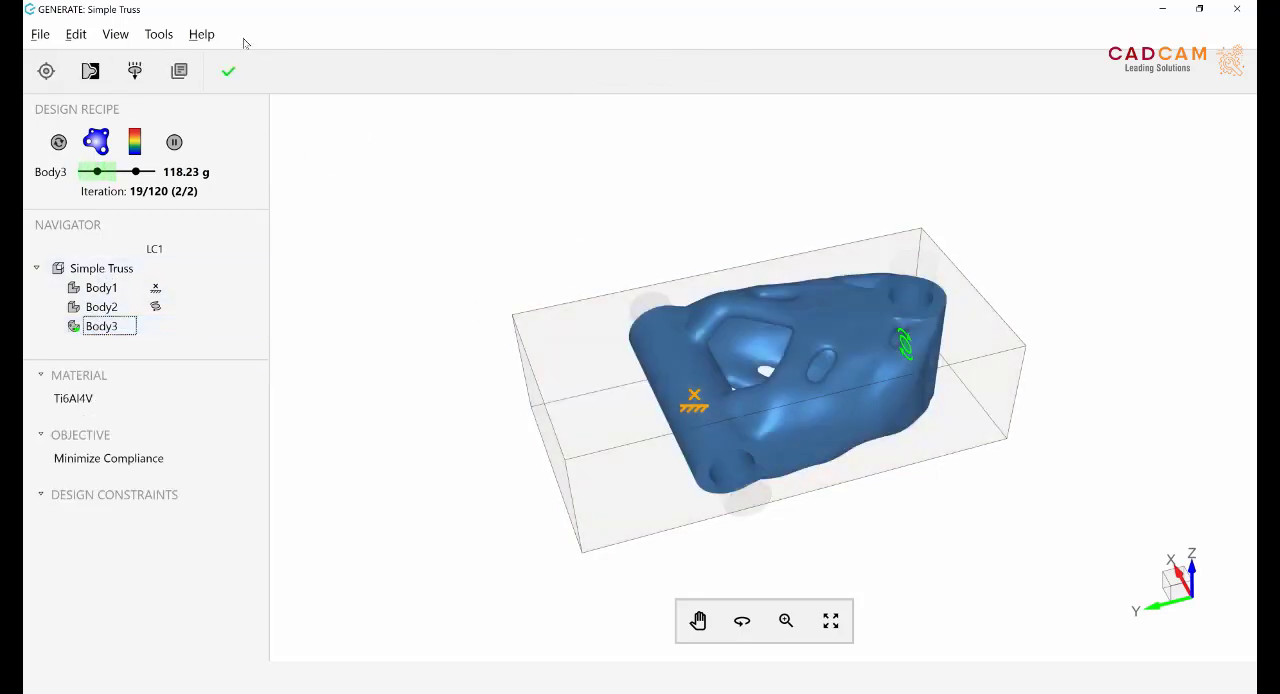
# Add a Draft design constraint to Body3 with a 5° draft angle.
pyautogui.click(90, 70)
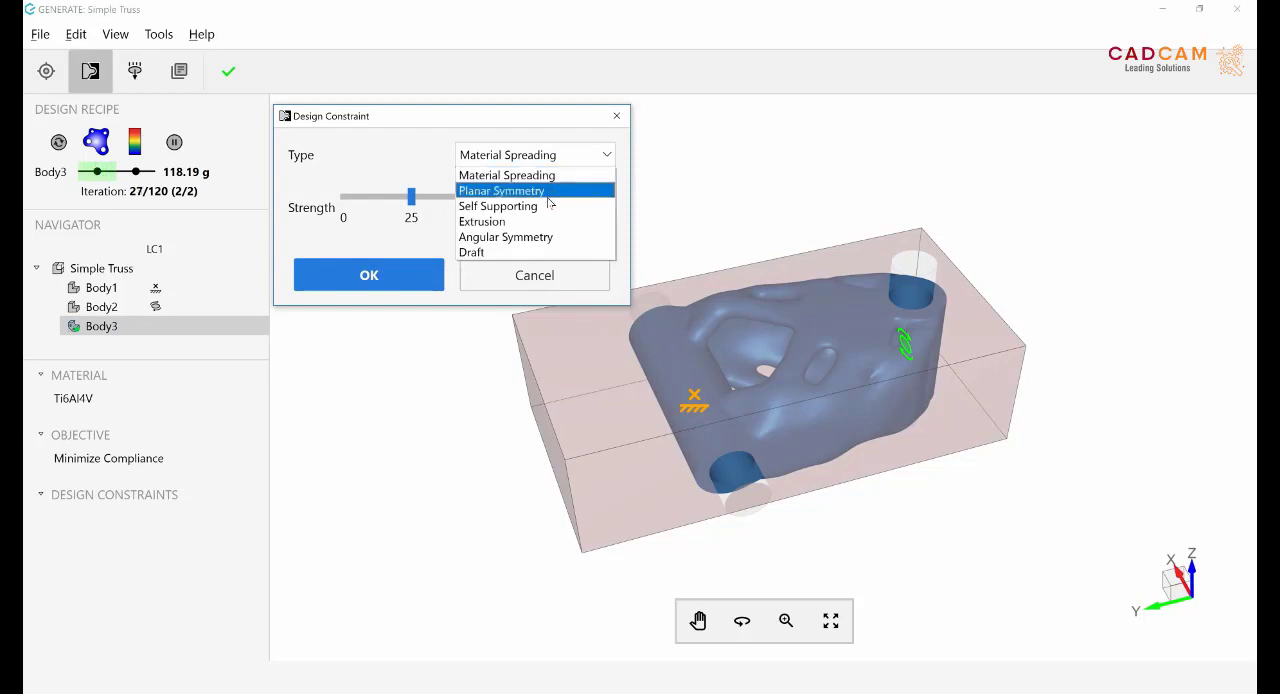
pyautogui.moveTo(490, 252)
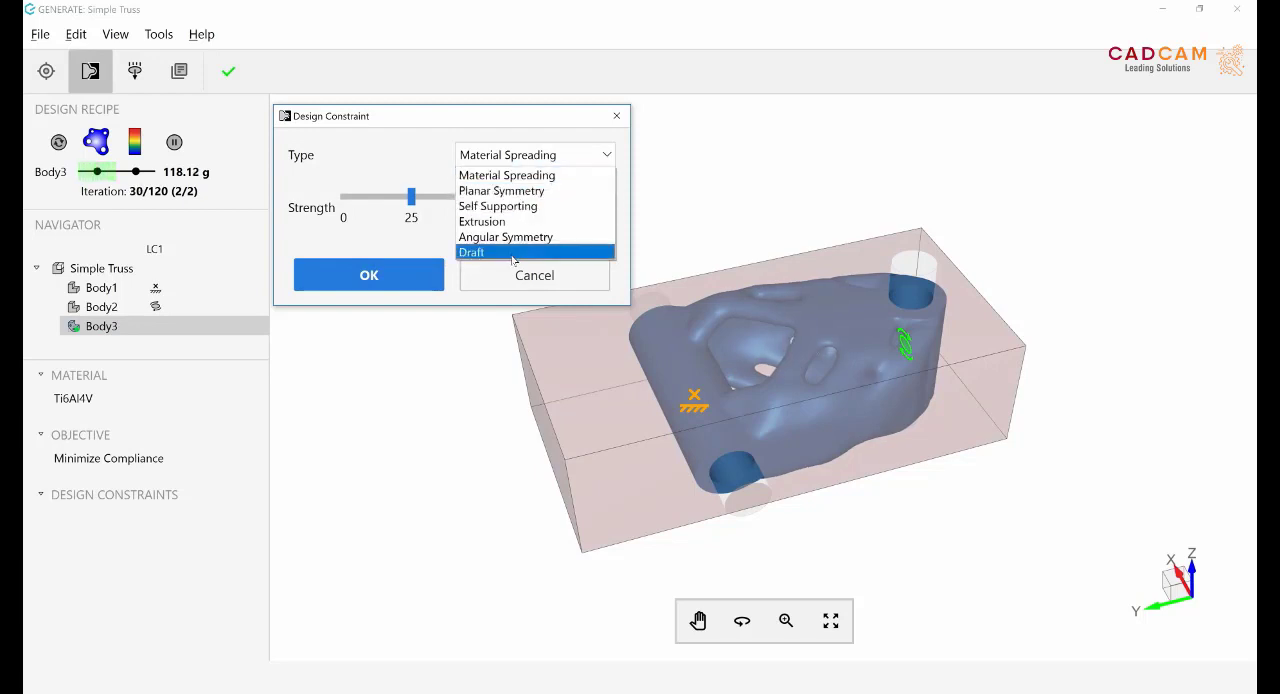
pyautogui.click(471, 252)
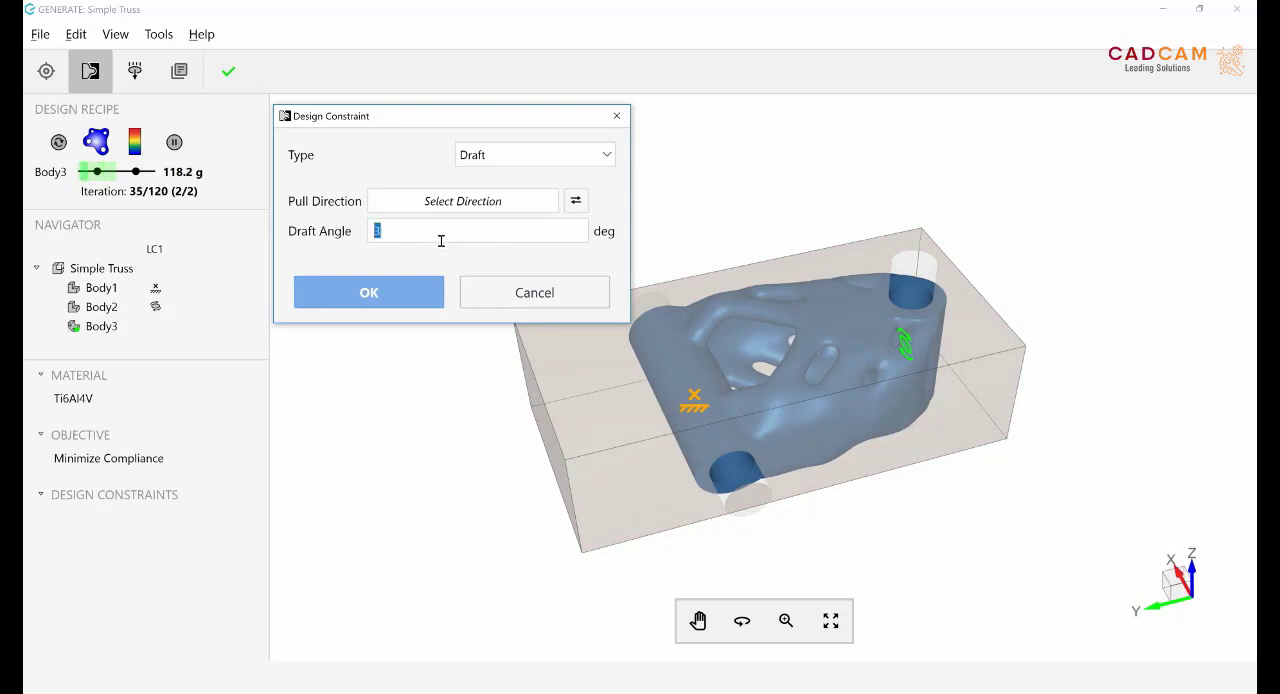
pyautogui.write('5')
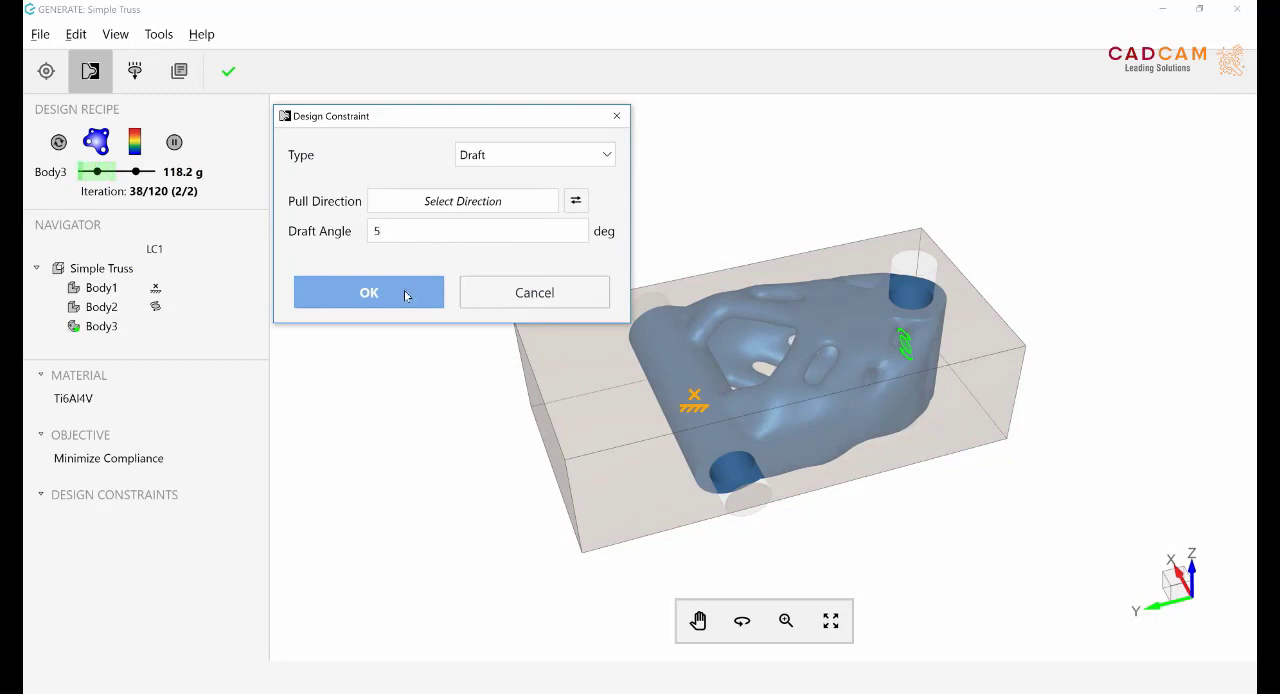